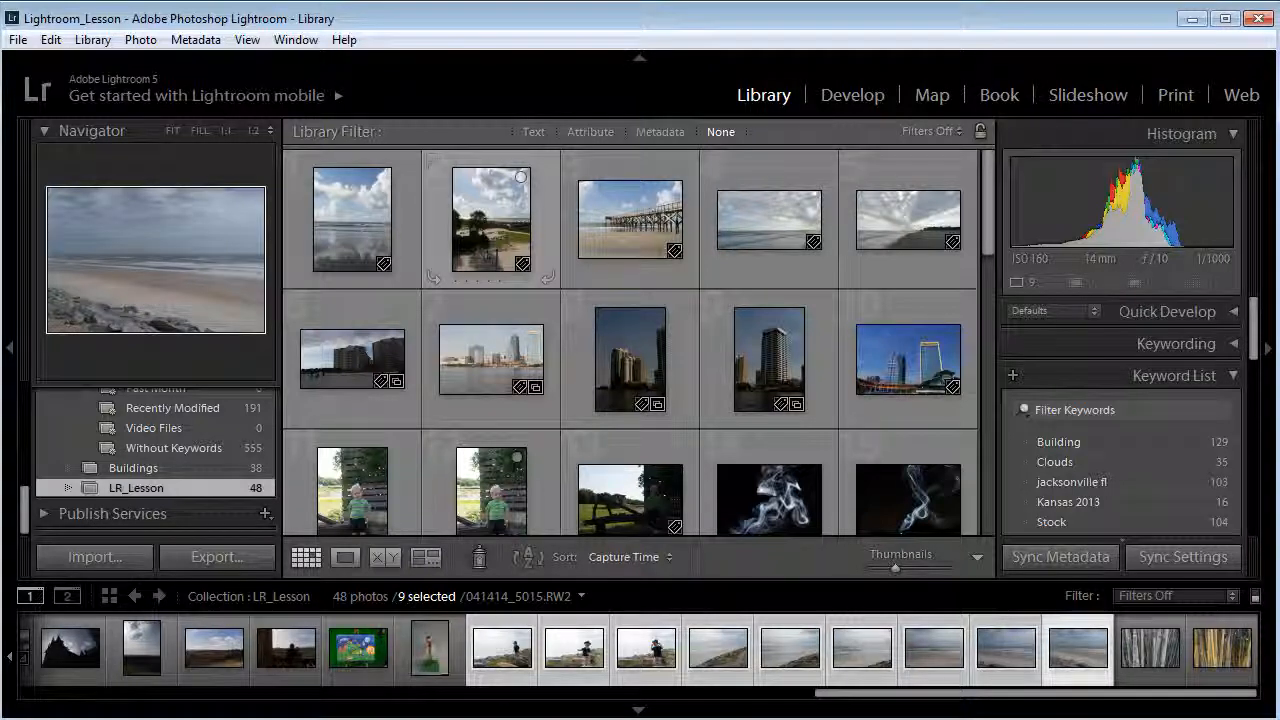
{"action": "mouse_move", "coordinate": [549, 243]}
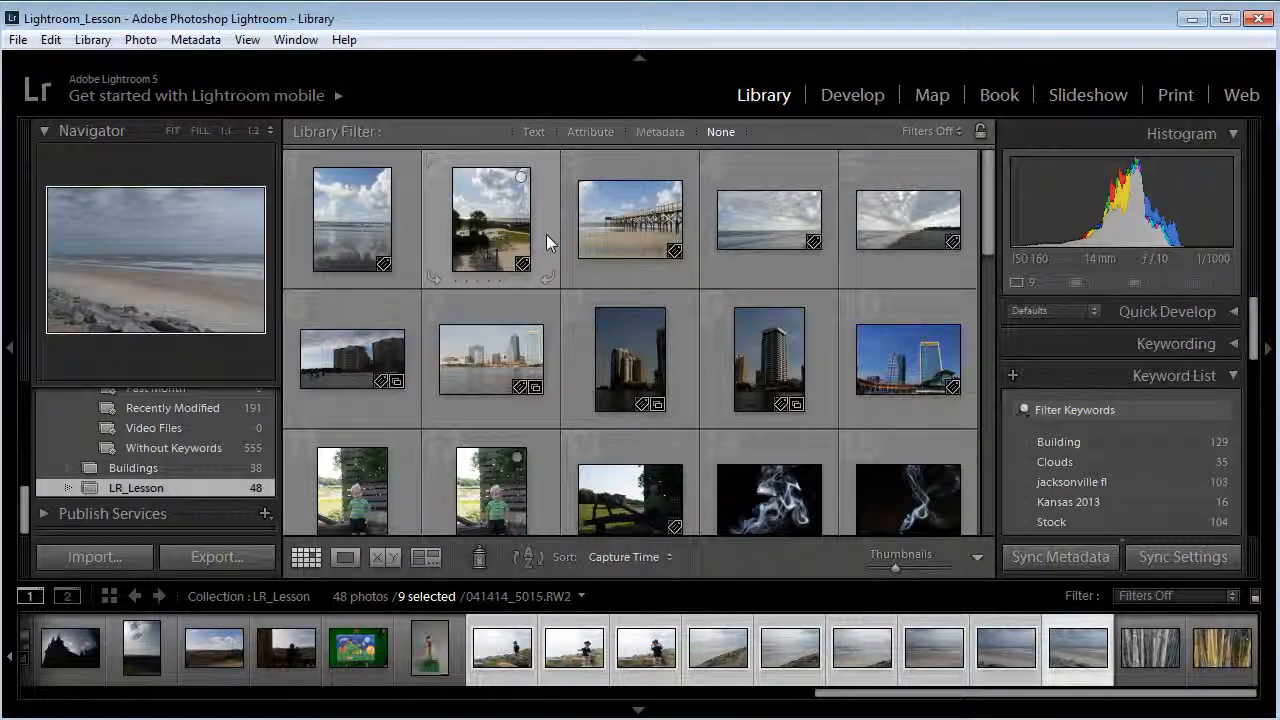
{"action": "mouse_move", "coordinate": [640, 218]}
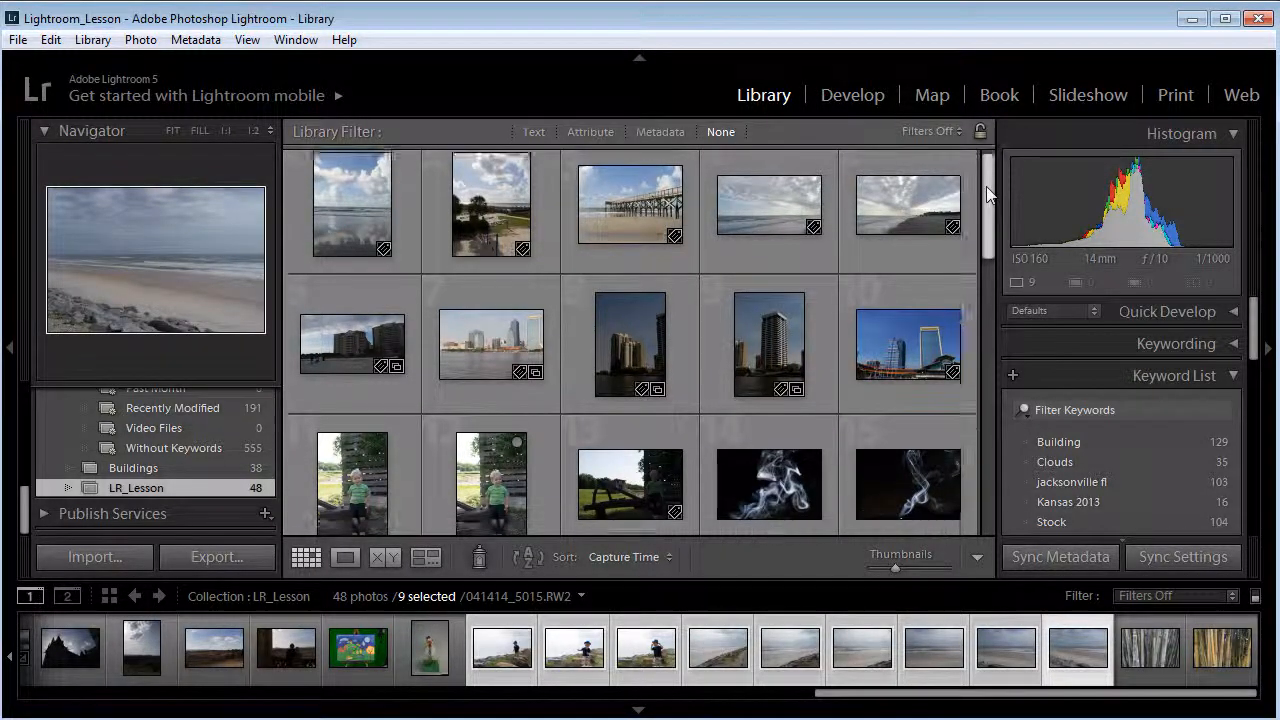
Step: Open the Export dialog for the nine photos, reposition it, and choose Hard Drive
{"action": "scroll", "scroll_direction": "down", "scroll_amount": 3}
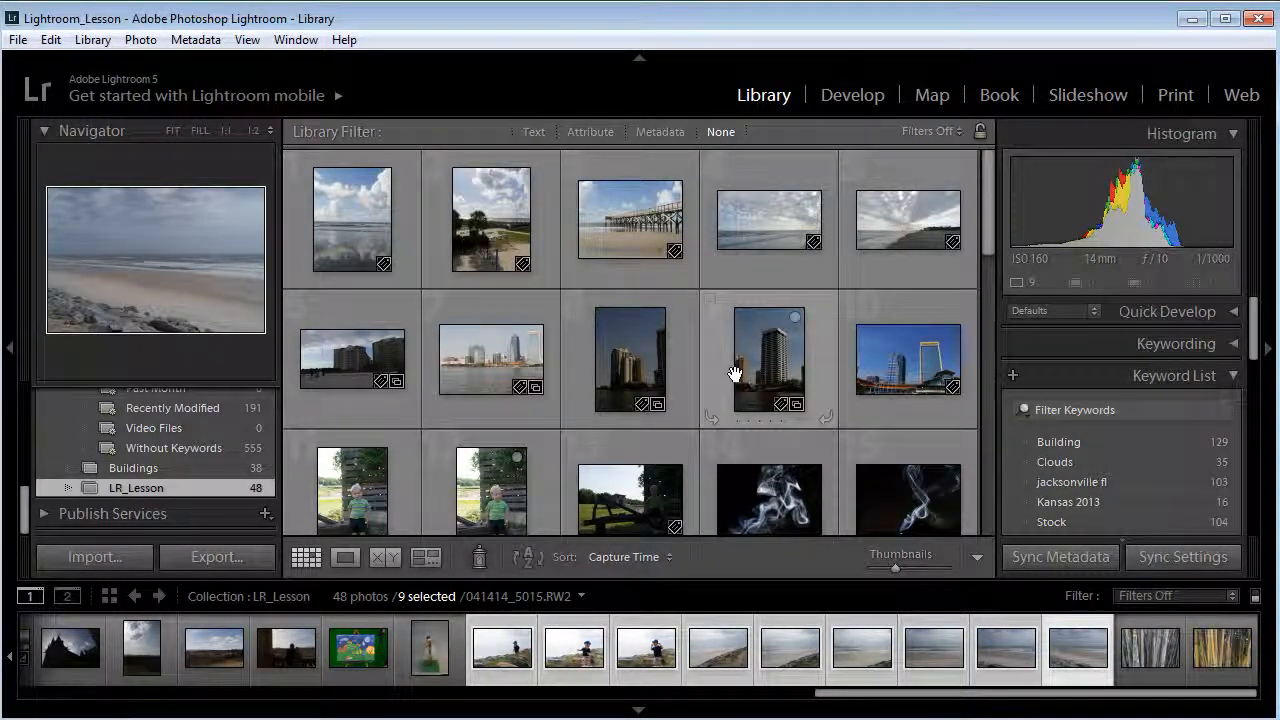
{"action": "mouse_move", "coordinate": [735, 375]}
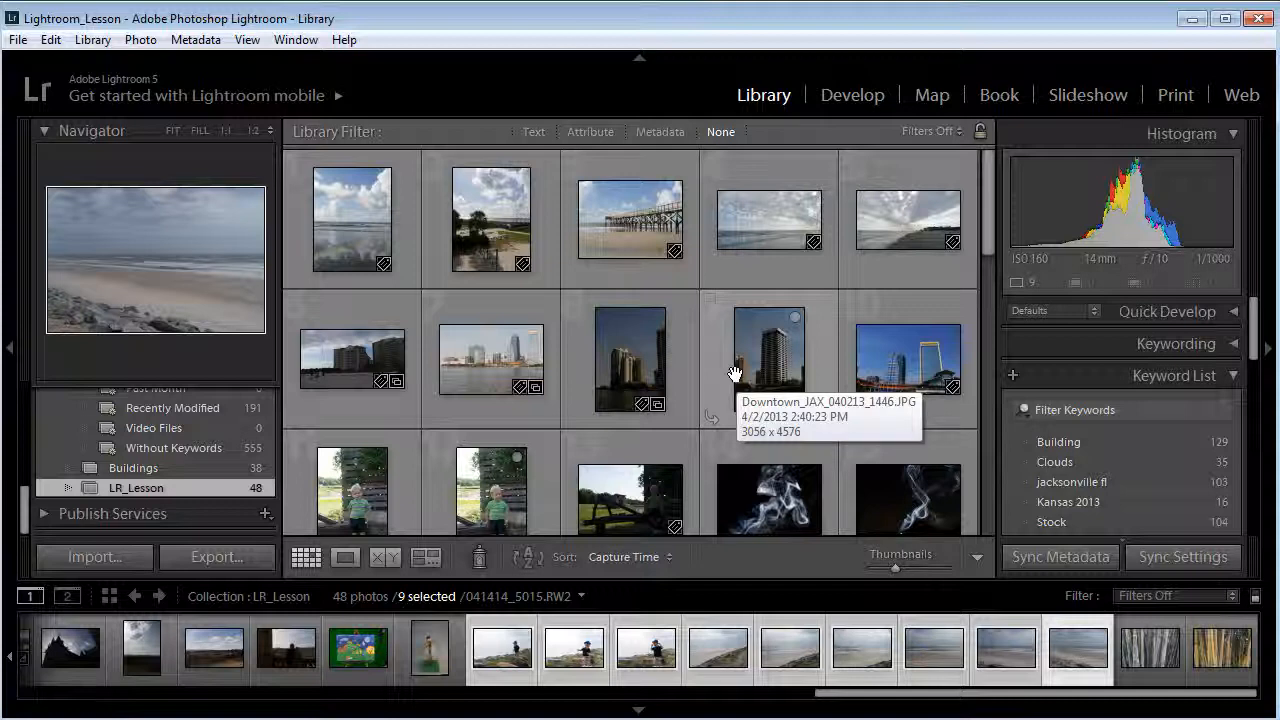
{"action": "mouse_move", "coordinate": [210, 498]}
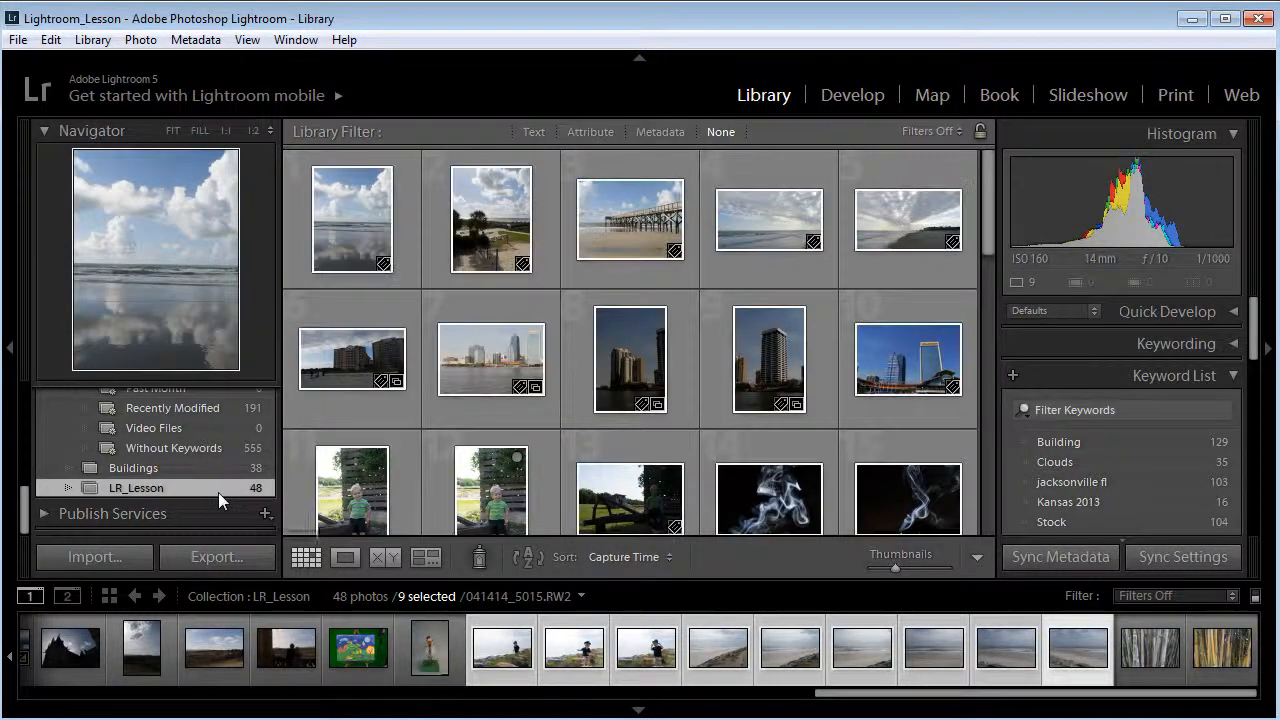
{"action": "mouse_move", "coordinate": [205, 498]}
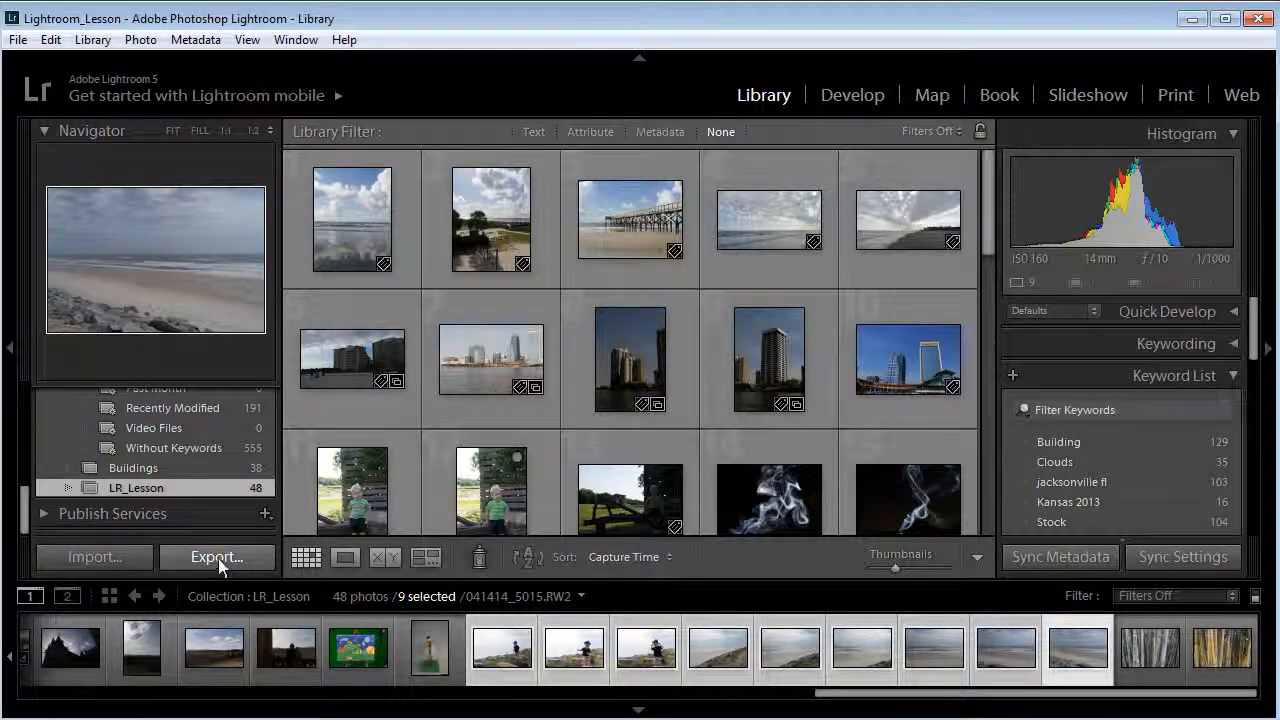
{"action": "left_click", "coordinate": [216, 557]}
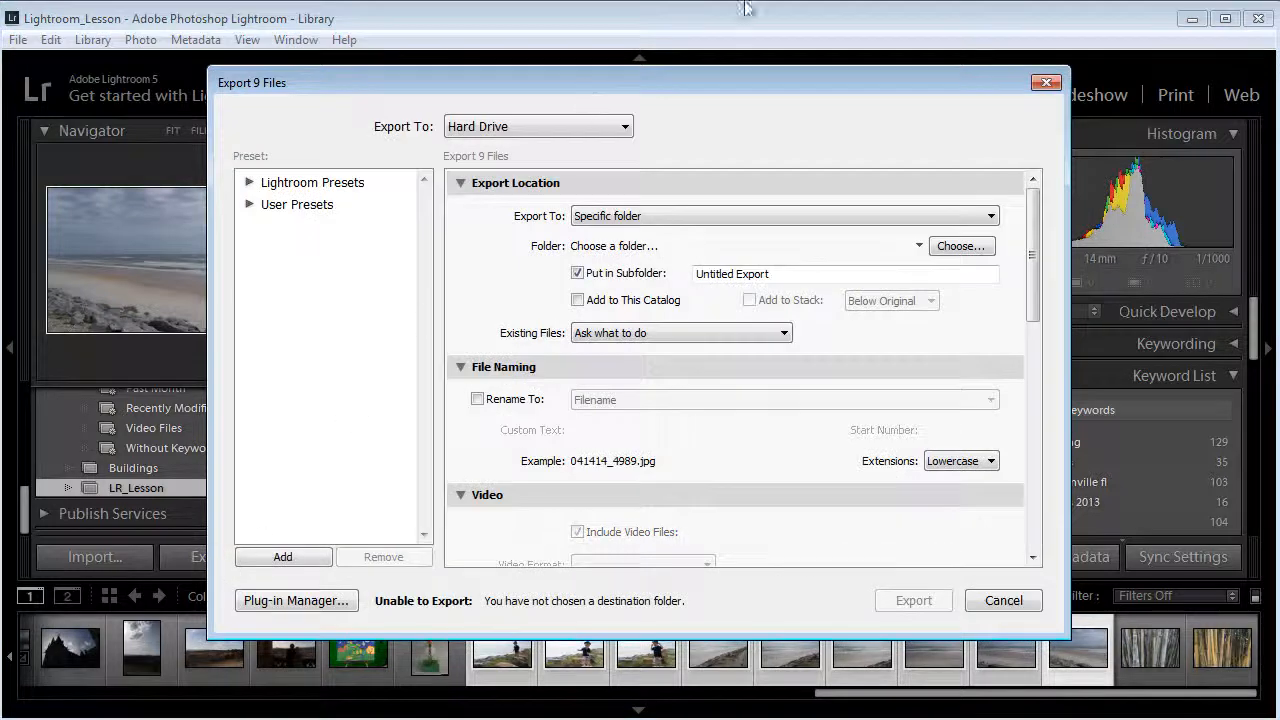
{"action": "left_click_drag", "start_coordinate": [640, 82], "coordinate": [652, 47]}
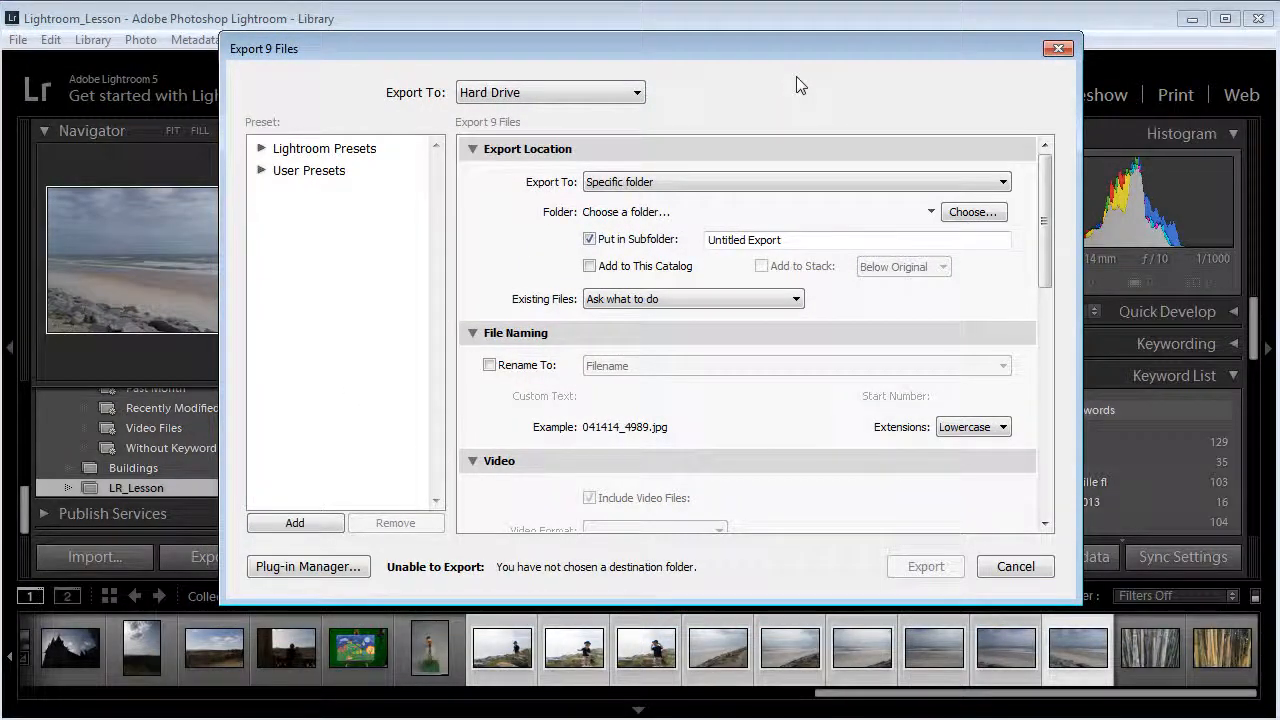
{"action": "mouse_move", "coordinate": [578, 100]}
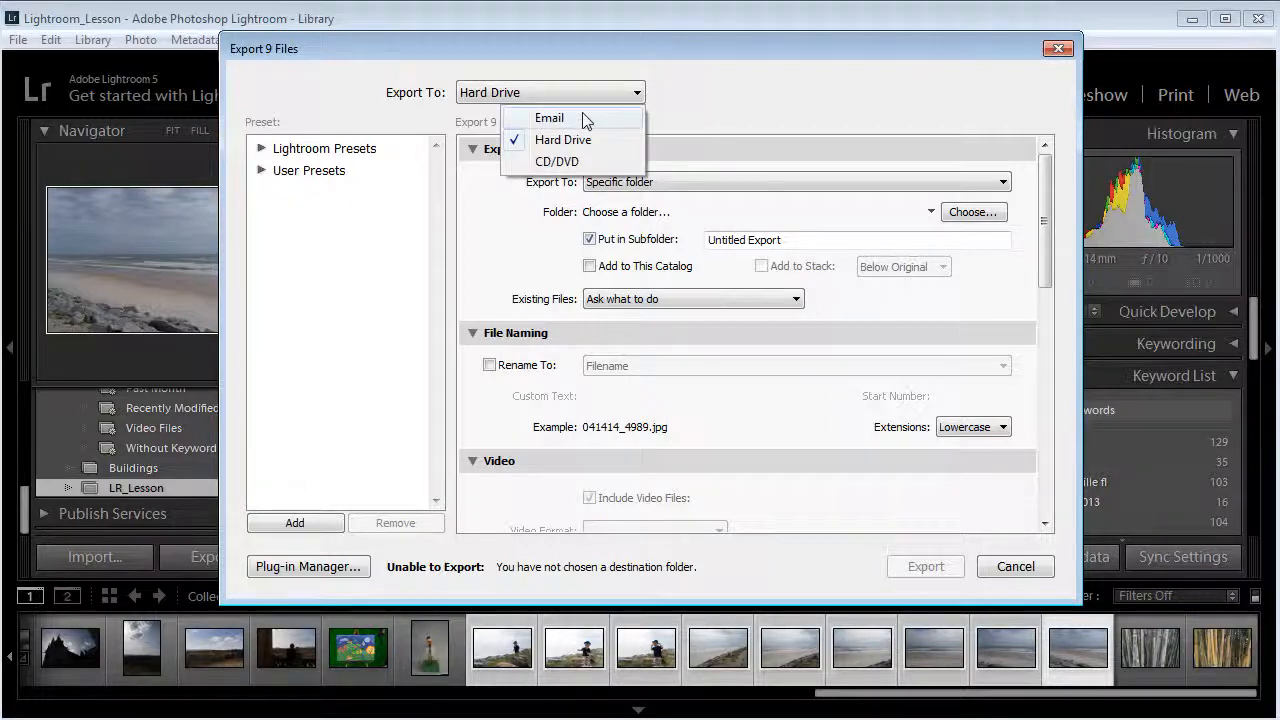
{"action": "mouse_move", "coordinate": [603, 146]}
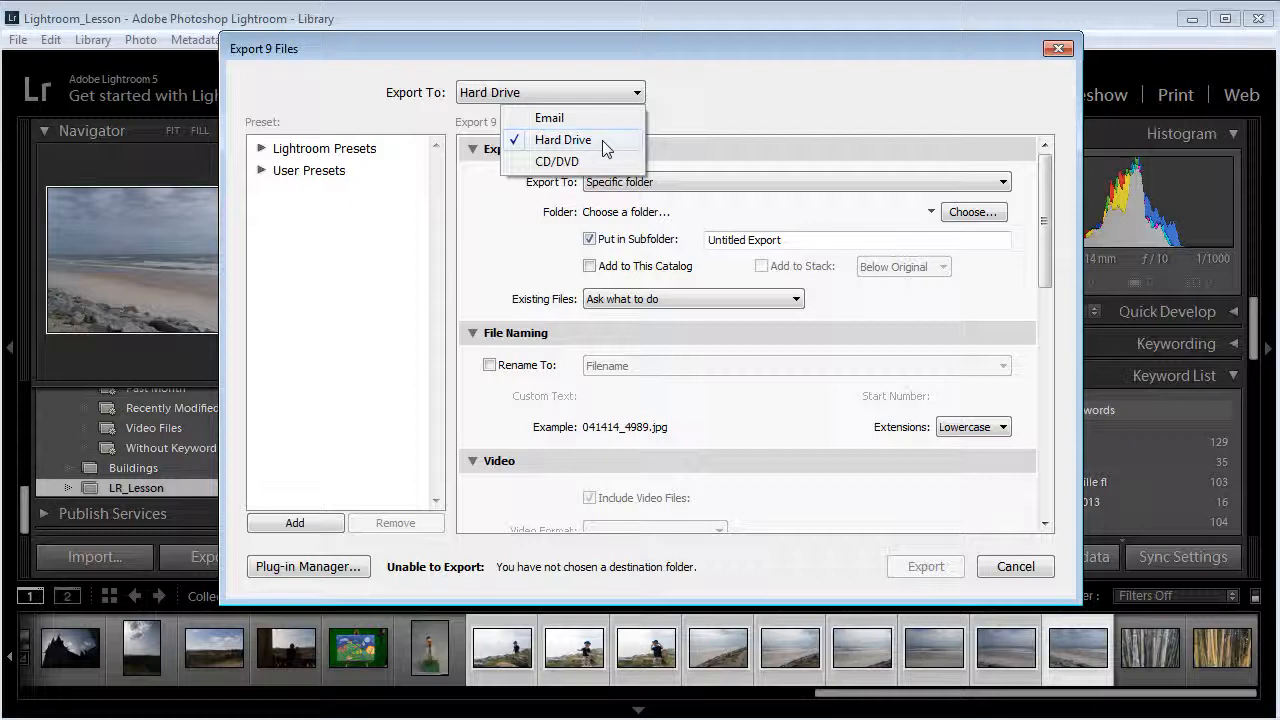
{"action": "left_click", "coordinate": [562, 139]}
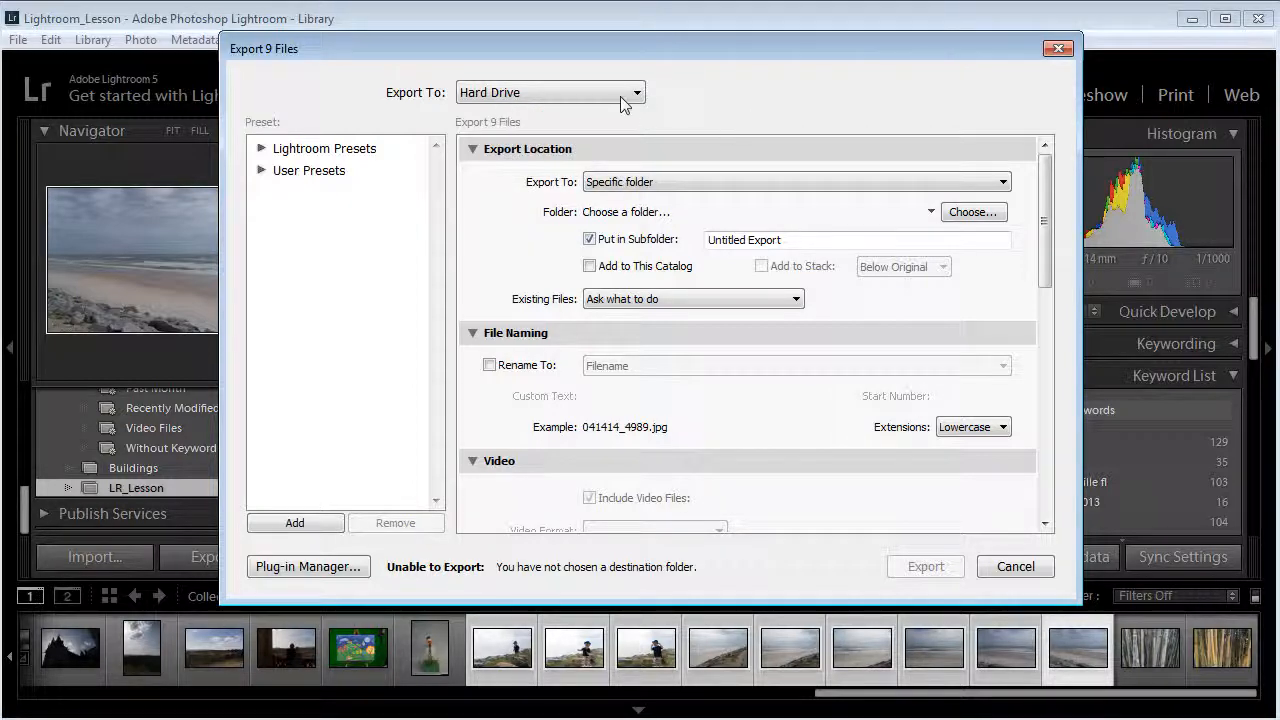
{"action": "mouse_move", "coordinate": [745, 152]}
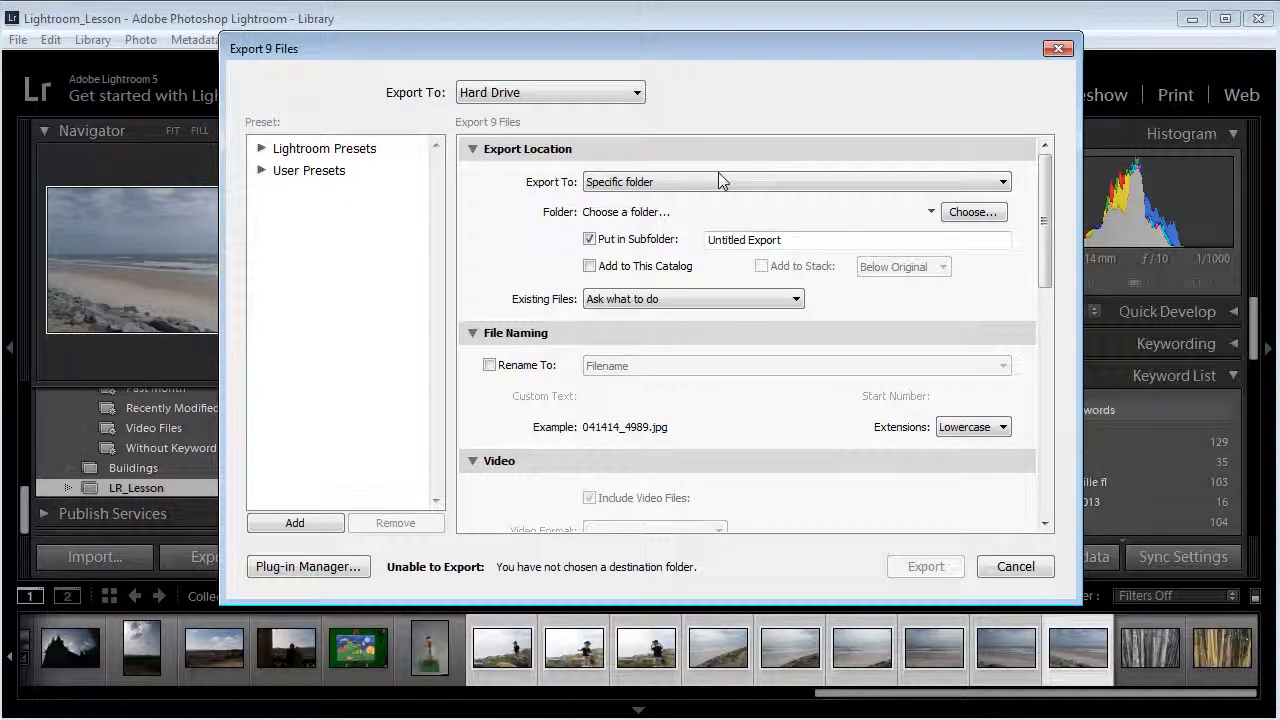
{"action": "mouse_move", "coordinate": [720, 186]}
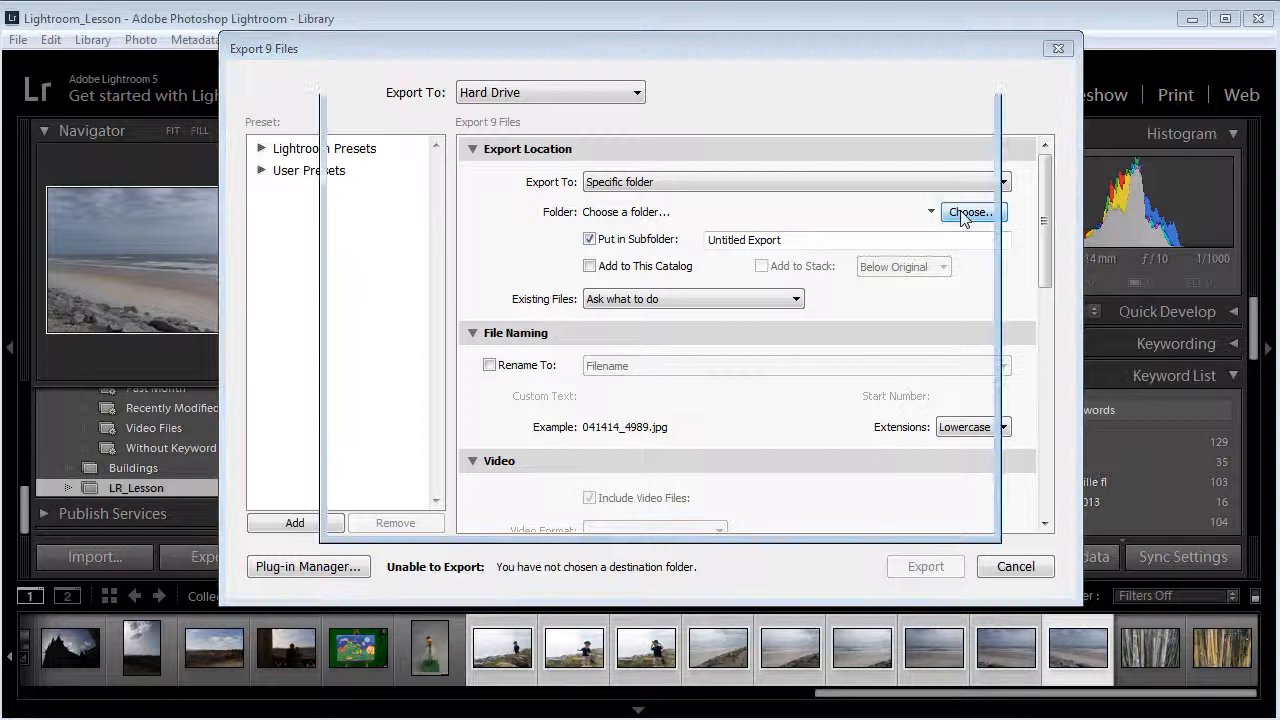
Step: Create a new LR_Lesson folder on Working (E:) and select it as the export folder
{"action": "left_click", "coordinate": [968, 212]}
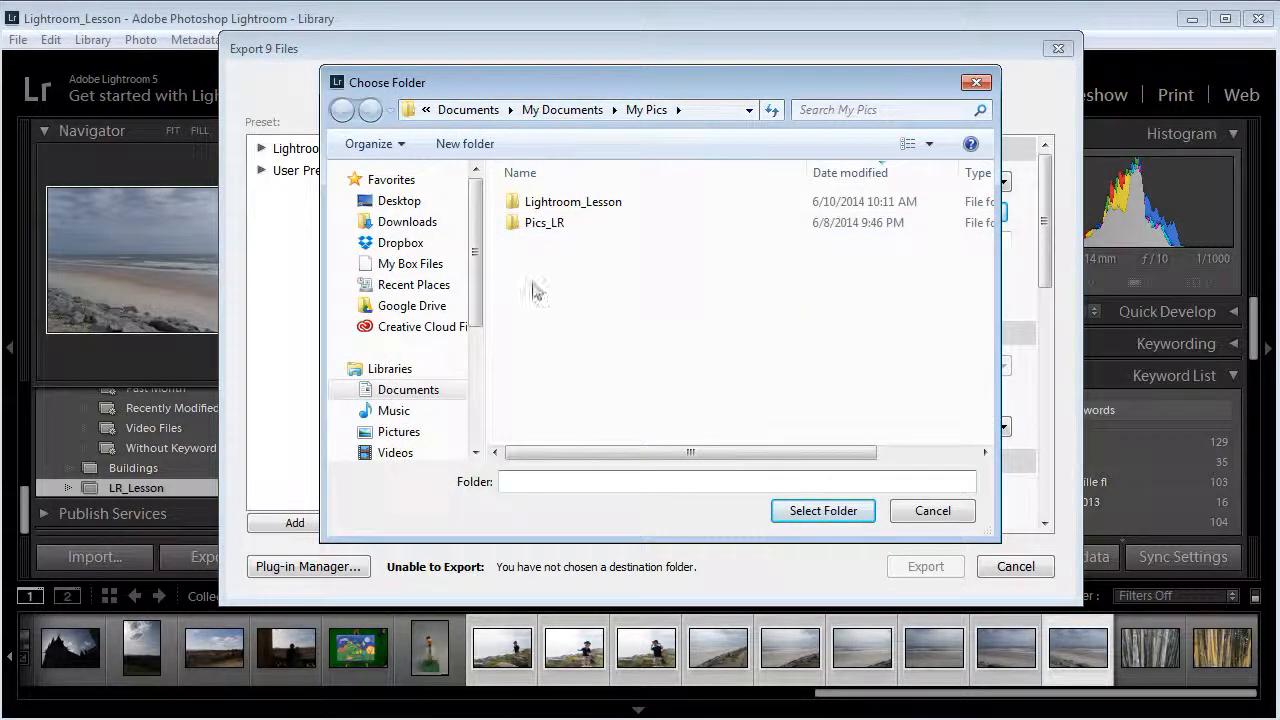
{"action": "scroll", "scroll_direction": "down", "scroll_amount": 3}
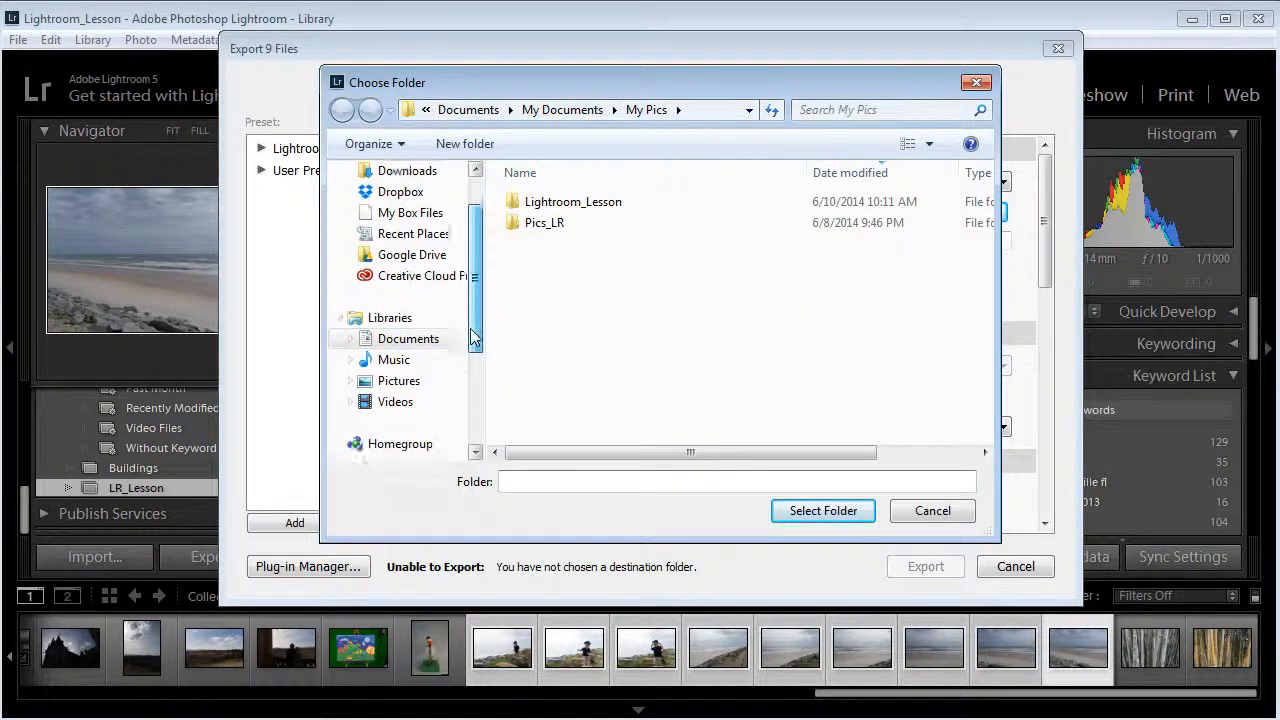
{"action": "scroll", "scroll_direction": "down", "scroll_amount": 3}
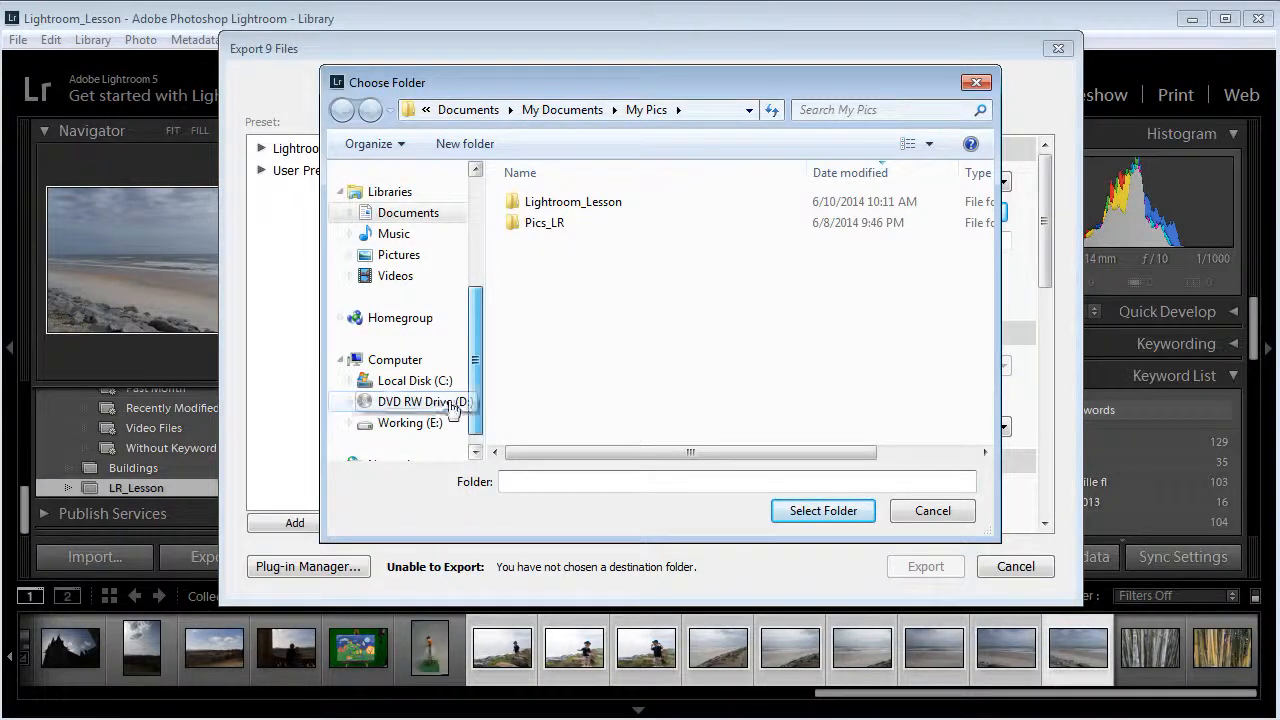
{"action": "left_click", "coordinate": [410, 422]}
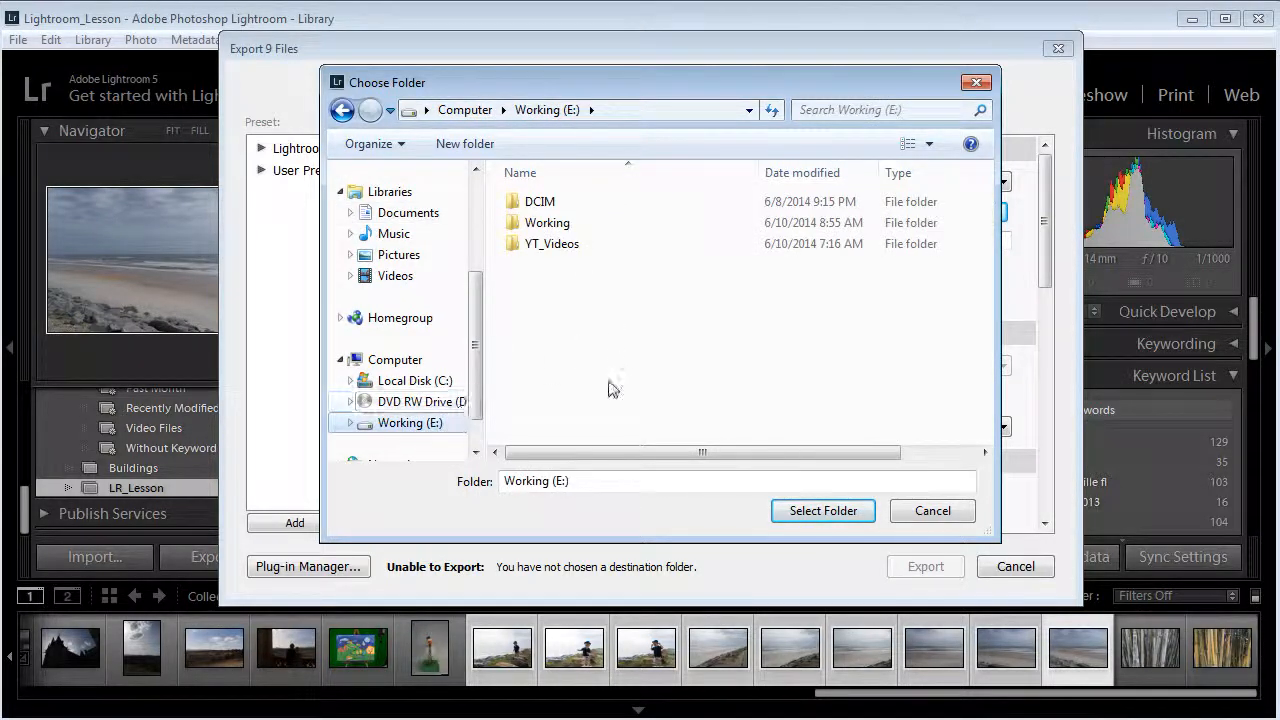
{"action": "left_click", "coordinate": [464, 143]}
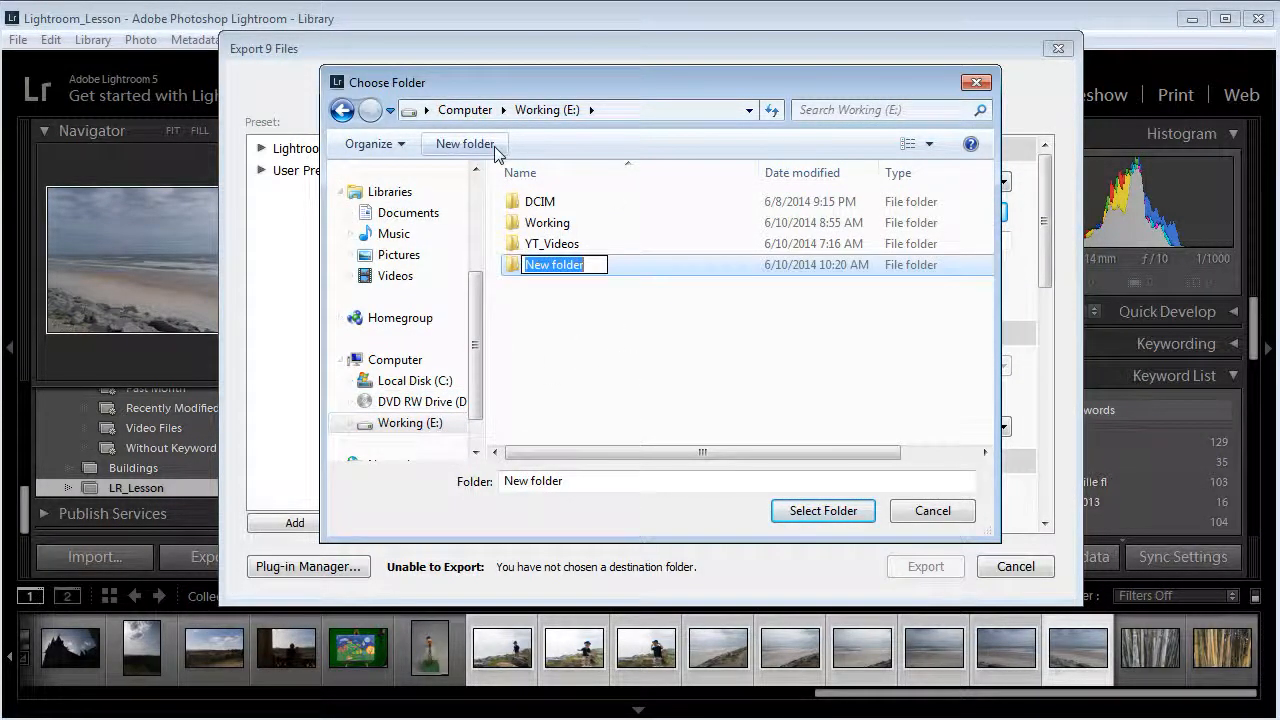
{"action": "type", "text": "LR_Lesson"}
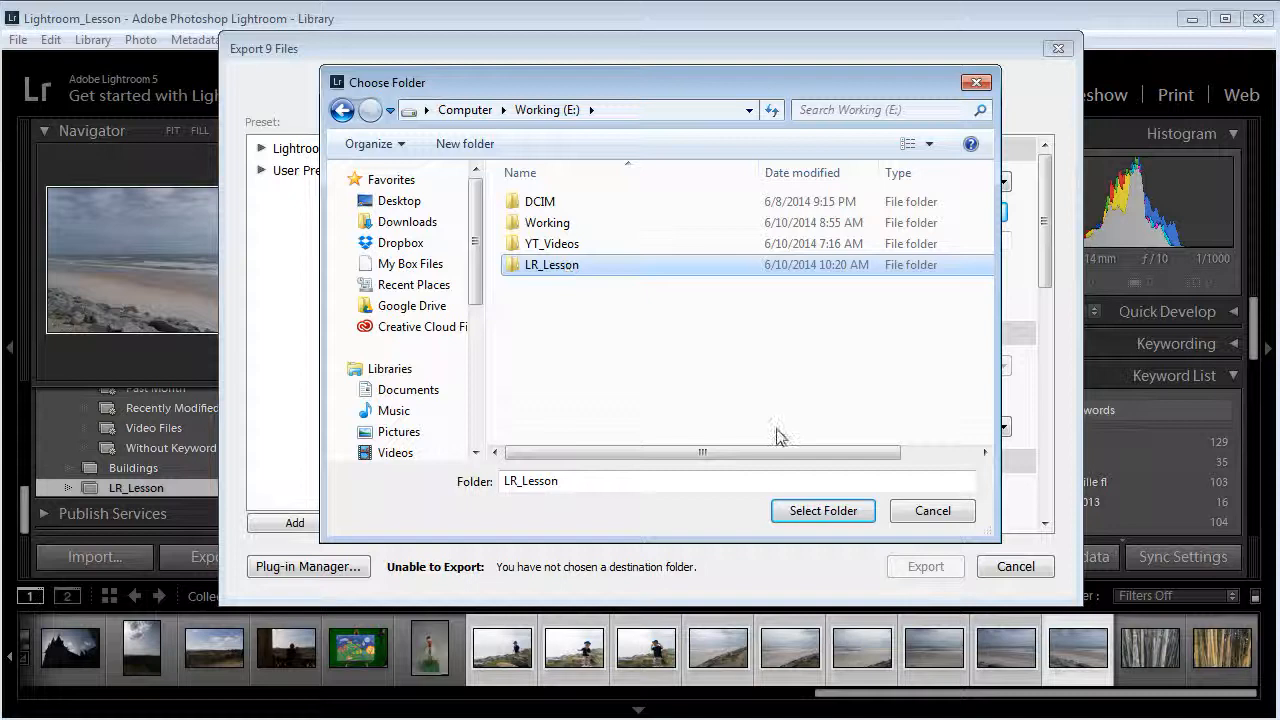
{"action": "left_click", "coordinate": [823, 510]}
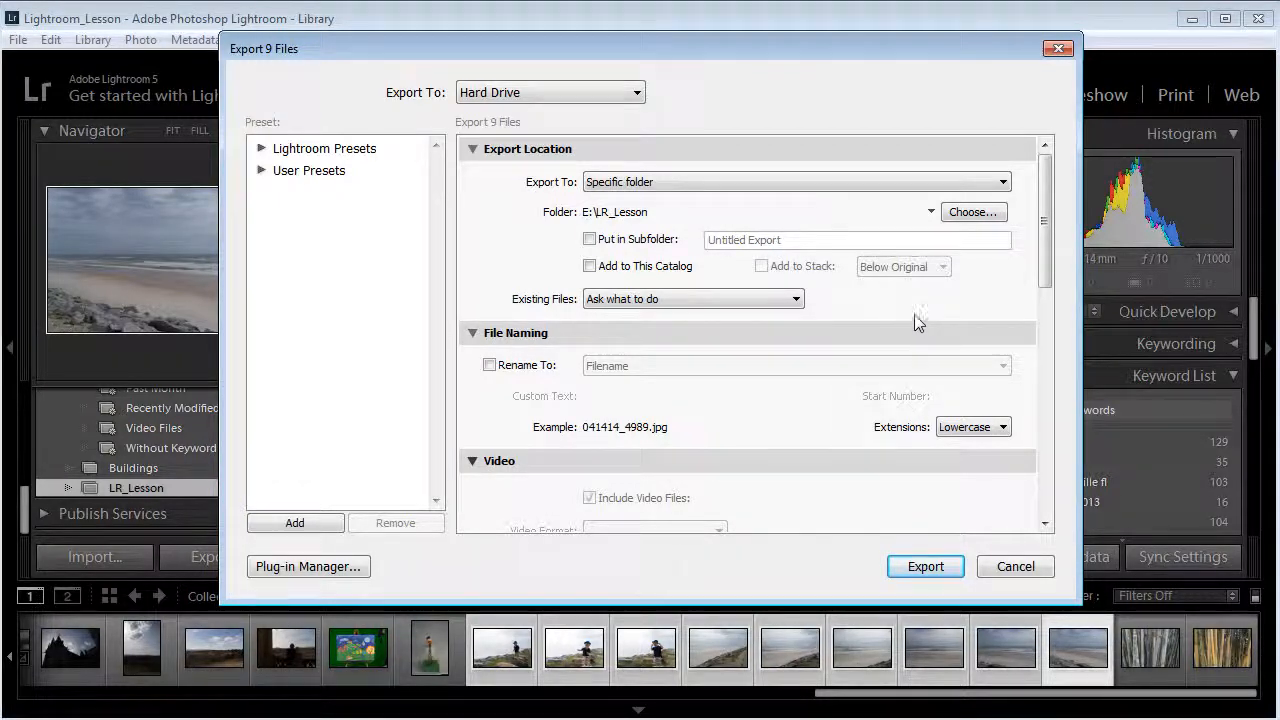
Step: Enable Resize to Fit, try Long Edge and Short Edge, then settle on Width & Height 1000 x 1000
{"action": "scroll", "scroll_direction": "down", "scroll_amount": 3}
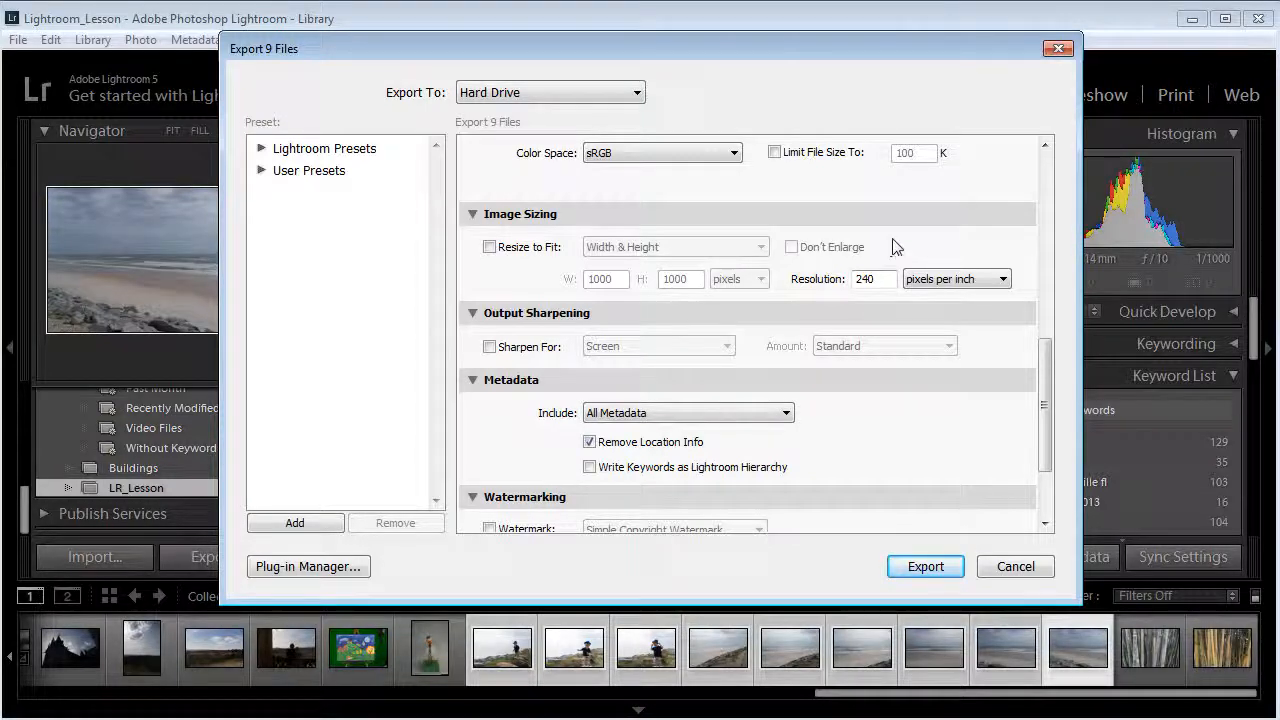
{"action": "left_click", "coordinate": [489, 247]}
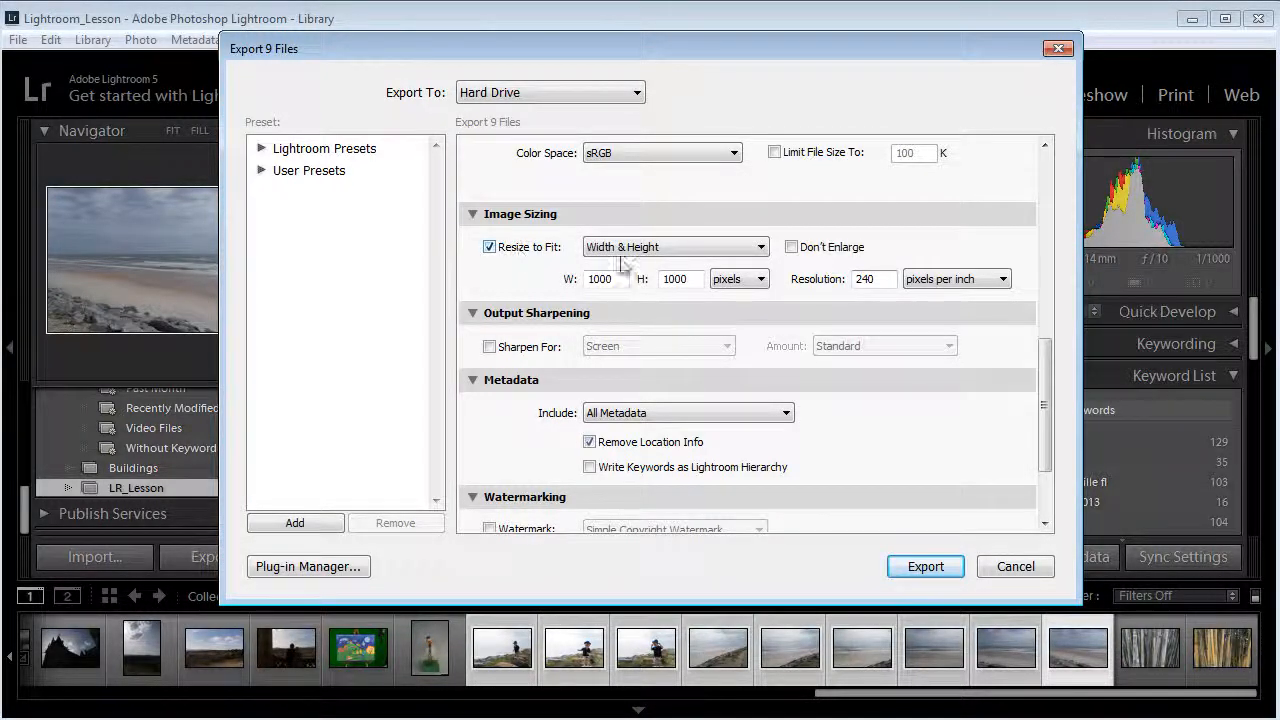
{"action": "left_click", "coordinate": [675, 247]}
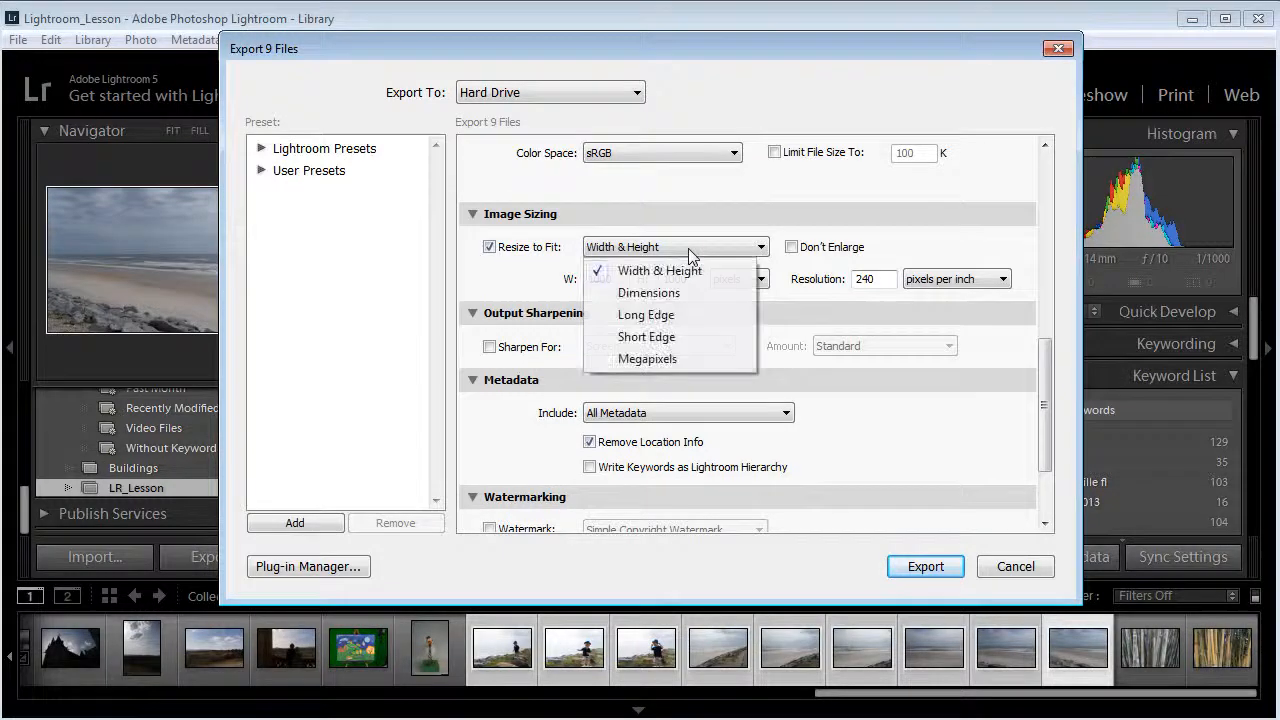
{"action": "mouse_move", "coordinate": [678, 315]}
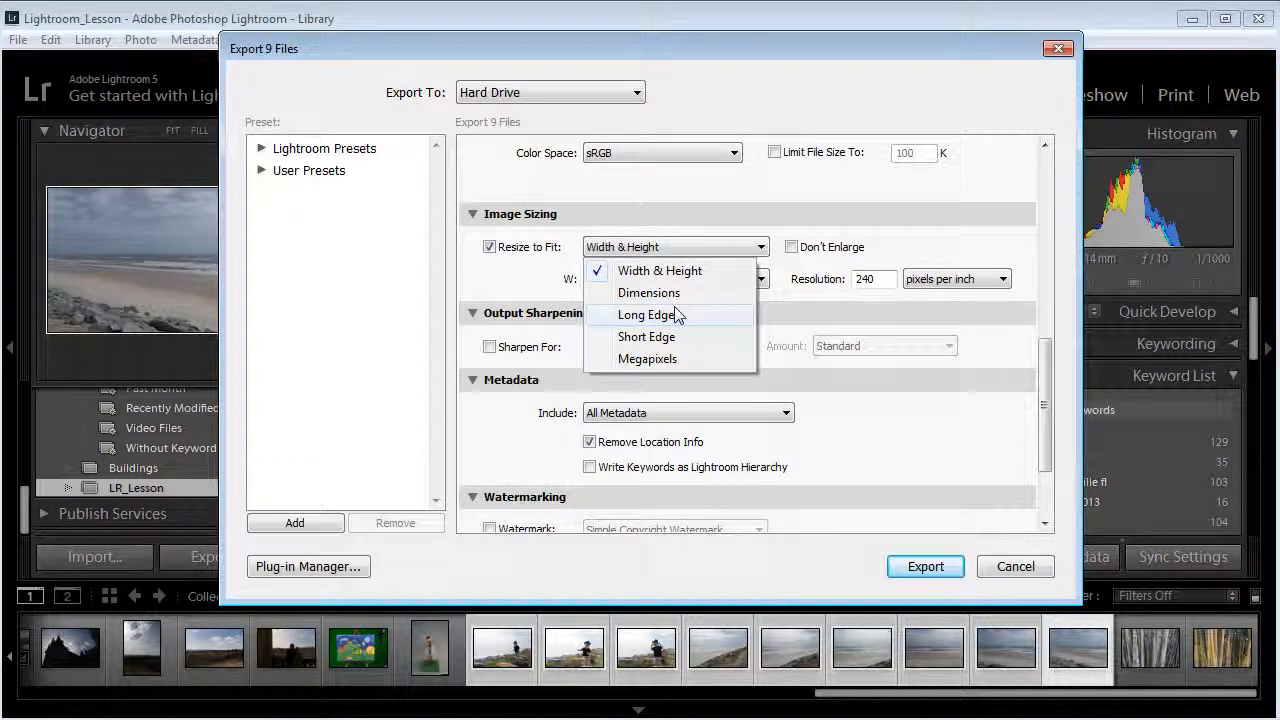
{"action": "left_click", "coordinate": [646, 314]}
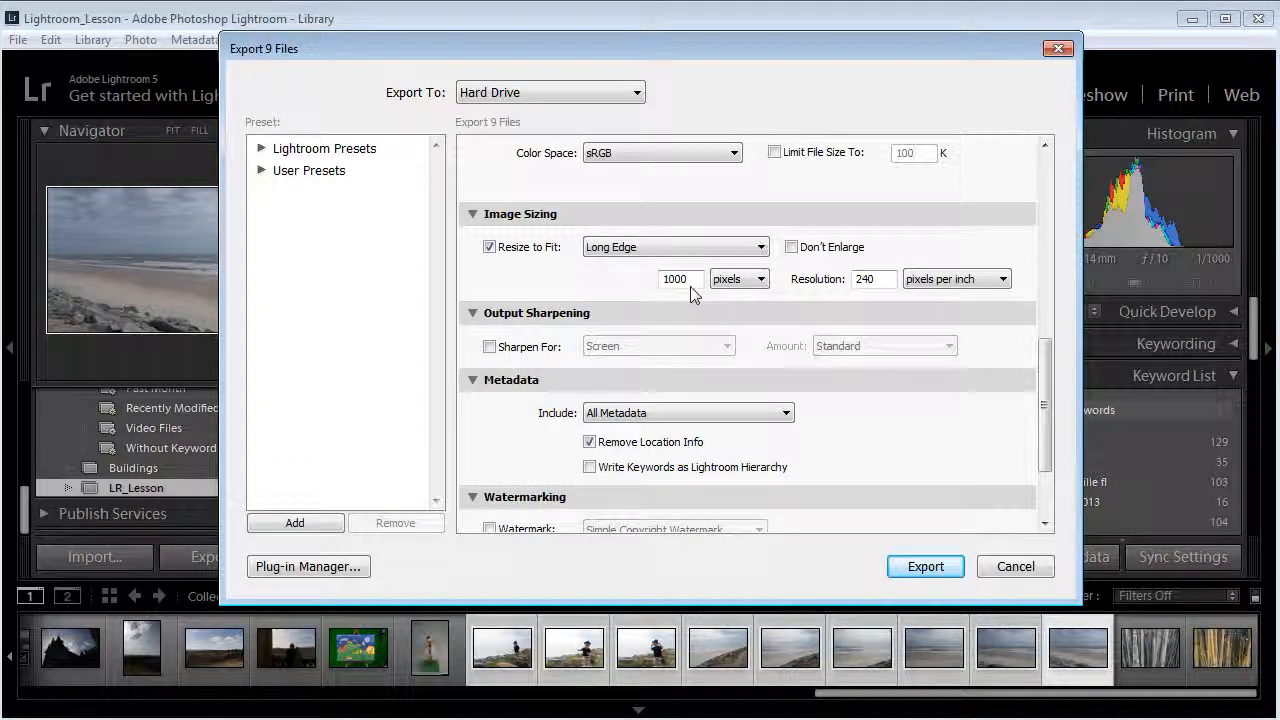
{"action": "left_click", "coordinate": [675, 247]}
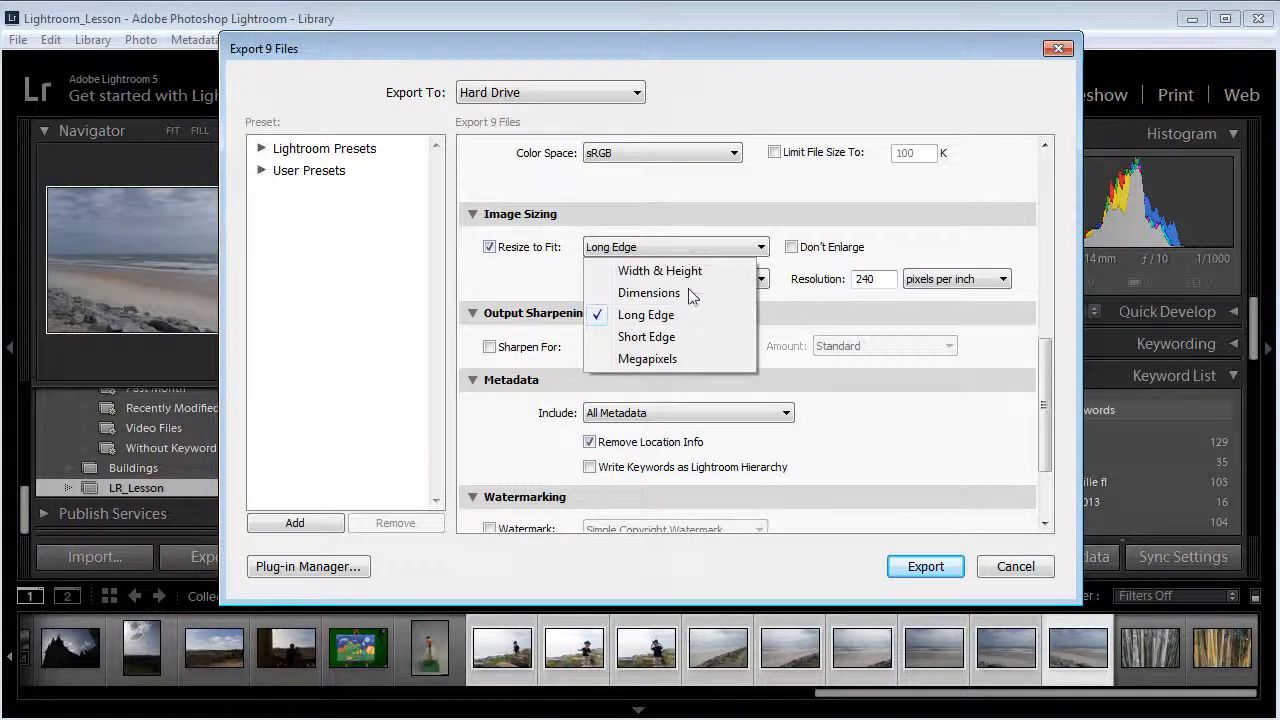
{"action": "left_click", "coordinate": [647, 336]}
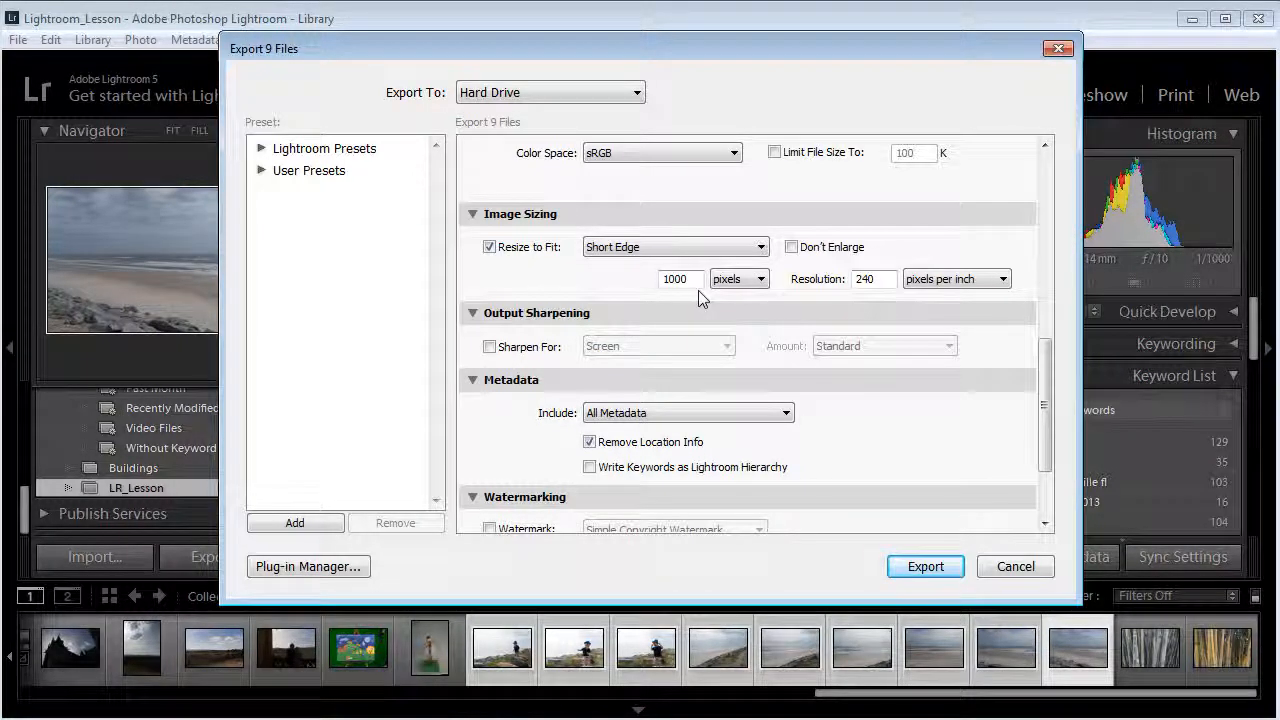
{"action": "left_click", "coordinate": [675, 247]}
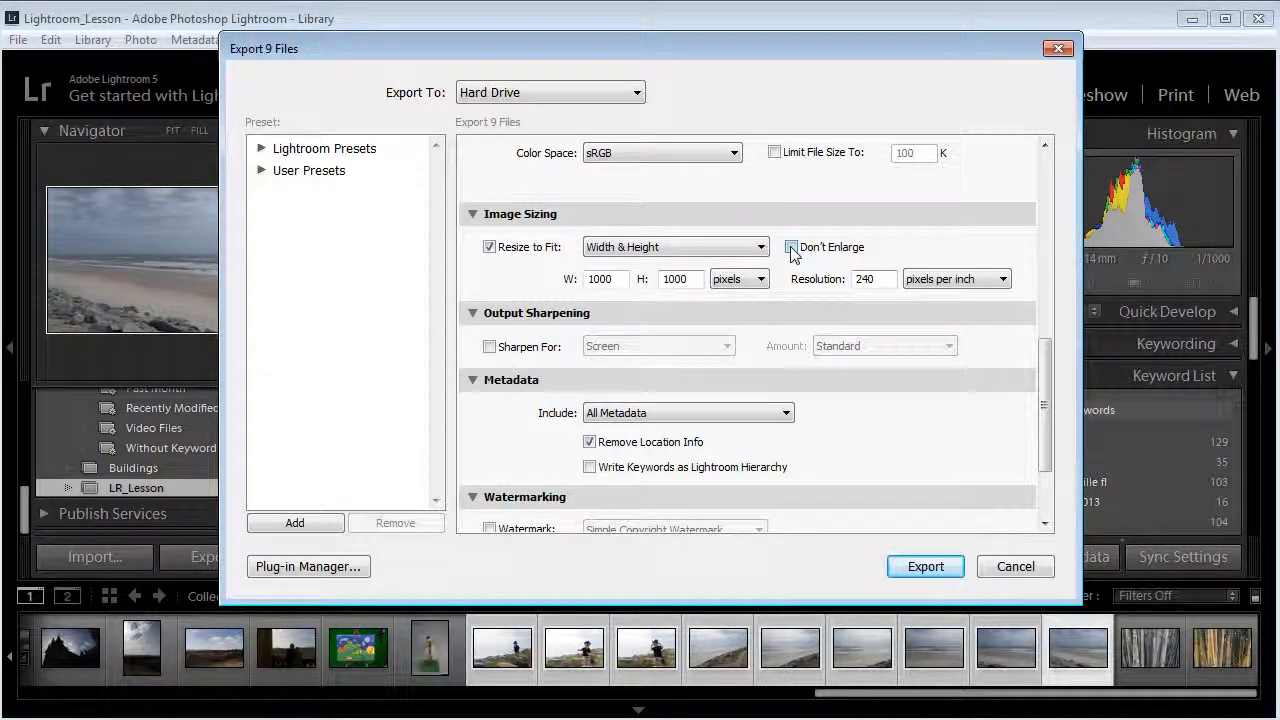
{"action": "scroll", "scroll_direction": "down", "scroll_amount": 3}
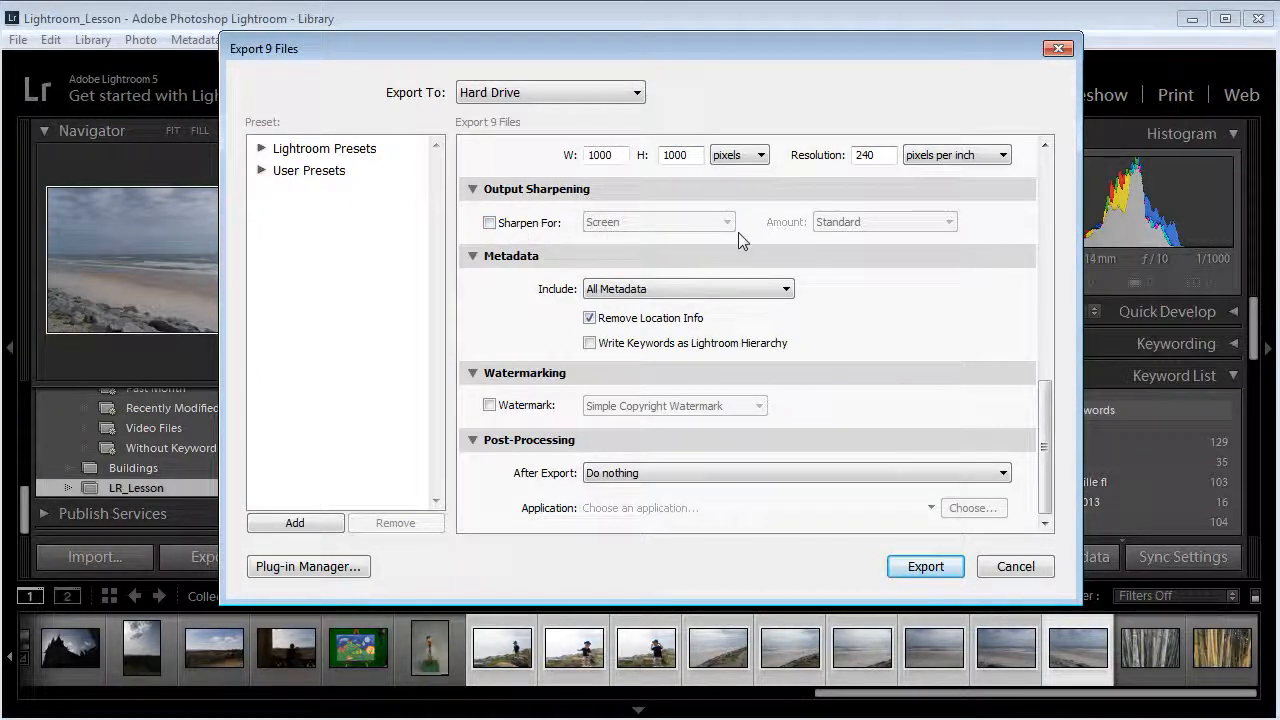
{"action": "left_click", "coordinate": [490, 222]}
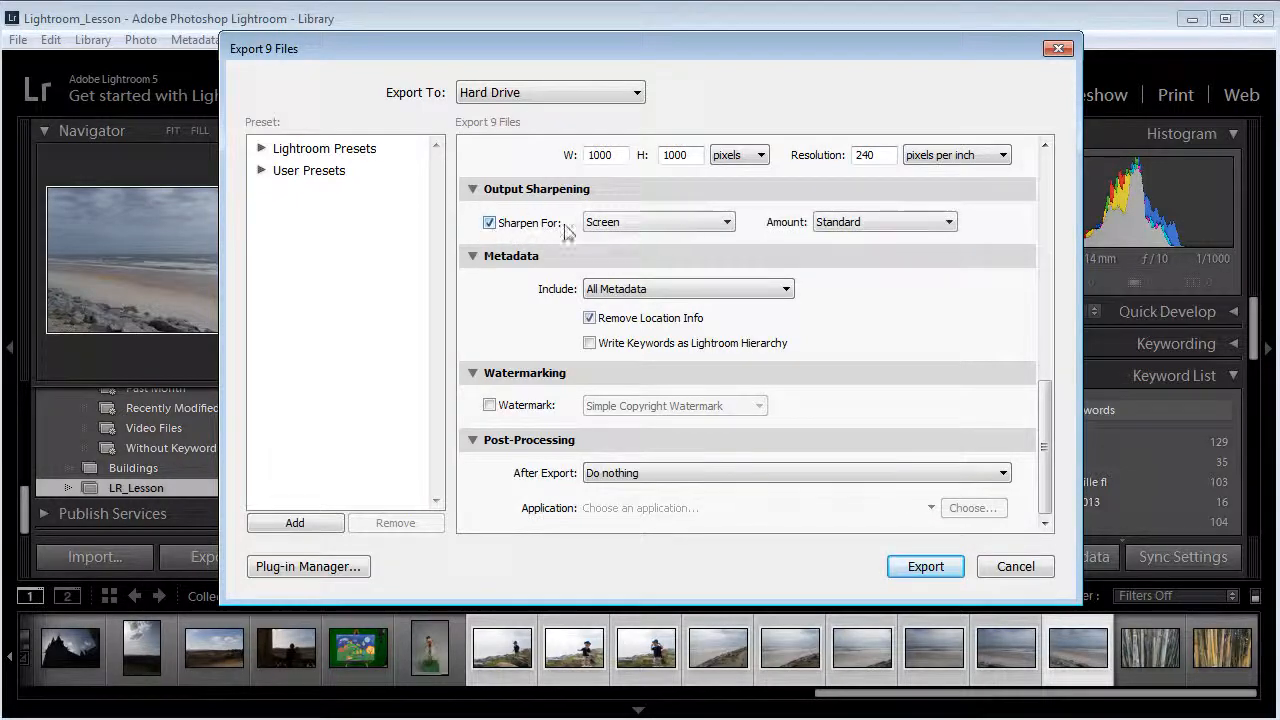
{"action": "left_click", "coordinate": [658, 222]}
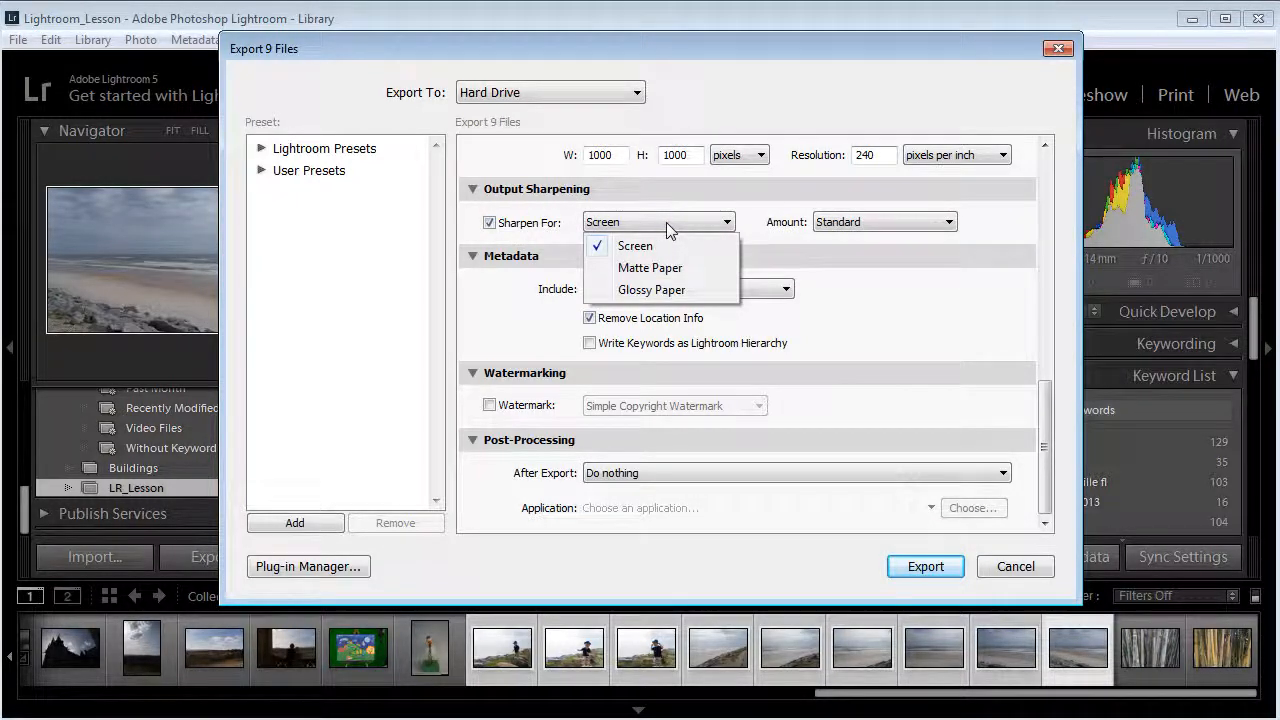
{"action": "mouse_move", "coordinate": [688, 291]}
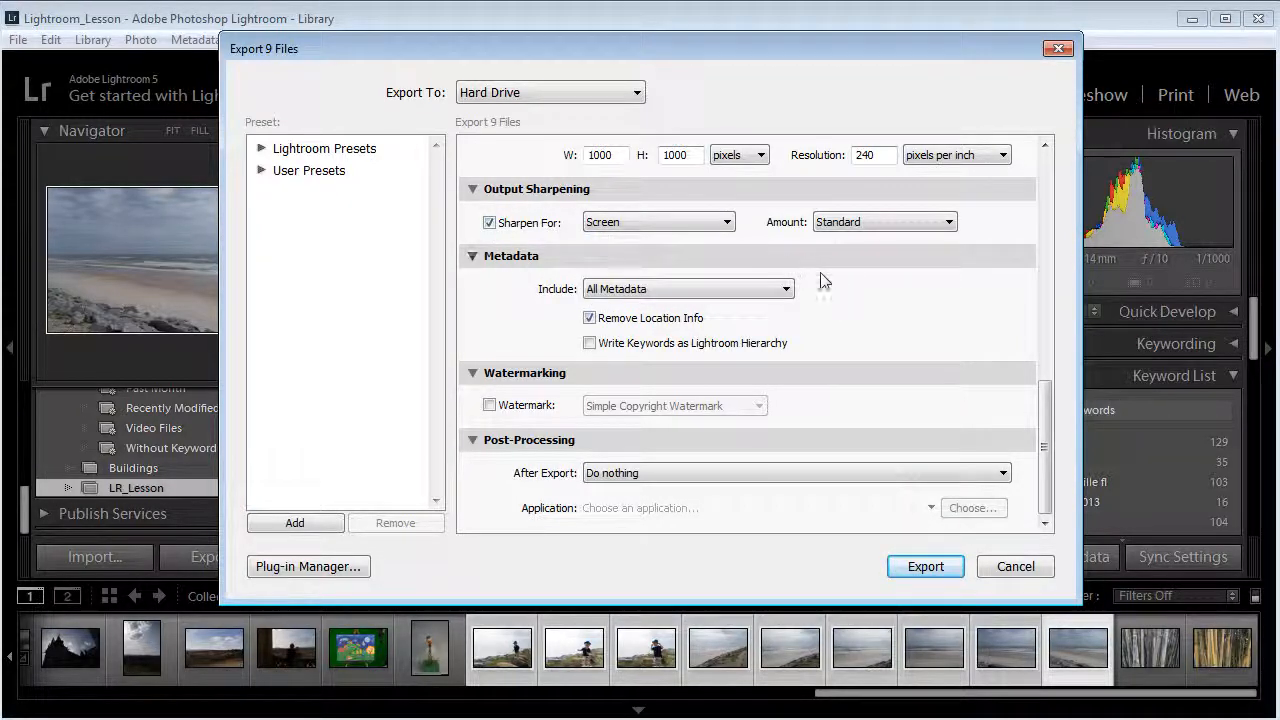
{"action": "mouse_move", "coordinate": [840, 300]}
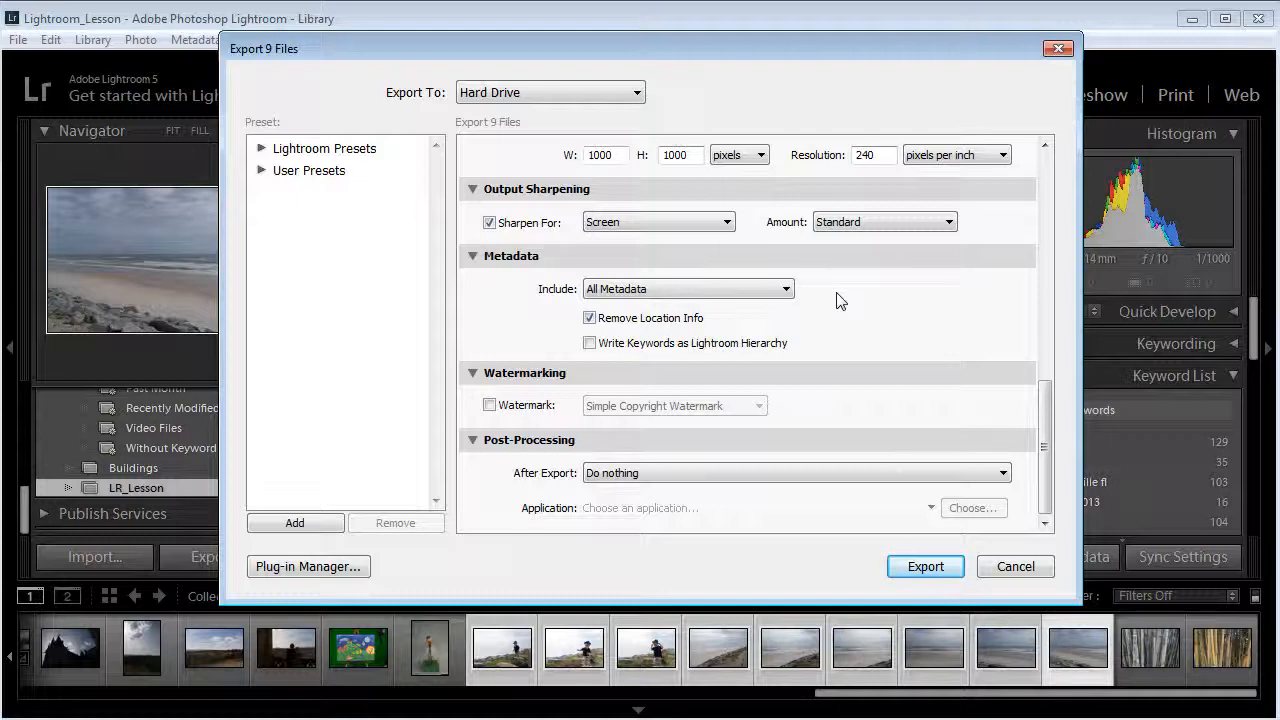
{"action": "mouse_move", "coordinate": [872, 308]}
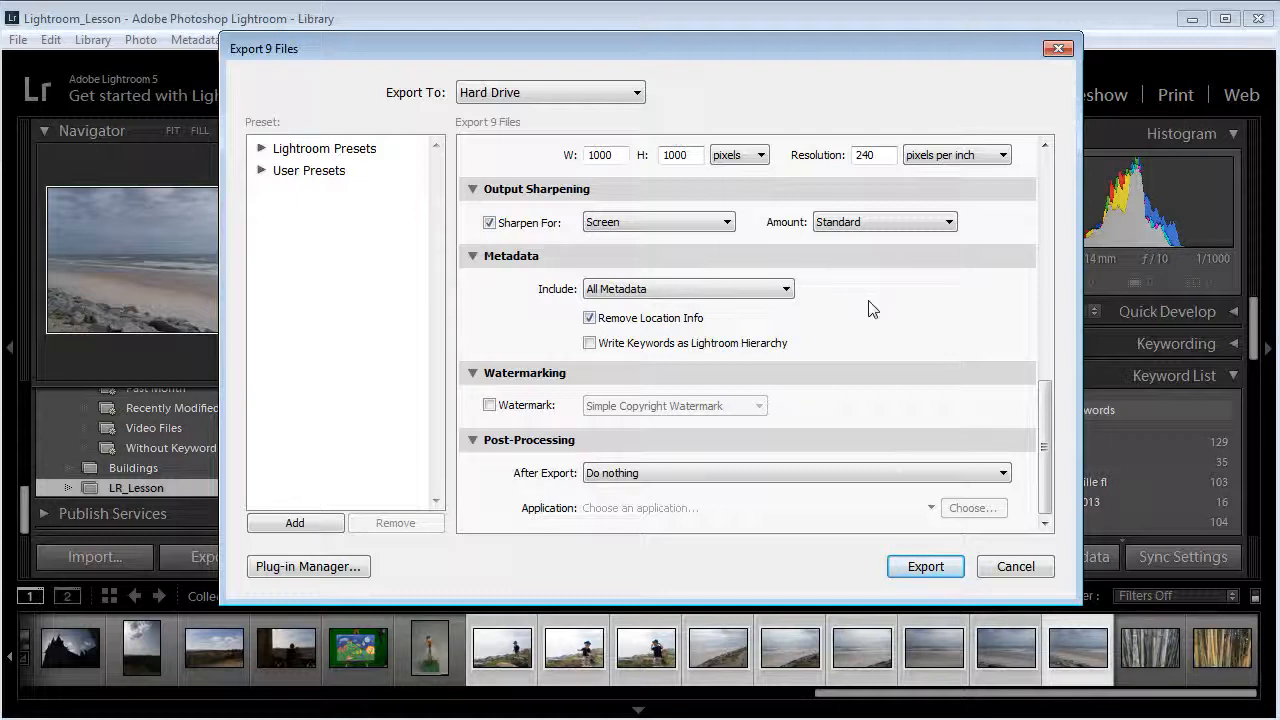
{"action": "mouse_move", "coordinate": [757, 302]}
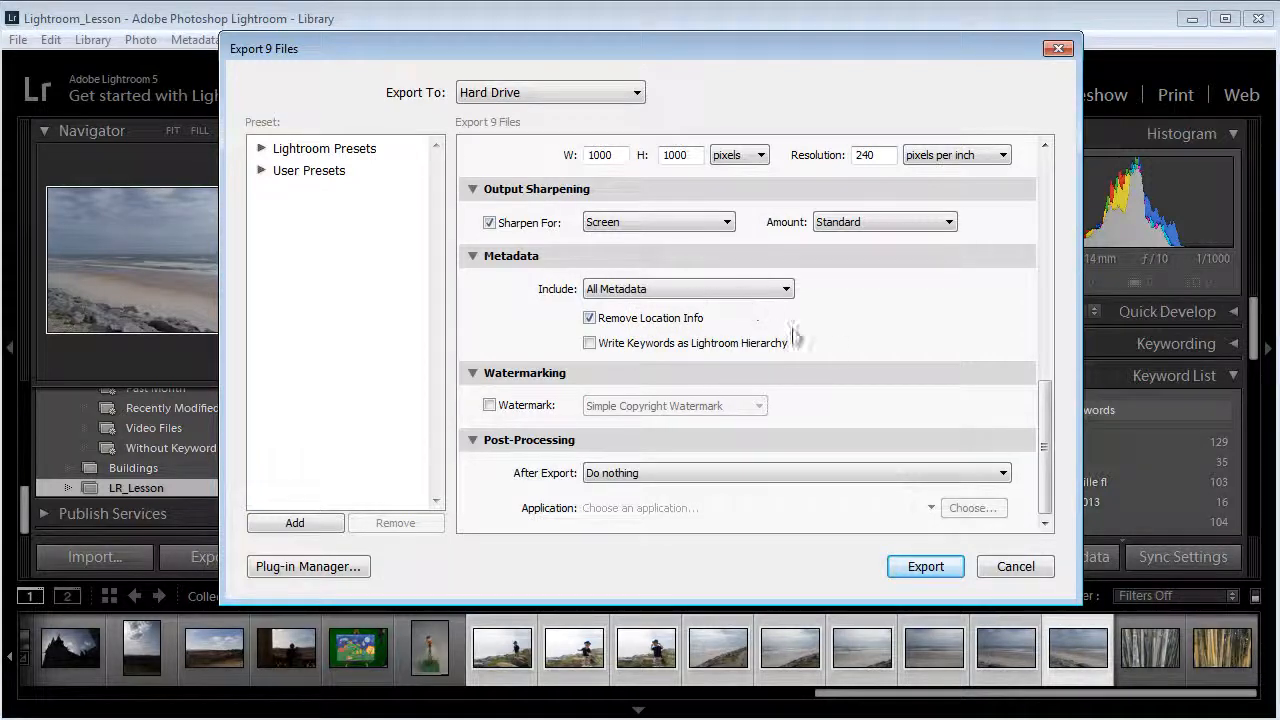
{"action": "mouse_move", "coordinate": [868, 354]}
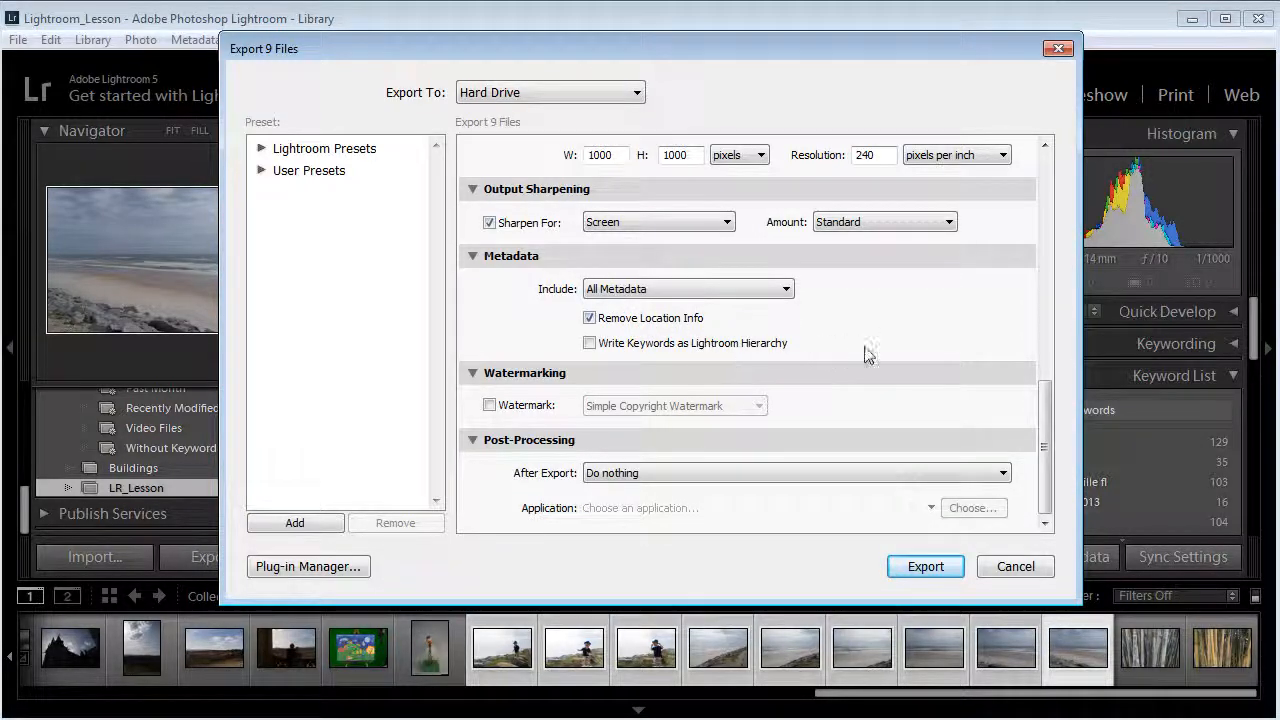
{"action": "mouse_move", "coordinate": [683, 418]}
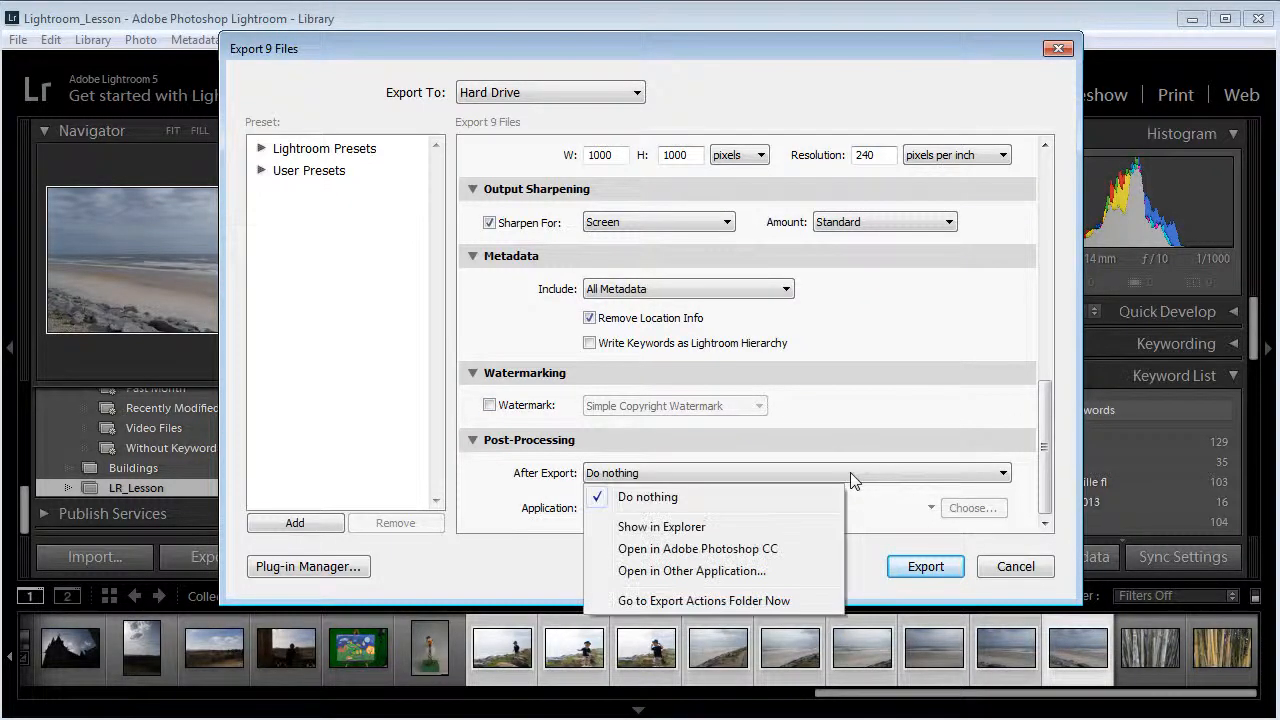
{"action": "mouse_move", "coordinate": [765, 545]}
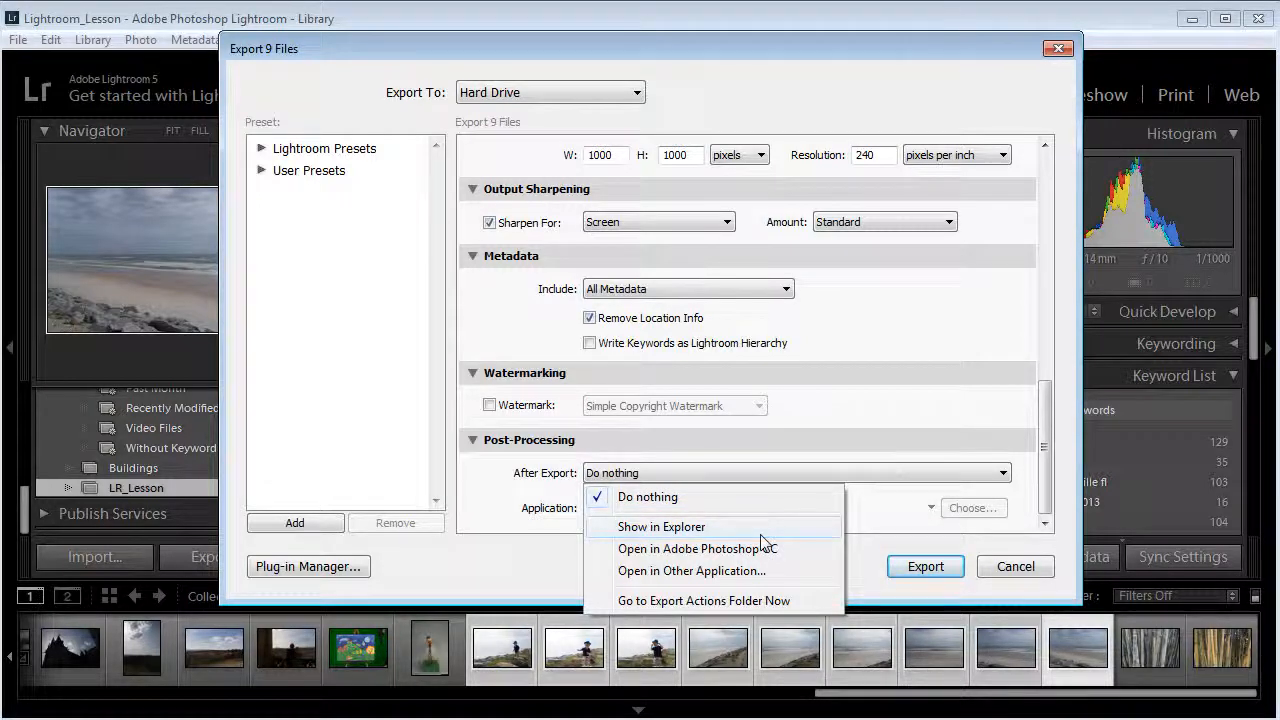
{"action": "left_click", "coordinate": [661, 527]}
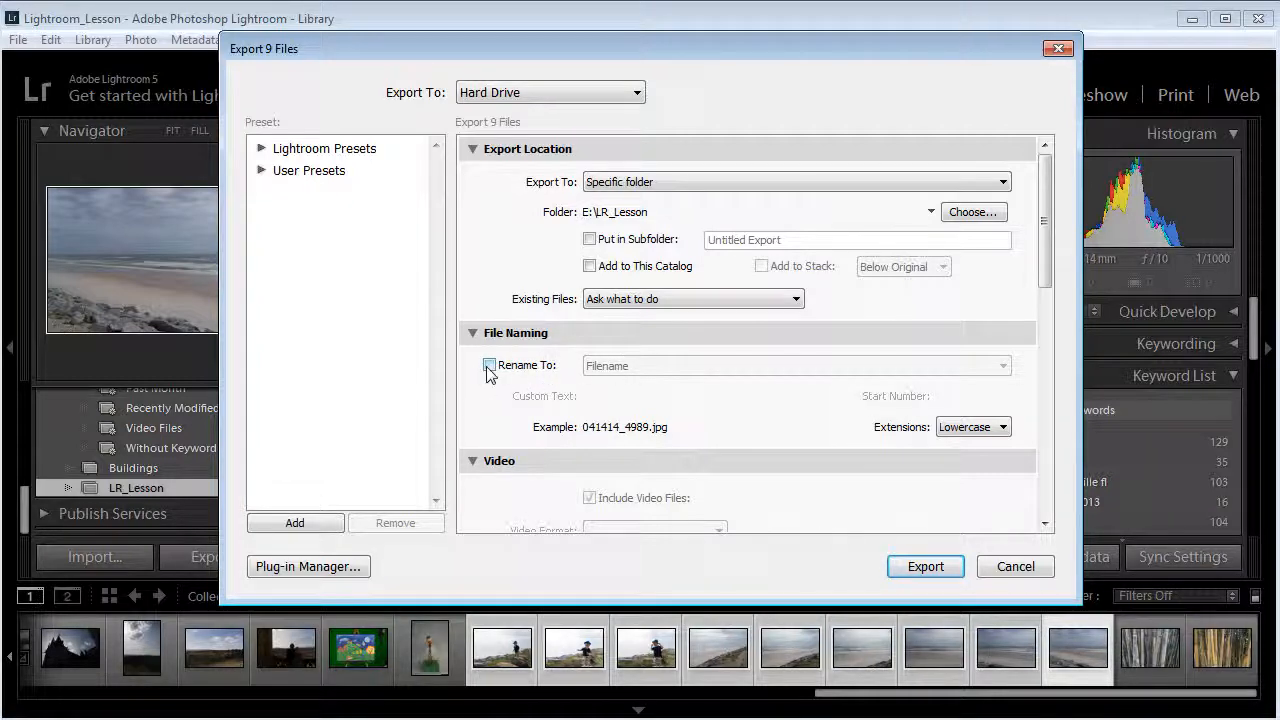
Step: Turn on Rename To with the Custom Name - Original File Number template
{"action": "left_click", "coordinate": [490, 365]}
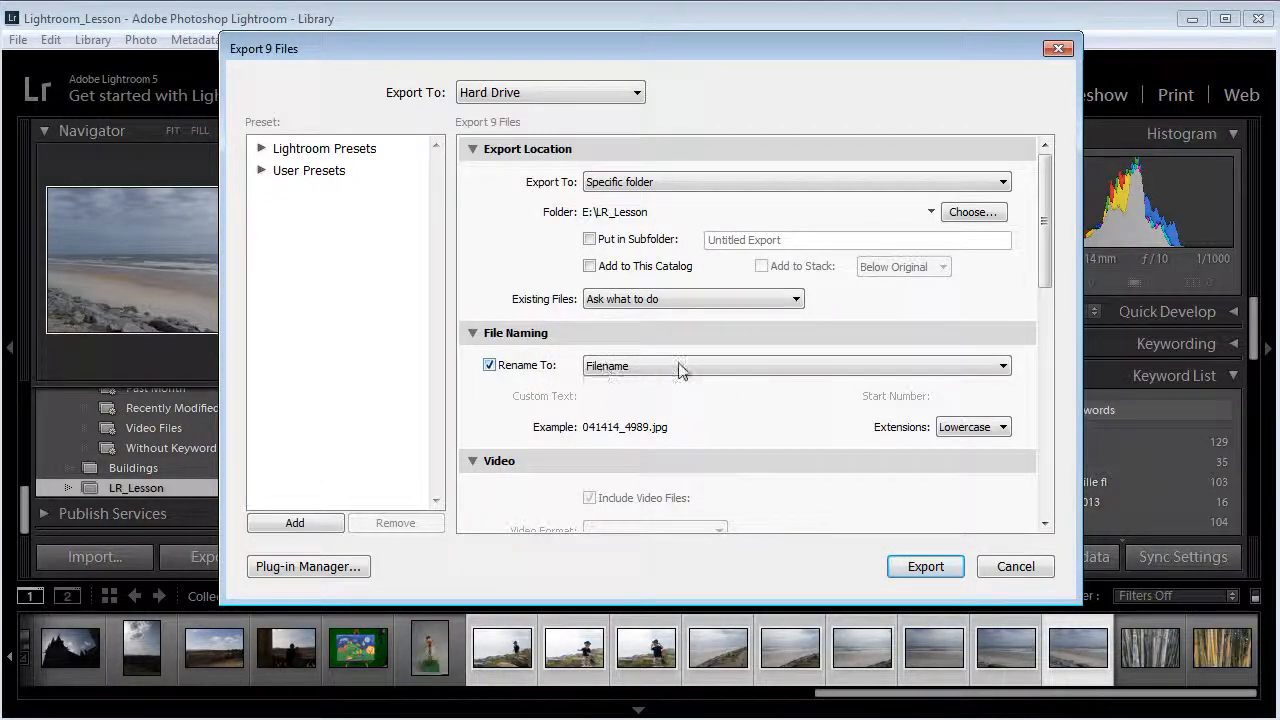
{"action": "left_click", "coordinate": [795, 365]}
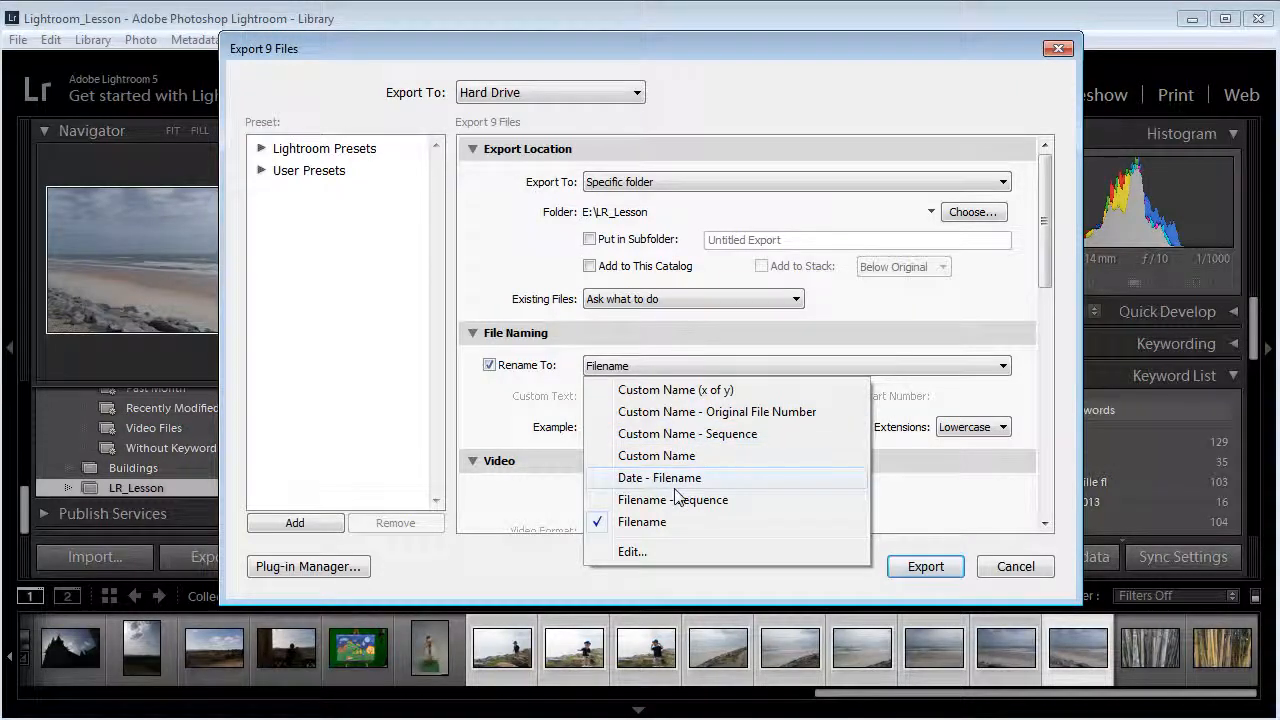
{"action": "mouse_move", "coordinate": [687, 433]}
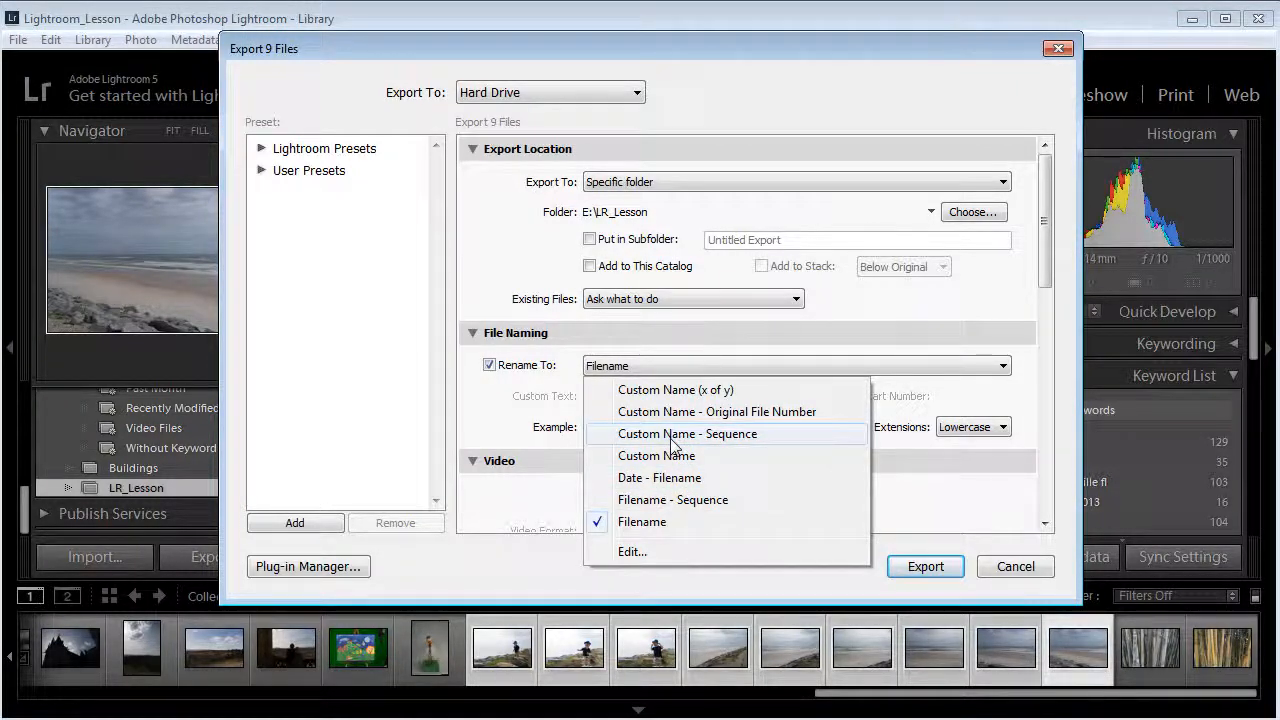
{"action": "mouse_move", "coordinate": [768, 411]}
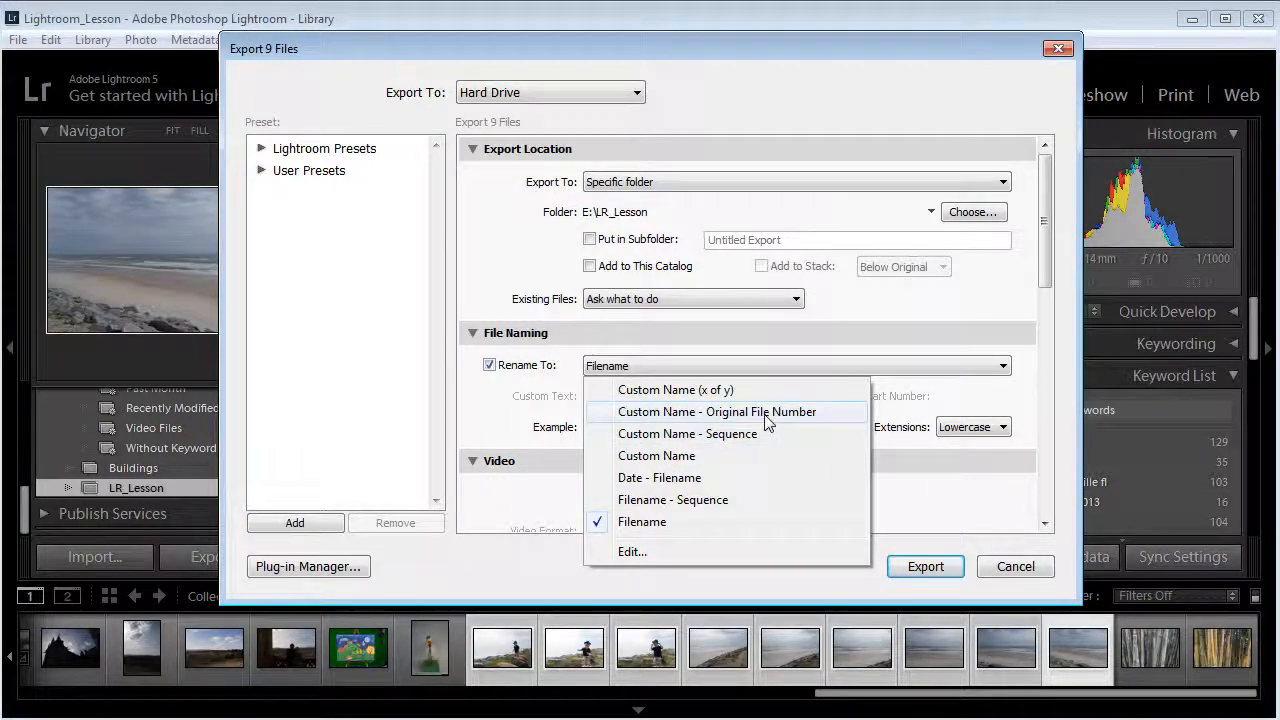
{"action": "left_click", "coordinate": [717, 411]}
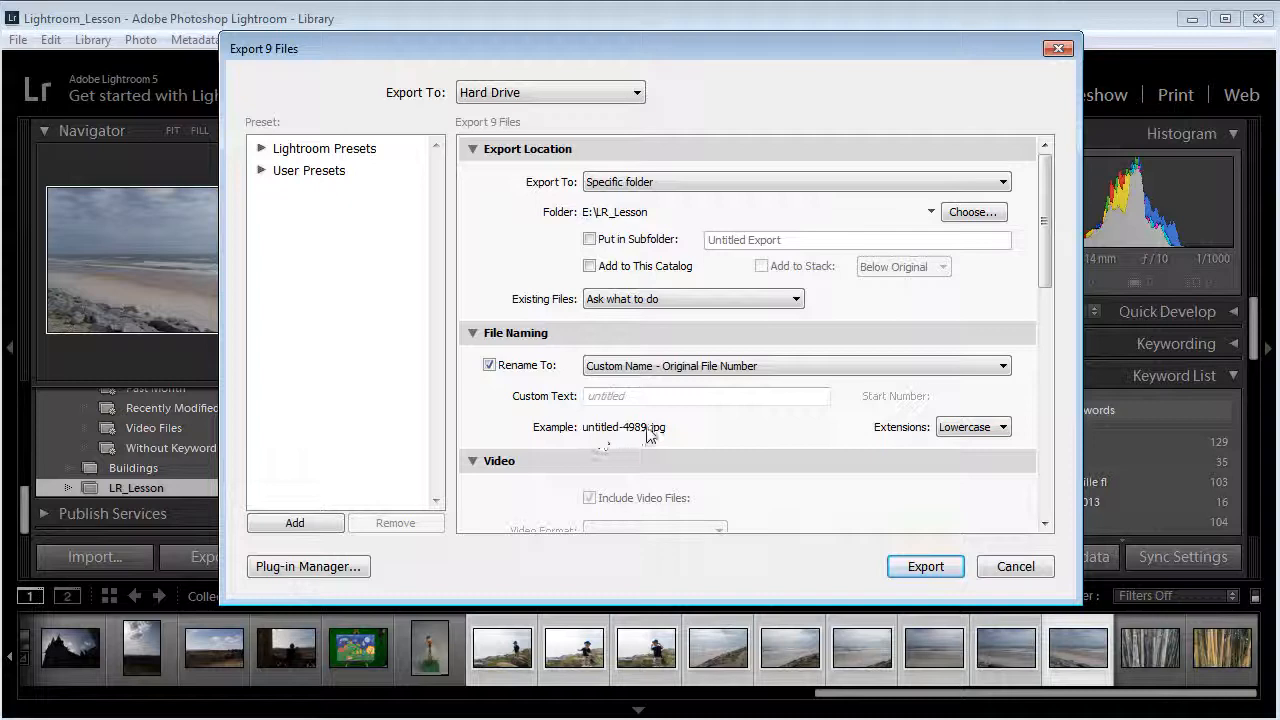
{"action": "left_click", "coordinate": [489, 365]}
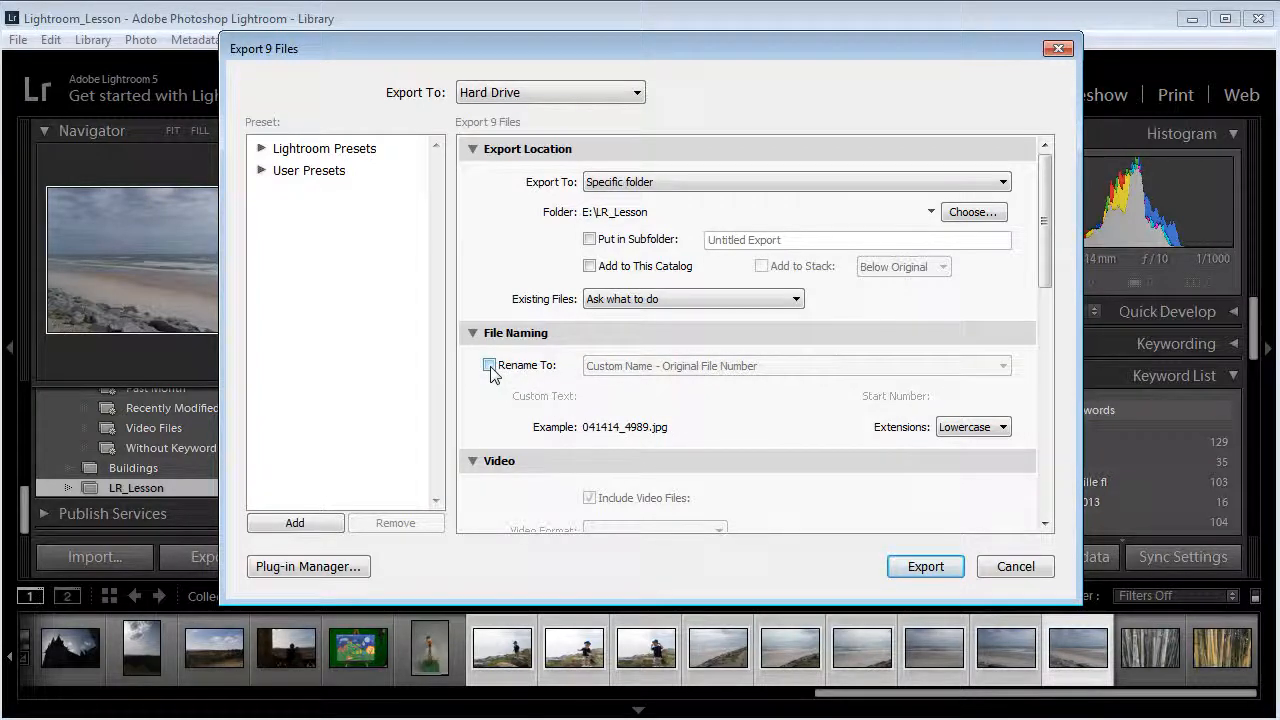
{"action": "left_click", "coordinate": [490, 365]}
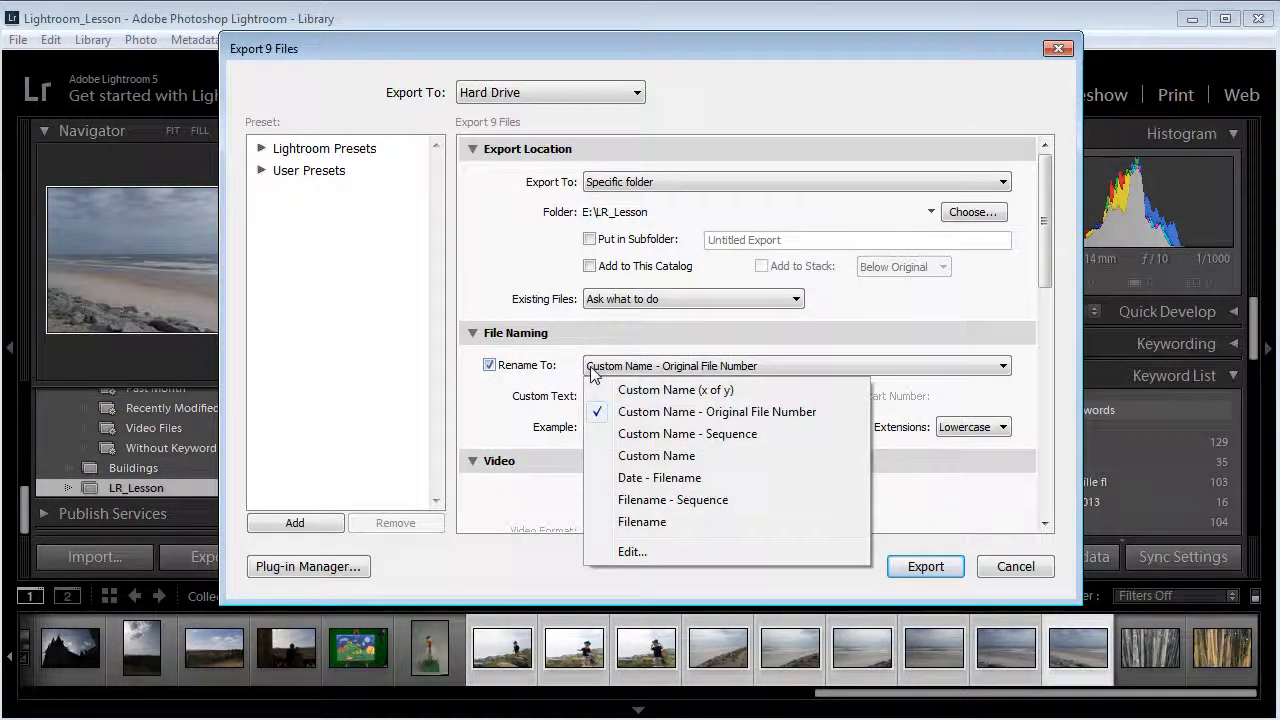
{"action": "mouse_move", "coordinate": [673, 499]}
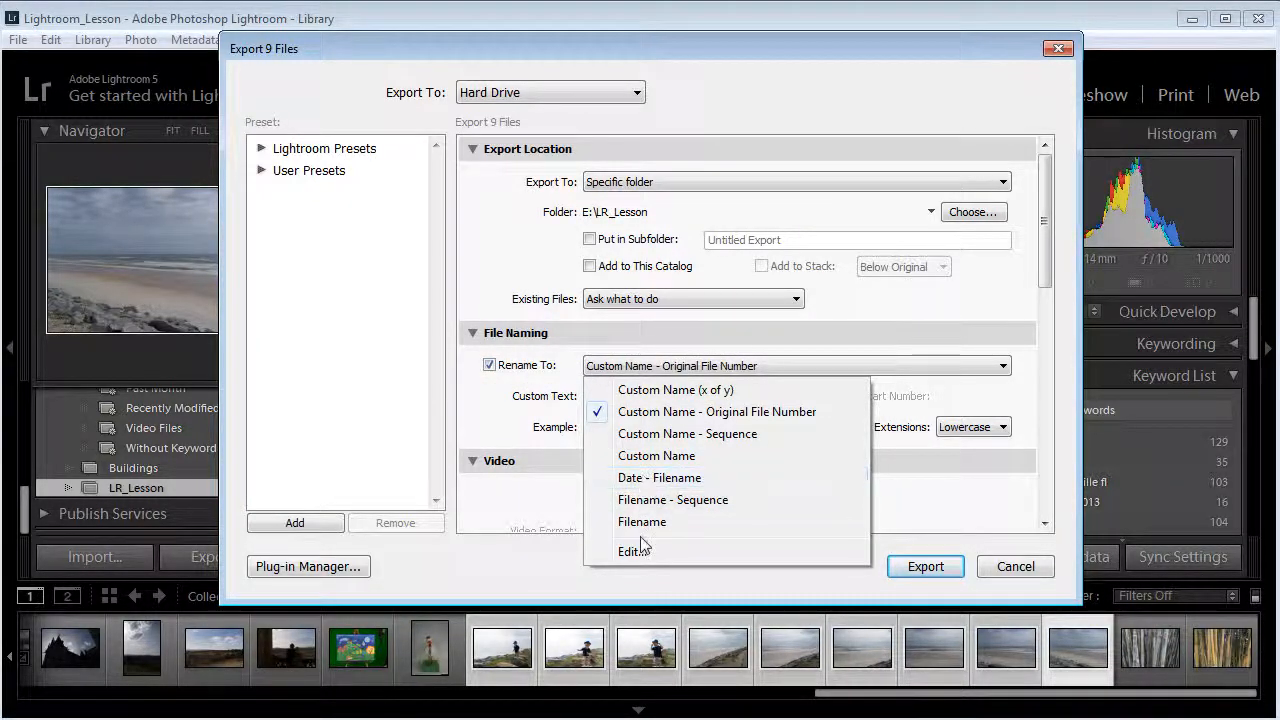
Step: Try adding file name, number and sequence parts in the Filename Template Editor, then cancel
{"action": "left_click", "coordinate": [634, 551]}
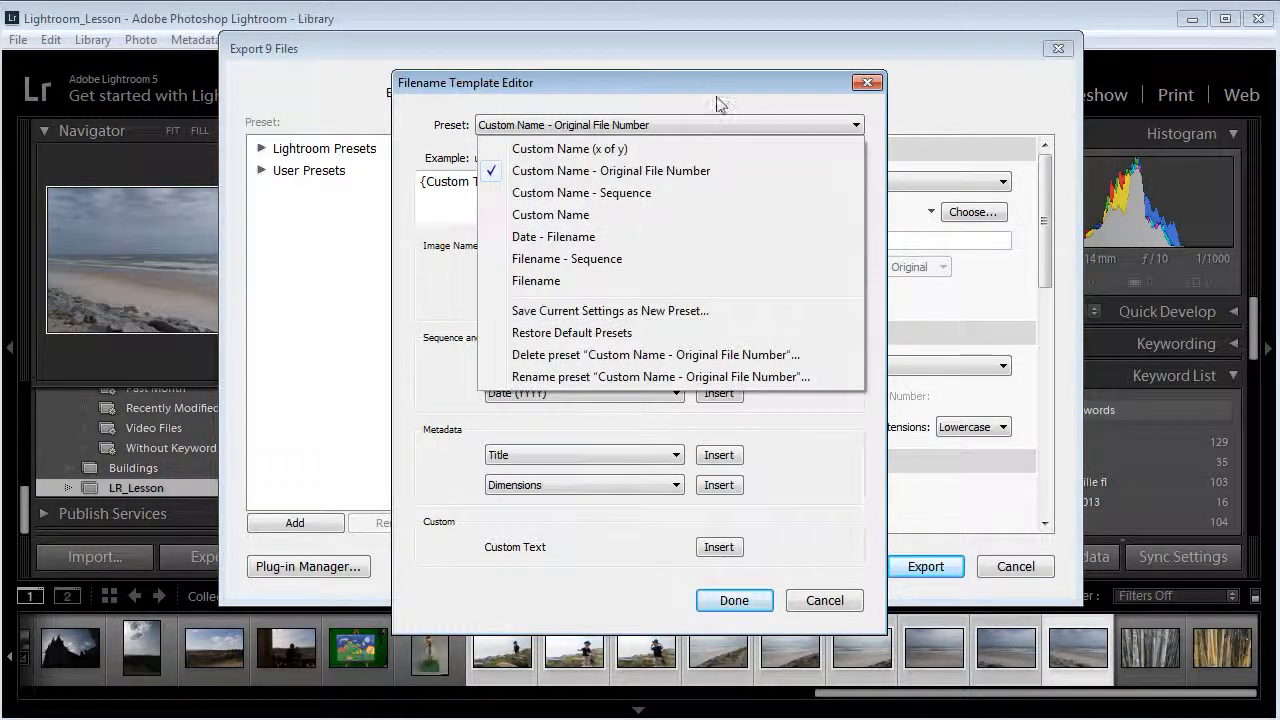
{"action": "left_click", "coordinate": [610, 170]}
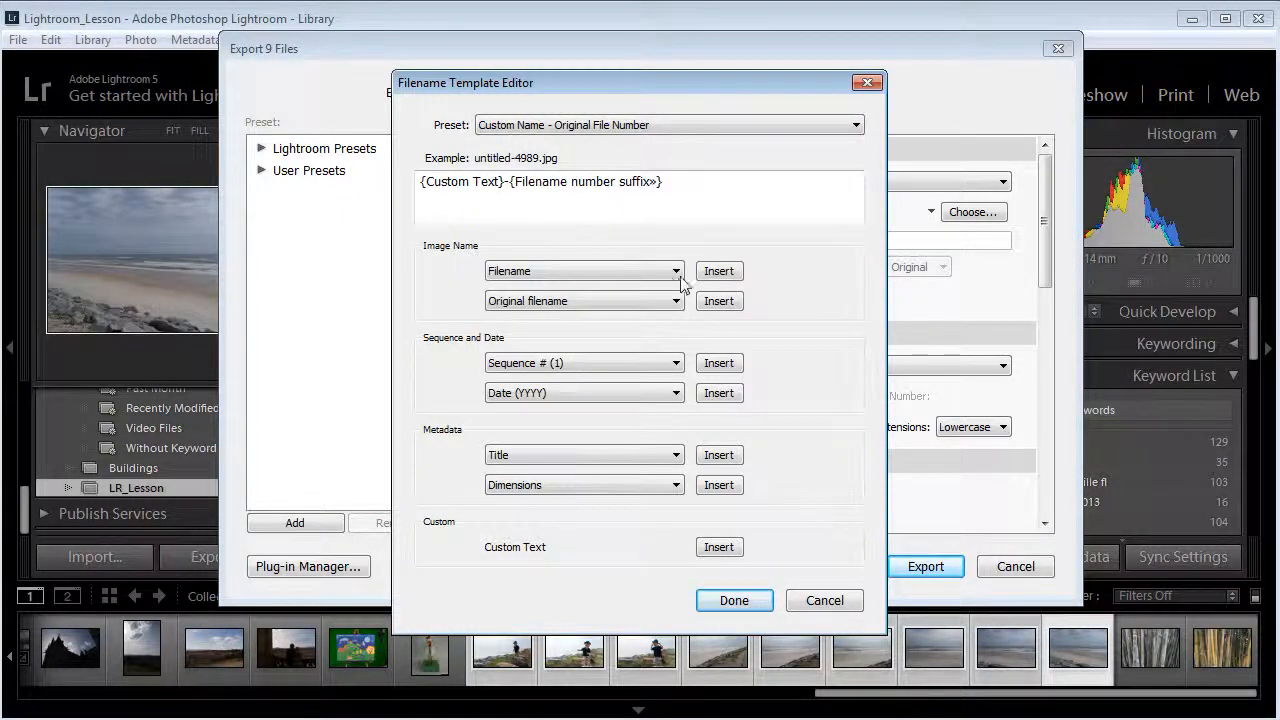
{"action": "mouse_move", "coordinate": [785, 271]}
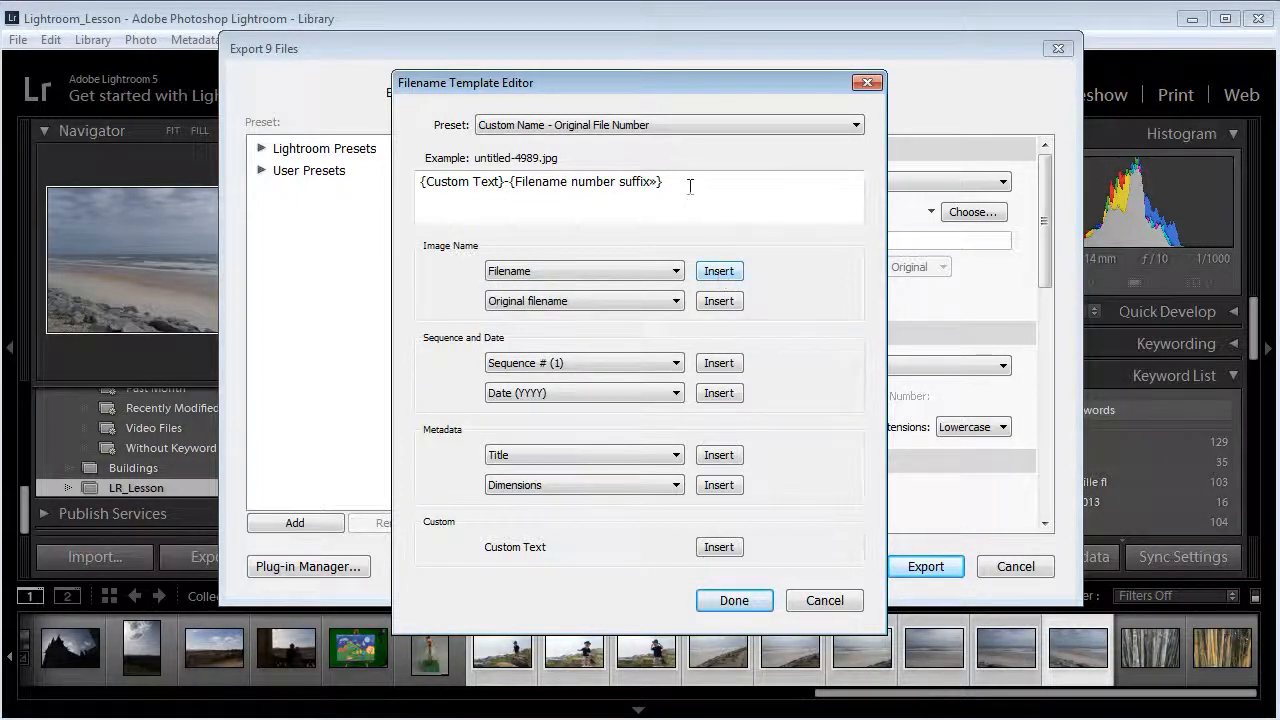
{"action": "left_click", "coordinate": [719, 271]}
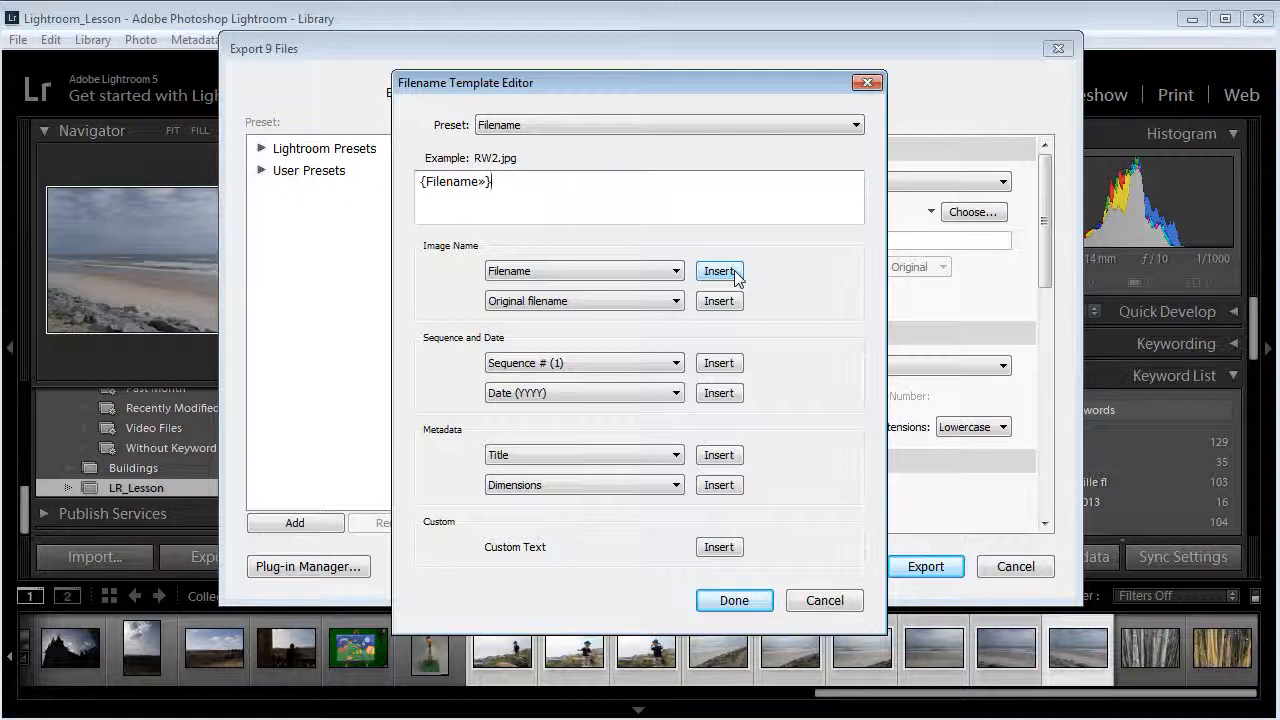
{"action": "mouse_move", "coordinate": [720, 352]}
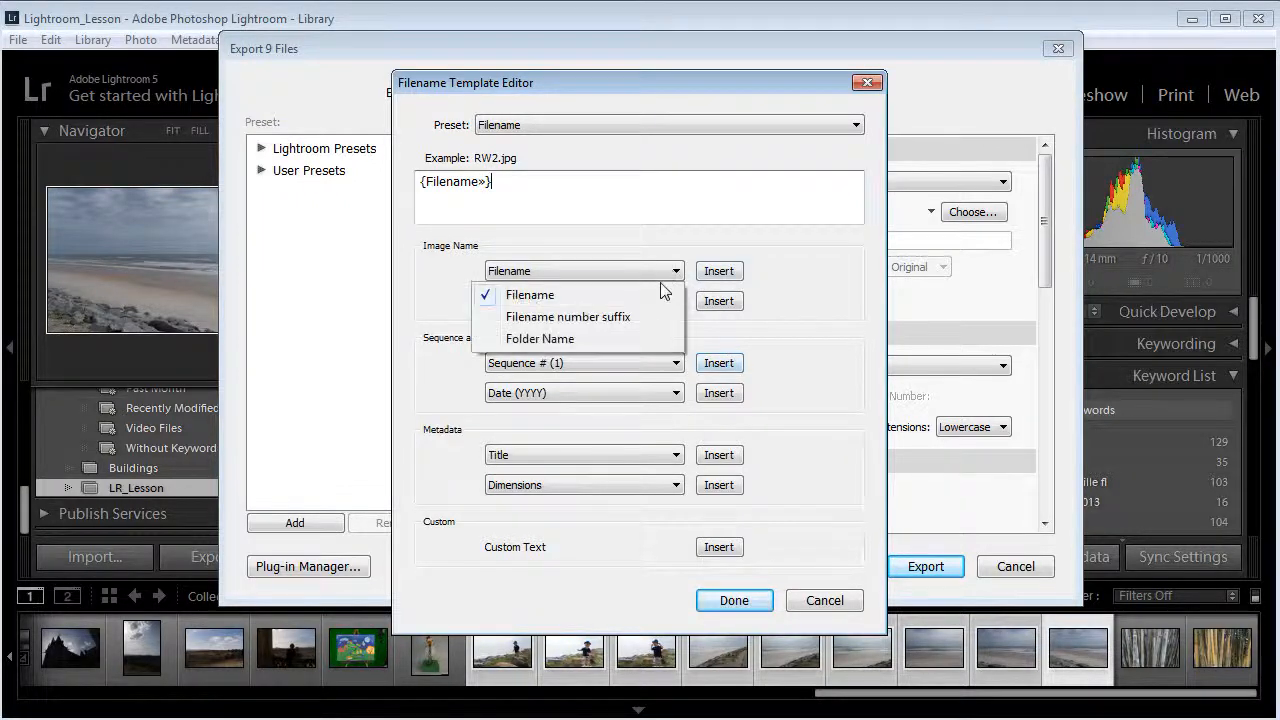
{"action": "mouse_move", "coordinate": [650, 323]}
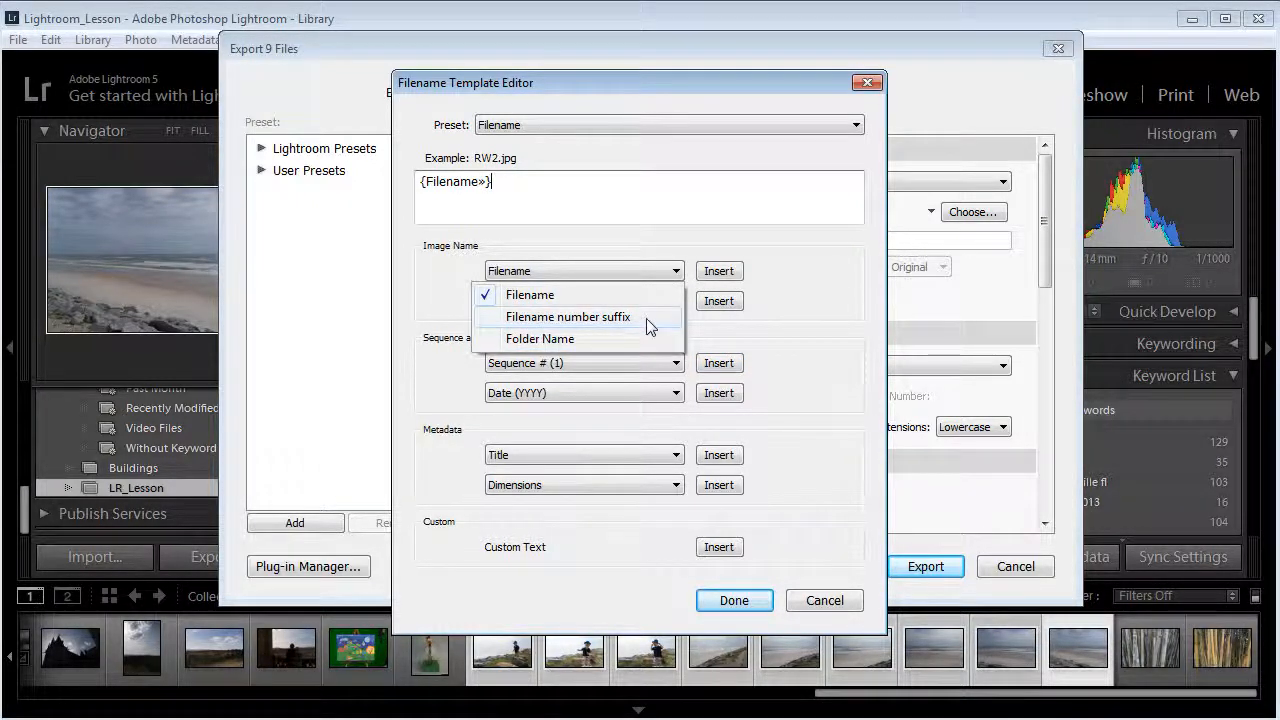
{"action": "left_click", "coordinate": [567, 316]}
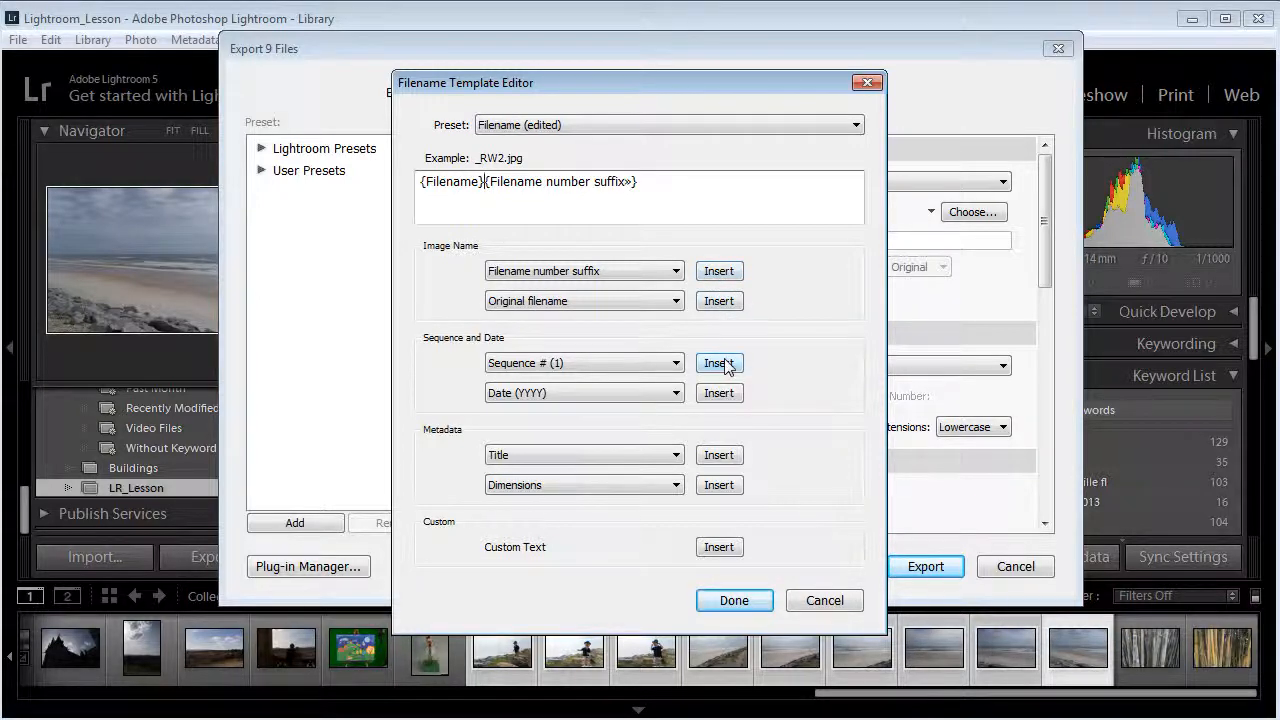
{"action": "left_click", "coordinate": [718, 362]}
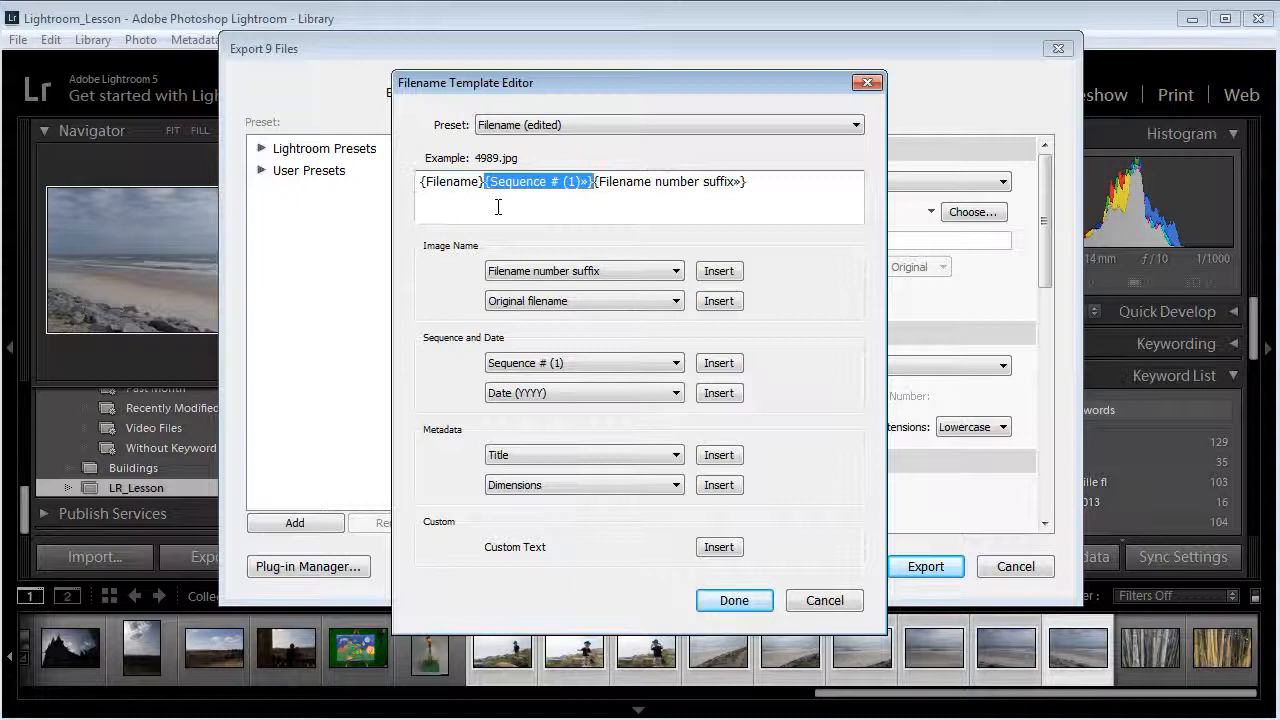
{"action": "left_click", "coordinate": [670, 181]}
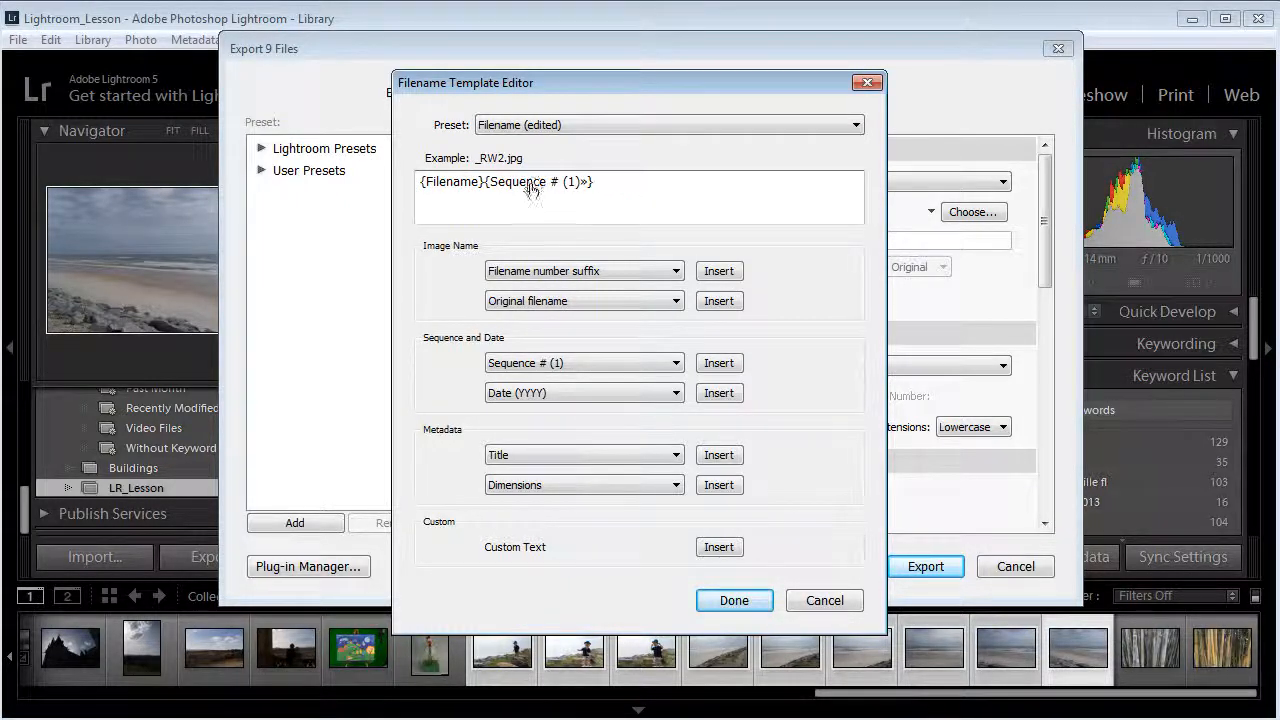
{"action": "double_click", "coordinate": [540, 182]}
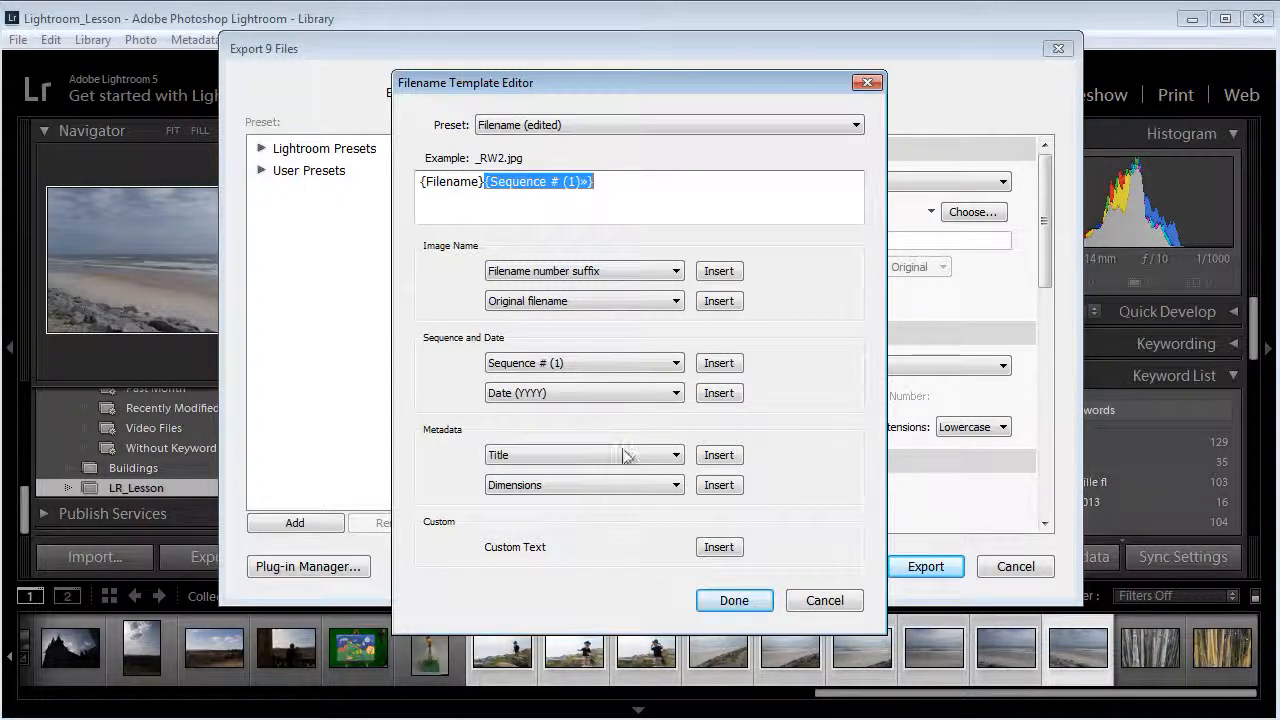
{"action": "mouse_move", "coordinate": [311, 450]}
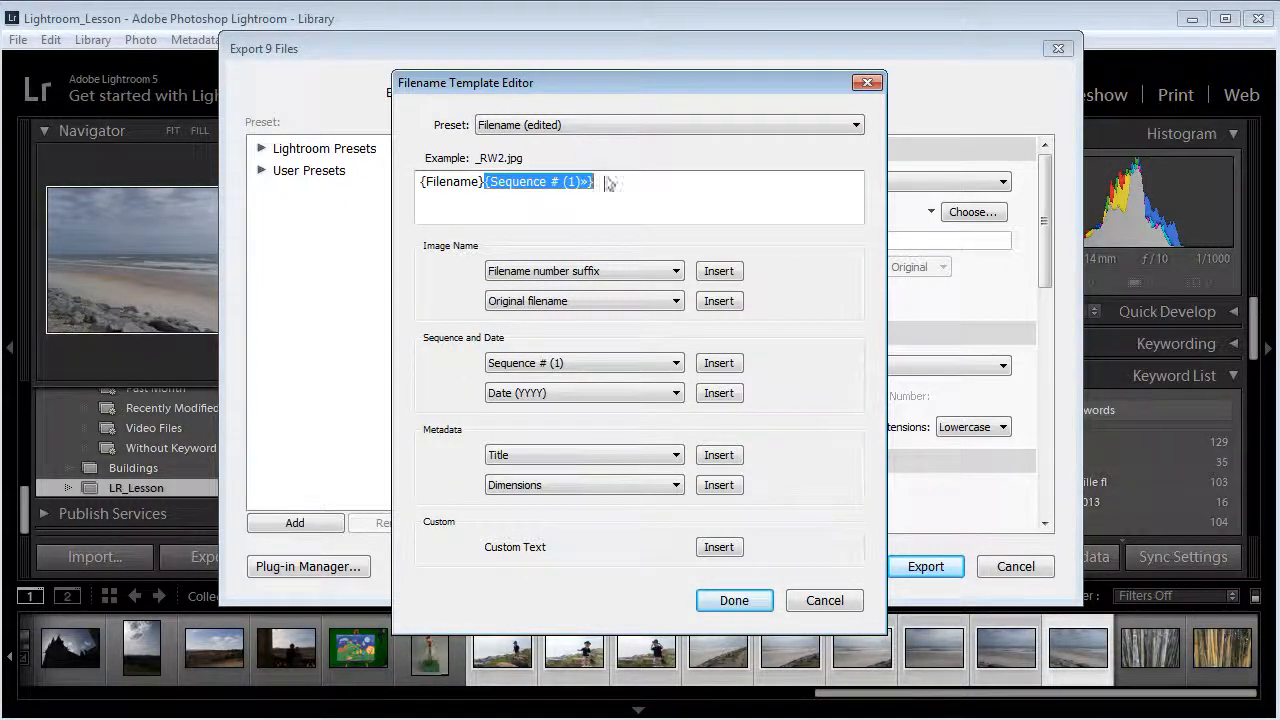
{"action": "left_click", "coordinate": [734, 600]}
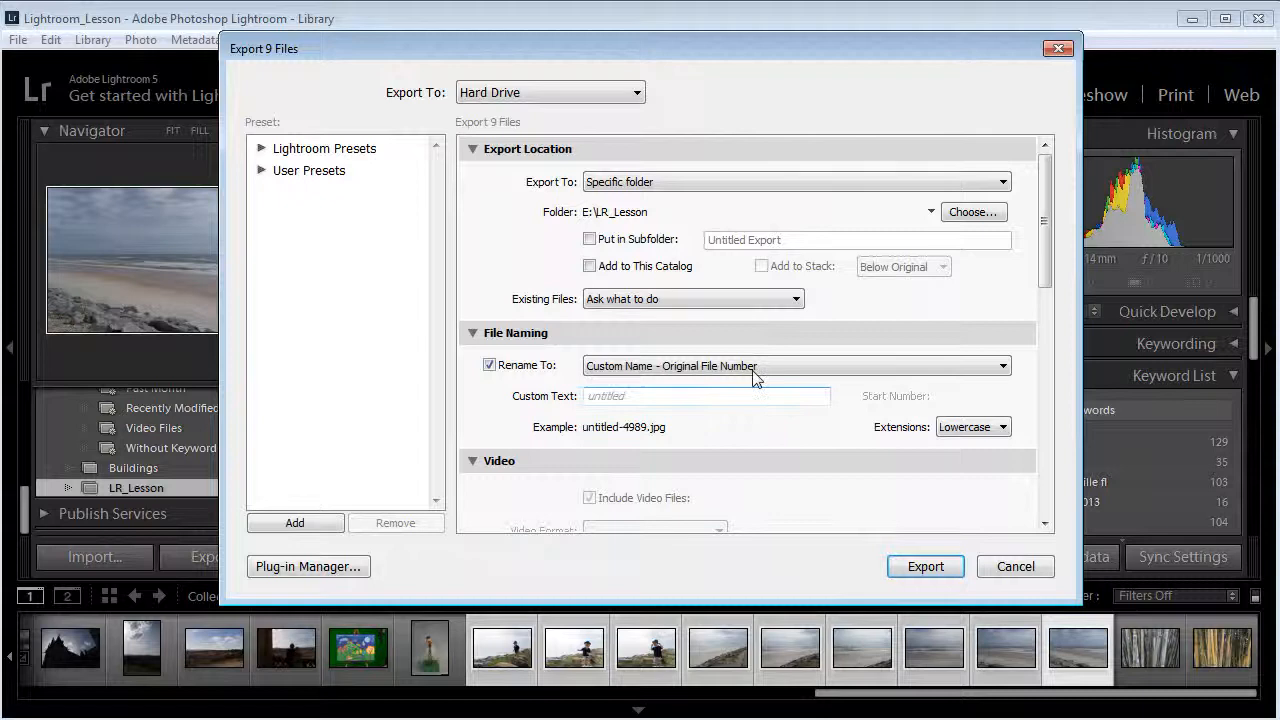
Step: Enter LR_Lesson as the Custom Text for exported file names
{"action": "left_click", "coordinate": [707, 396]}
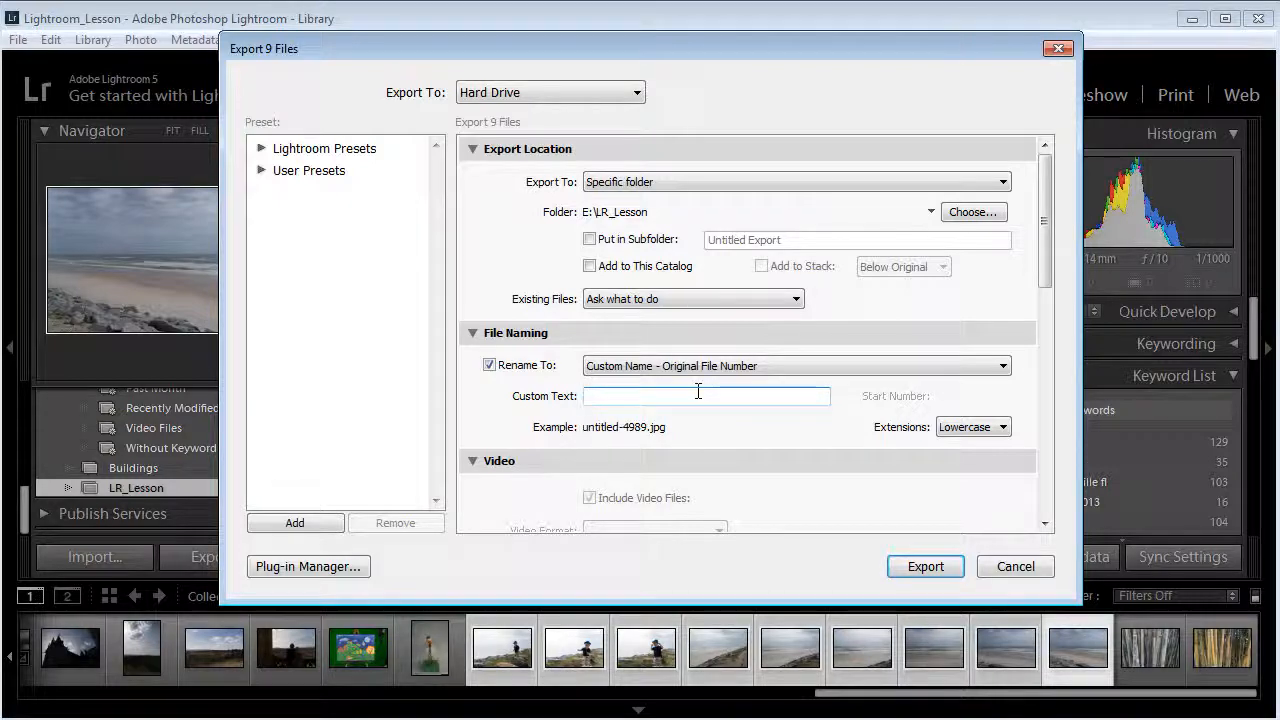
{"action": "type", "text": "L"}
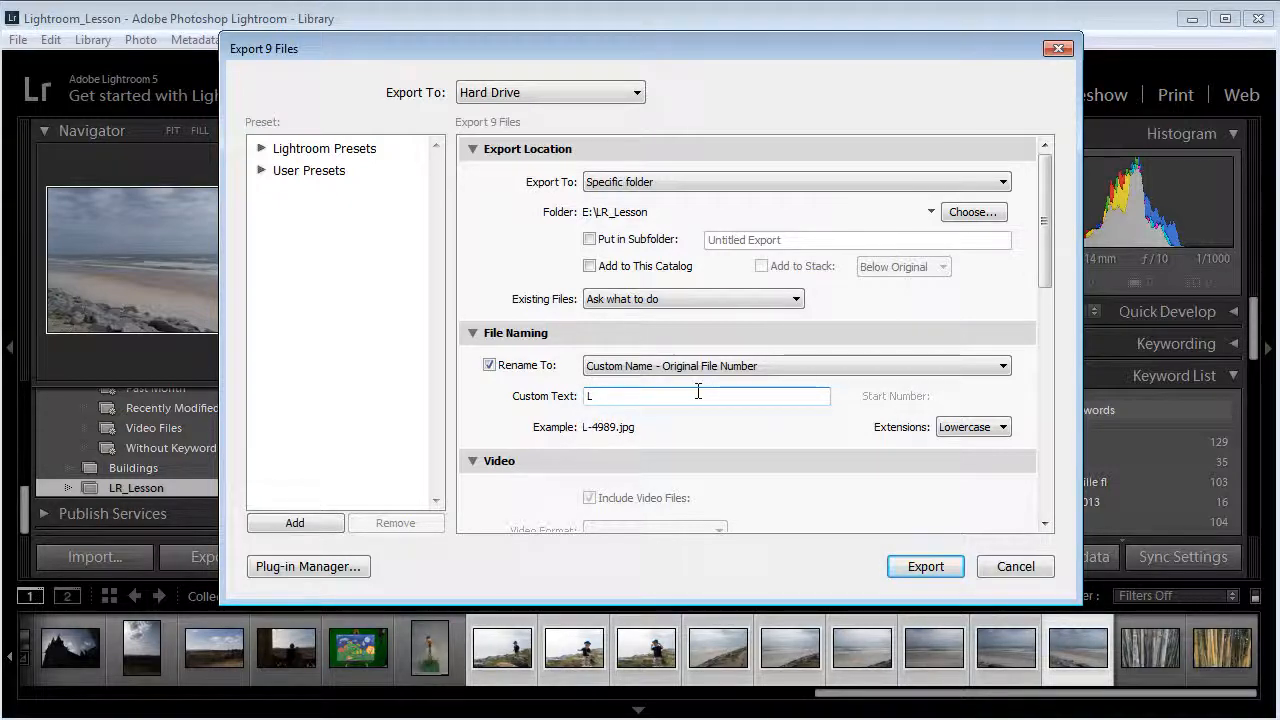
{"action": "type", "text": "S"}
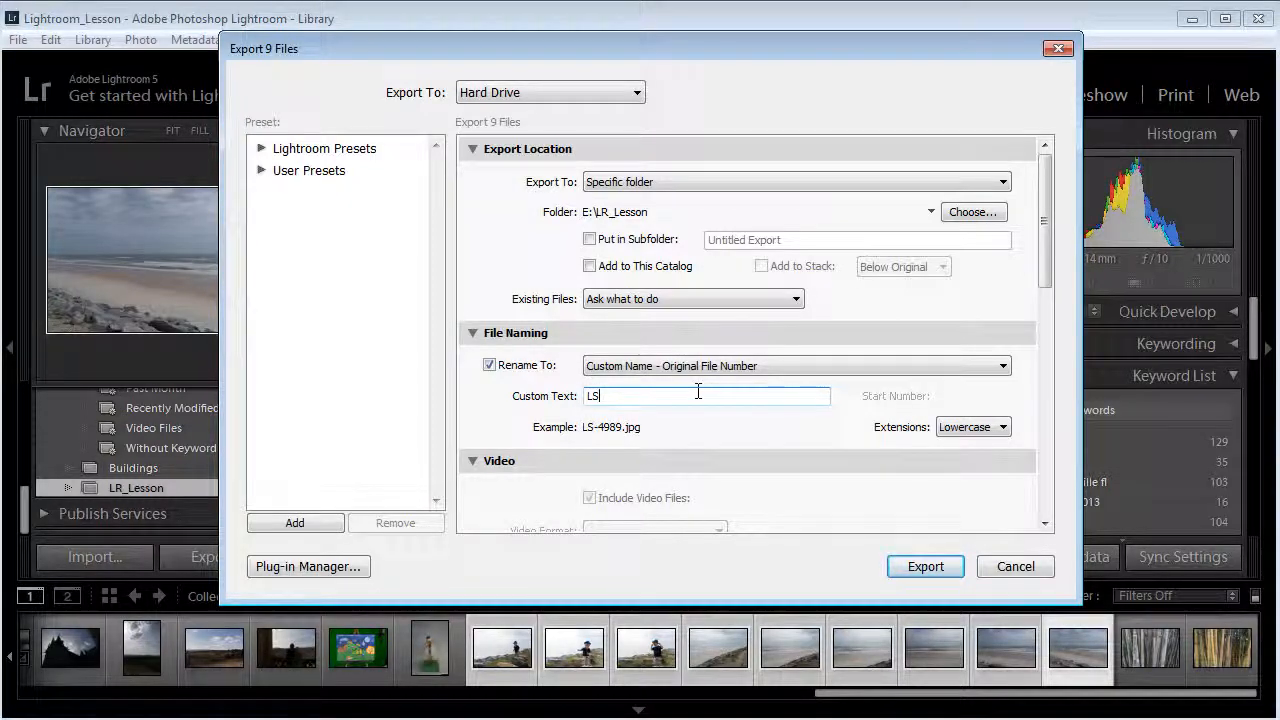
{"action": "type", "text": "LR_Les"}
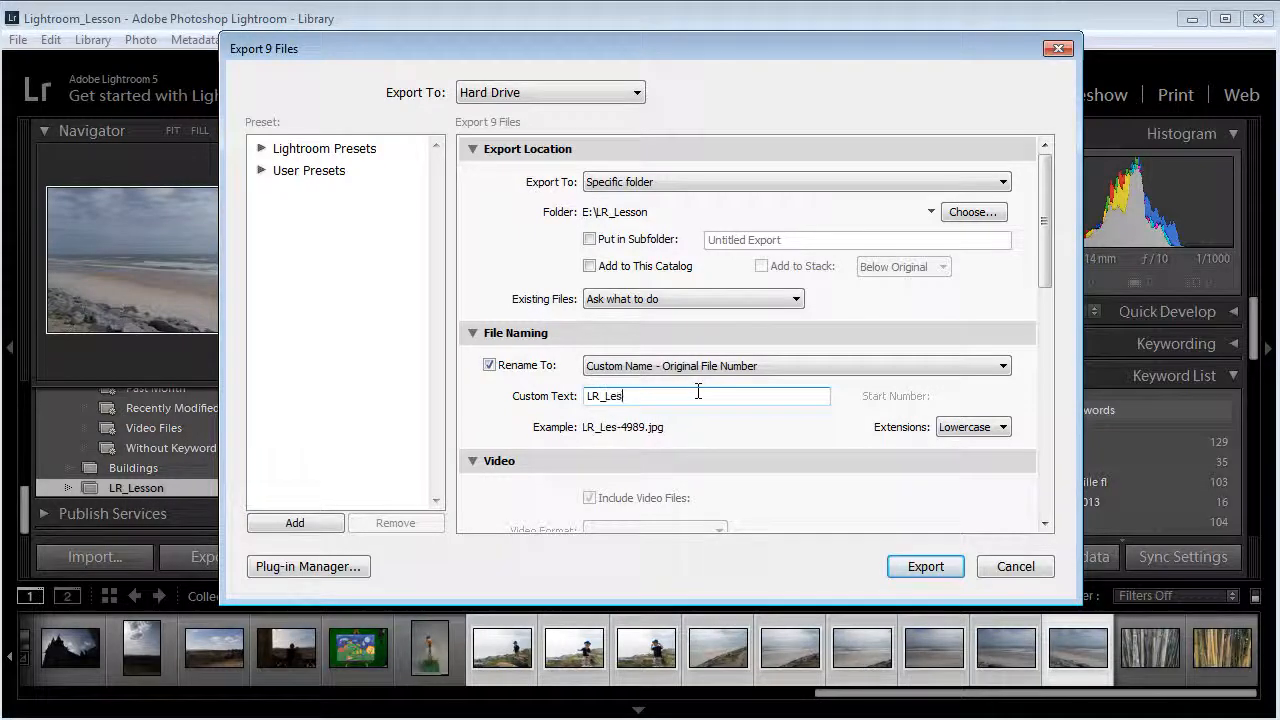
{"action": "type", "text": "son"}
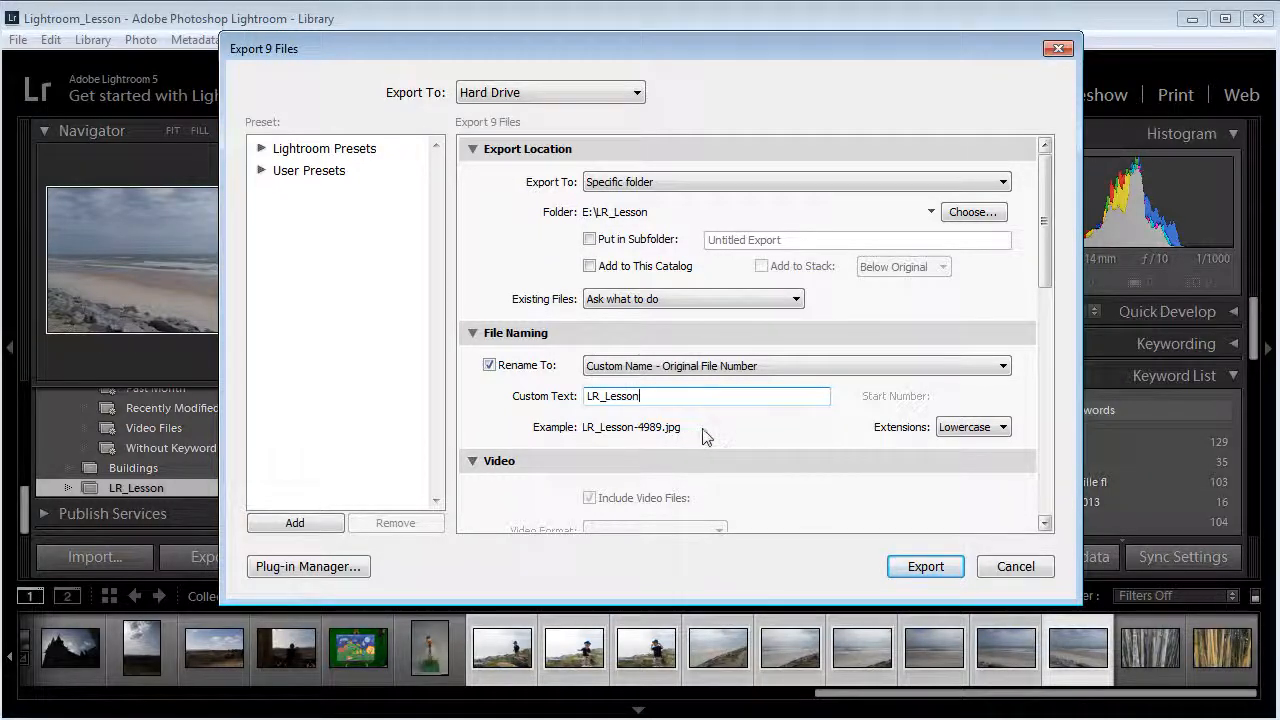
Step: Set the Image Format to Original instead of JPEG
{"action": "scroll", "scroll_direction": "down", "scroll_amount": 3}
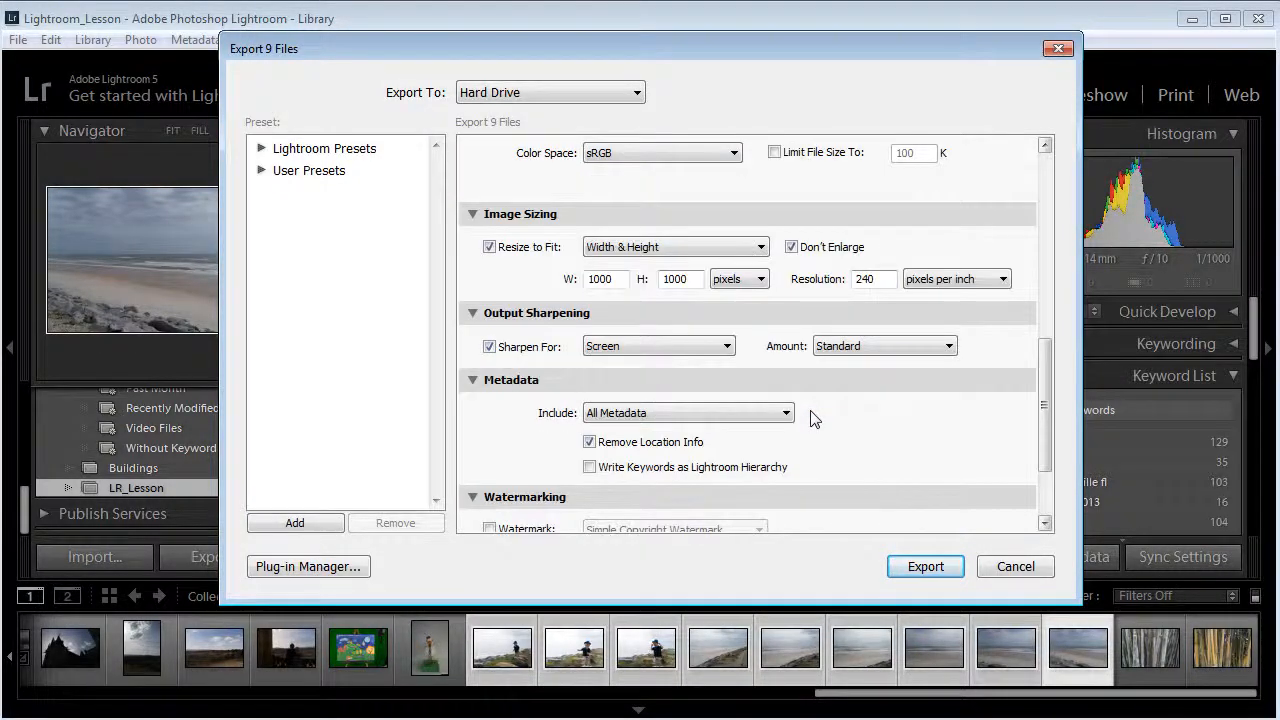
{"action": "scroll", "scroll_direction": "up", "scroll_amount": 3}
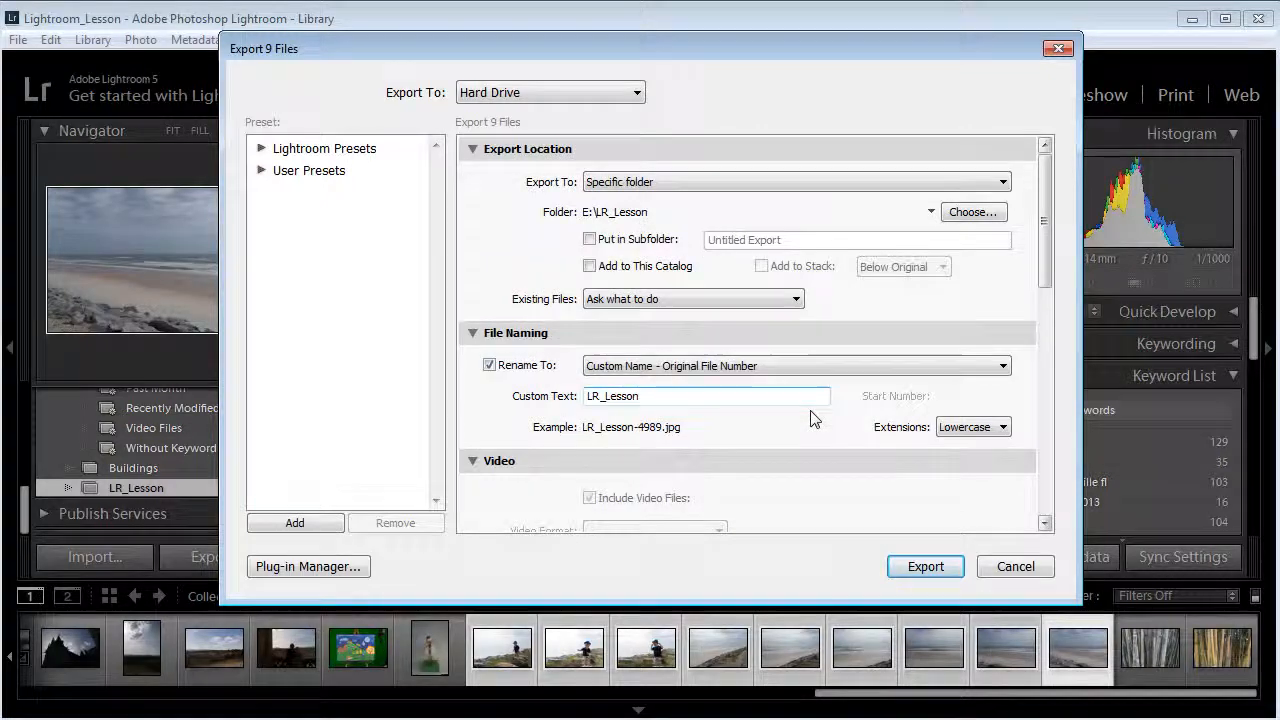
{"action": "mouse_move", "coordinate": [960, 328]}
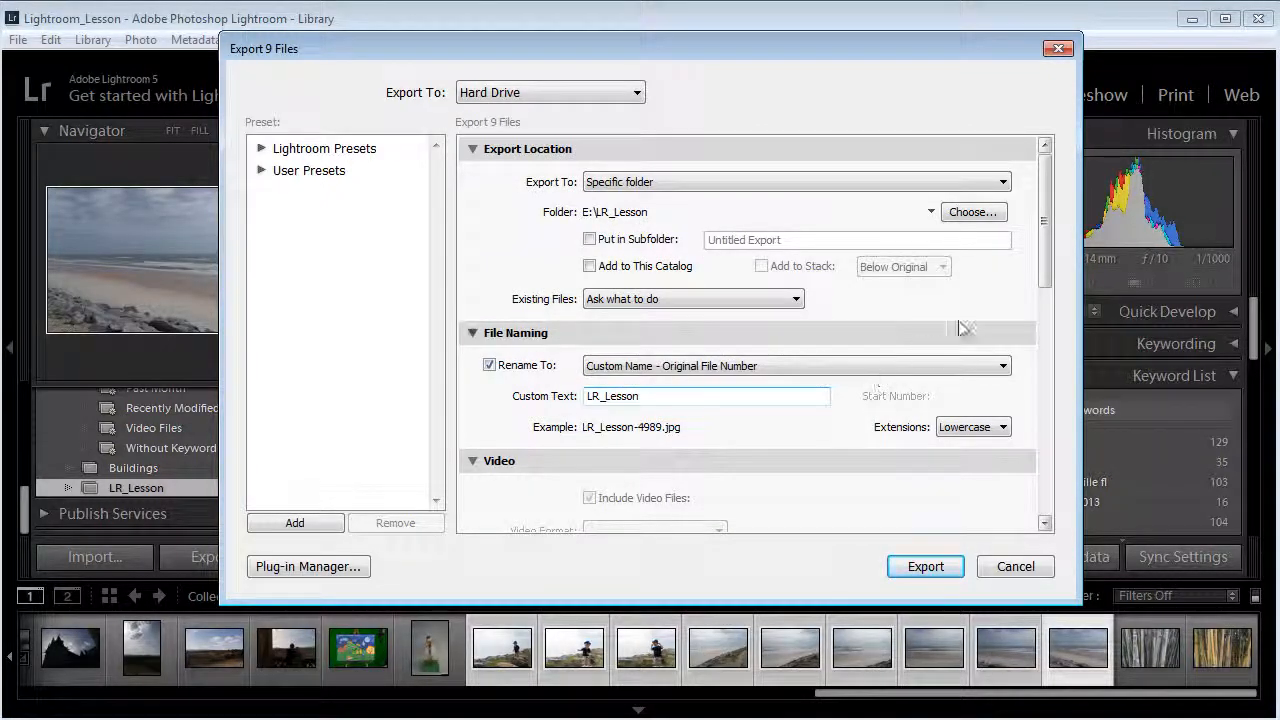
{"action": "scroll", "scroll_direction": "down", "scroll_amount": 3}
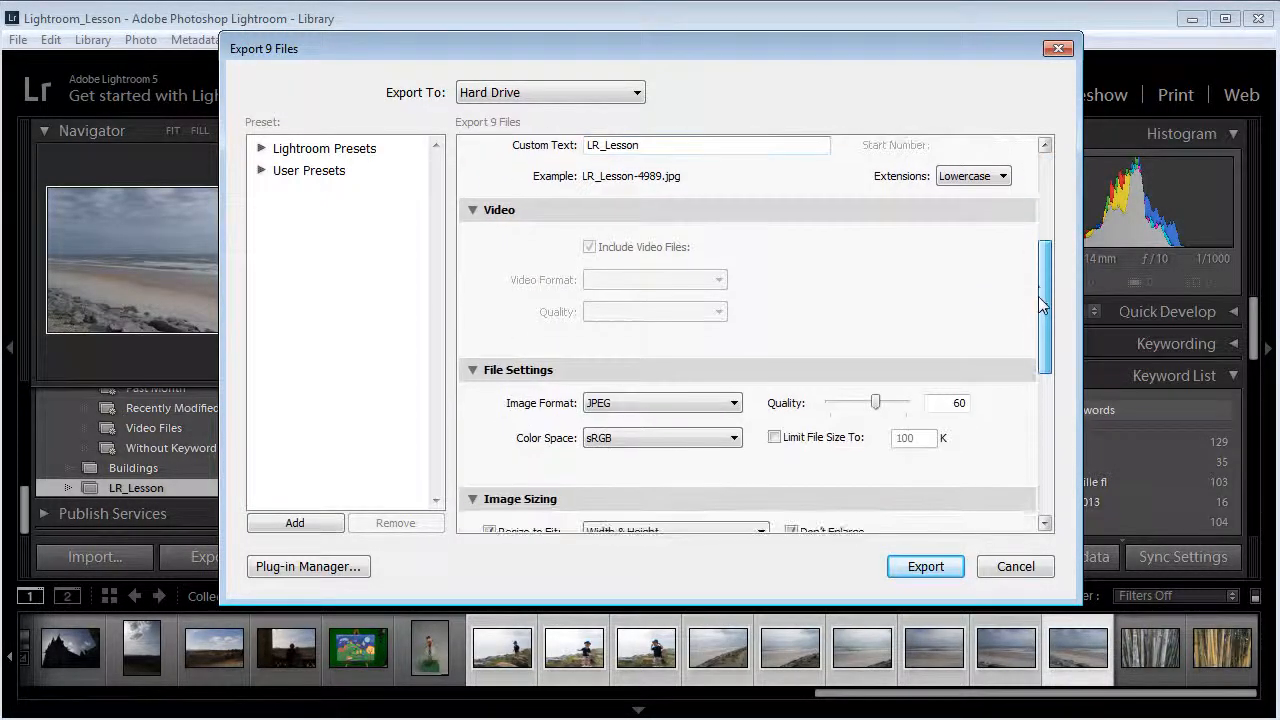
{"action": "scroll", "scroll_direction": "down", "scroll_amount": 3}
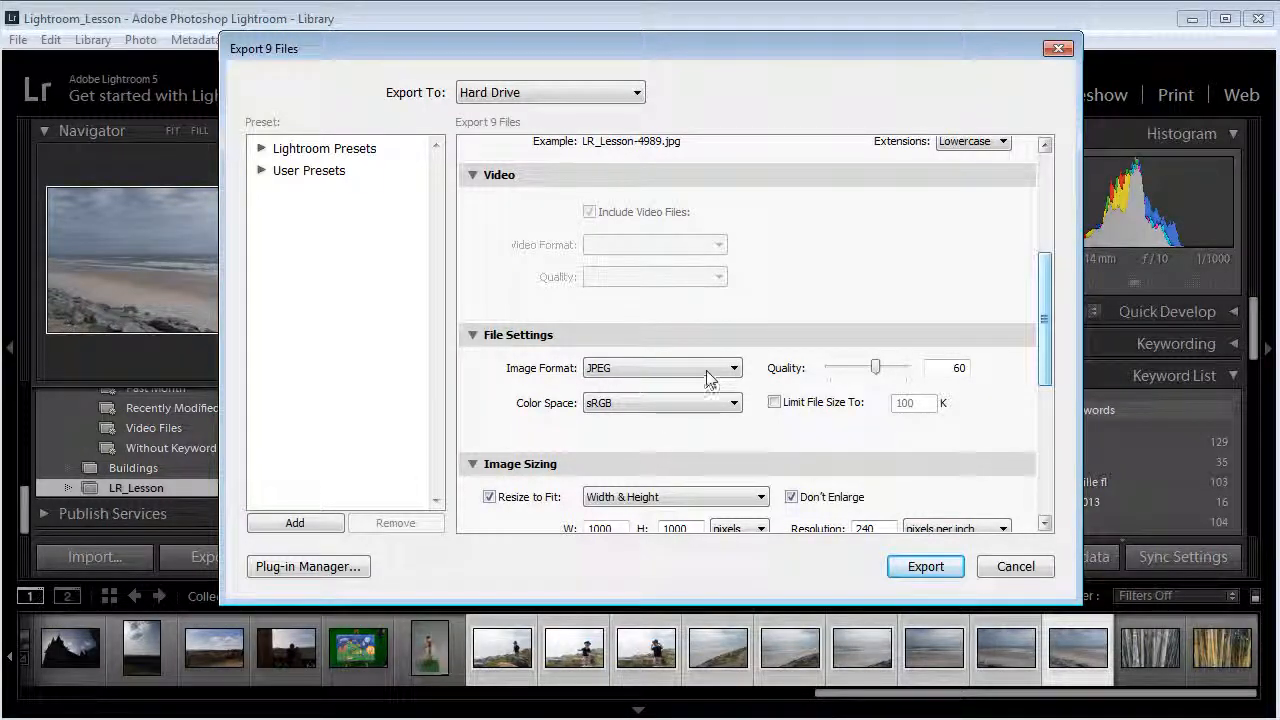
{"action": "left_click", "coordinate": [733, 367]}
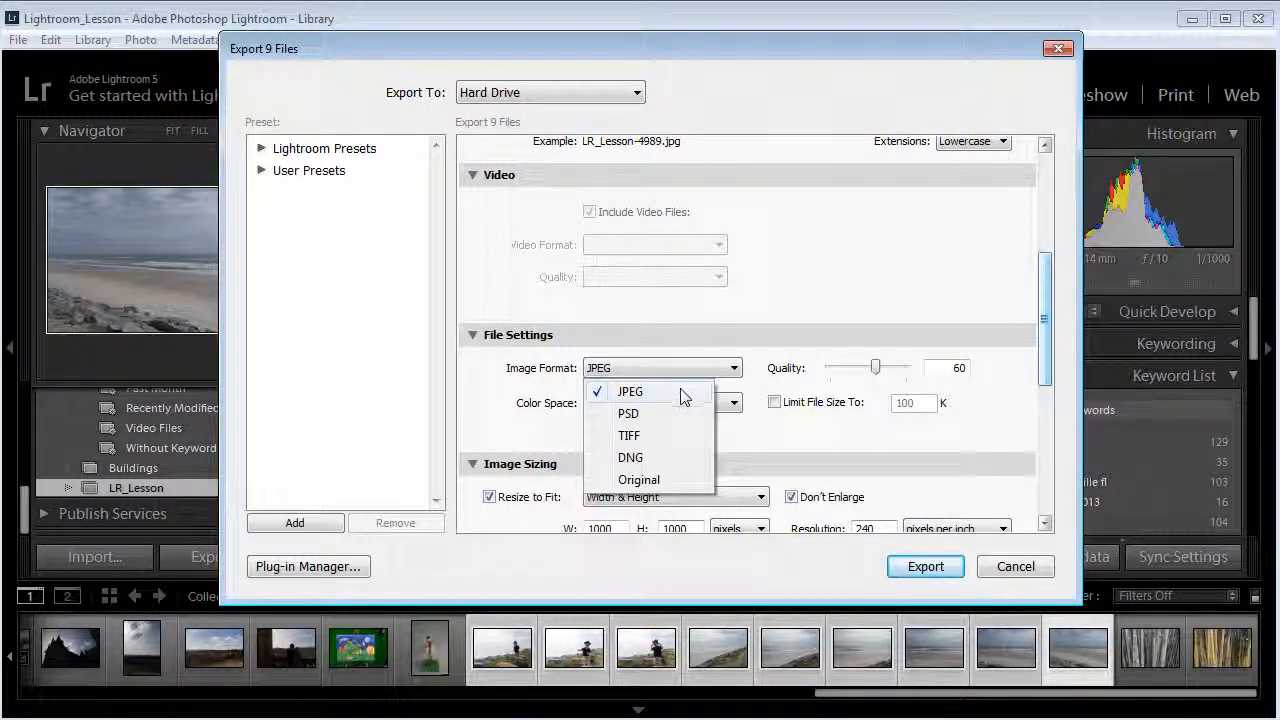
{"action": "mouse_move", "coordinate": [660, 414]}
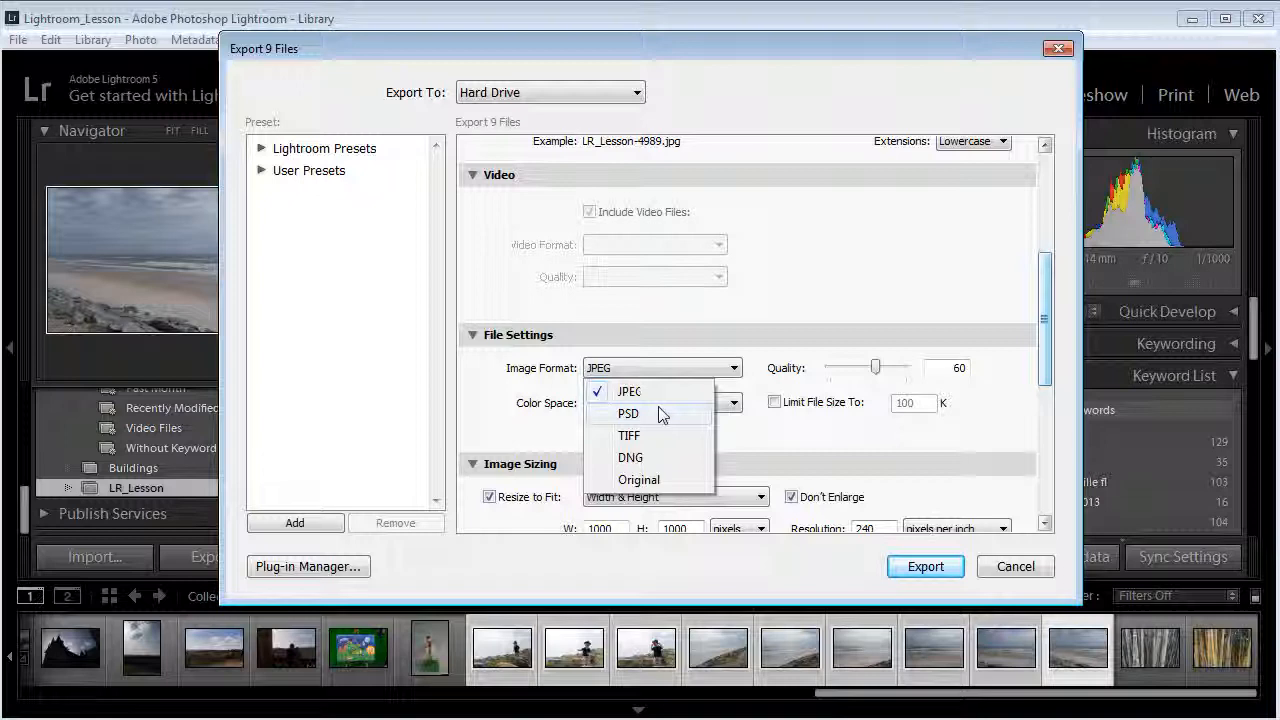
{"action": "left_click", "coordinate": [638, 479]}
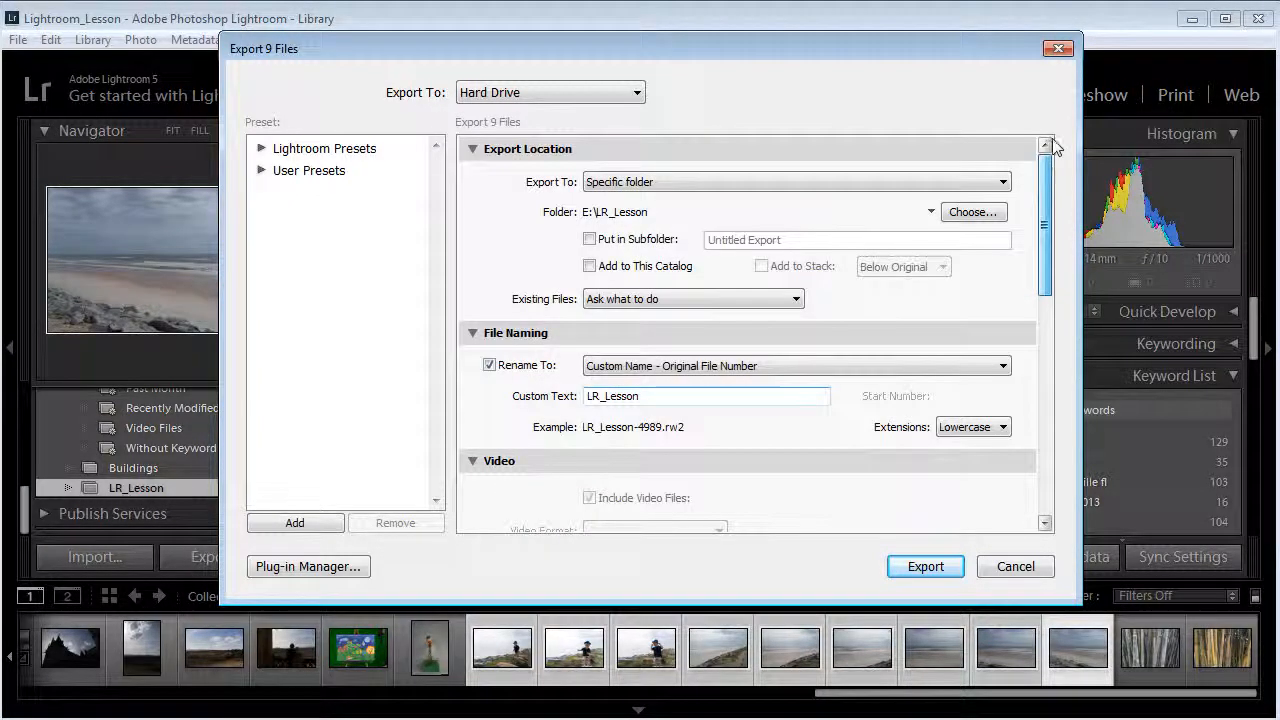
Step: Set file name Extensions to Uppercase, giving names like LR_Lesson-4989.RW2
{"action": "scroll", "scroll_direction": "down", "scroll_amount": 3}
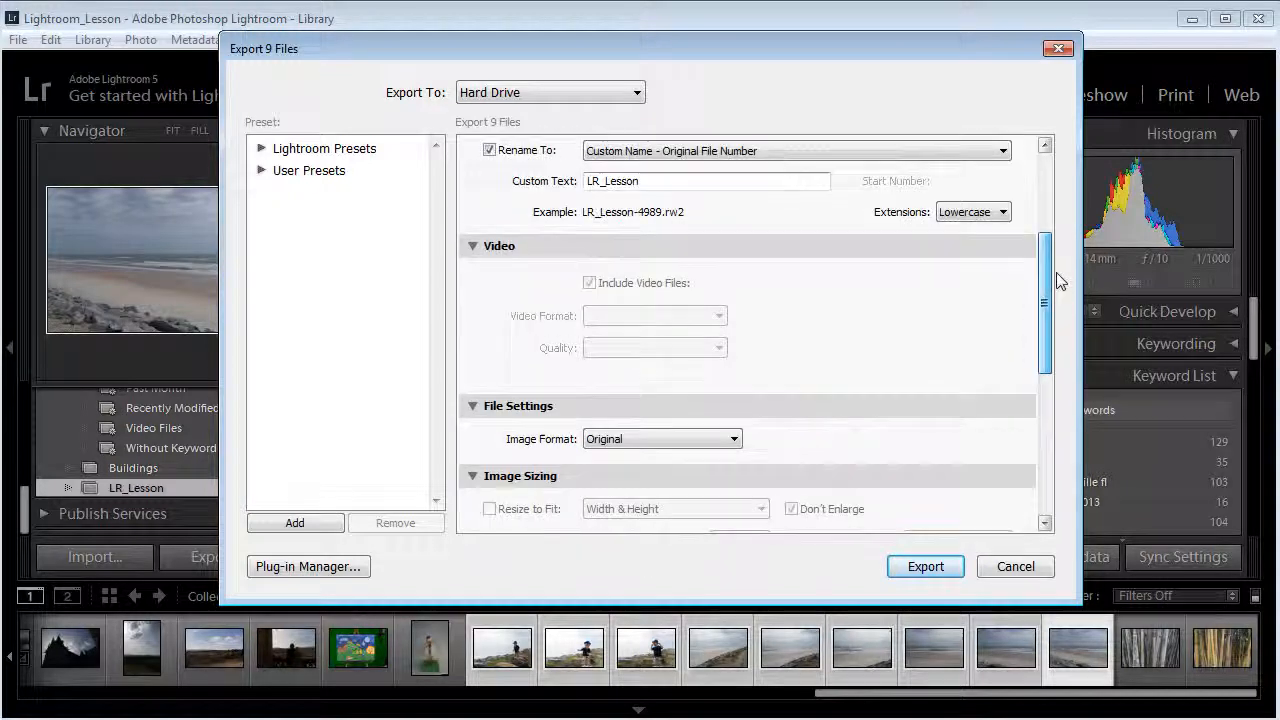
{"action": "scroll", "scroll_direction": "up", "scroll_amount": 3}
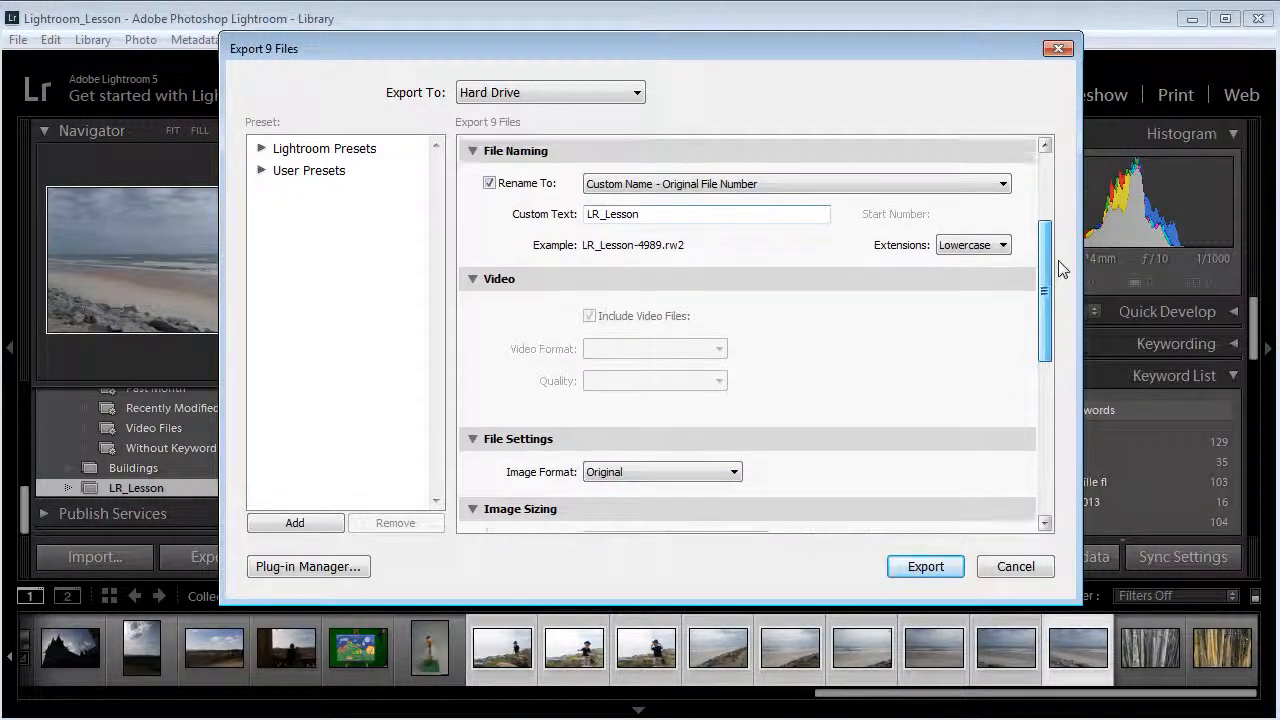
{"action": "scroll", "scroll_direction": "down", "scroll_amount": 3}
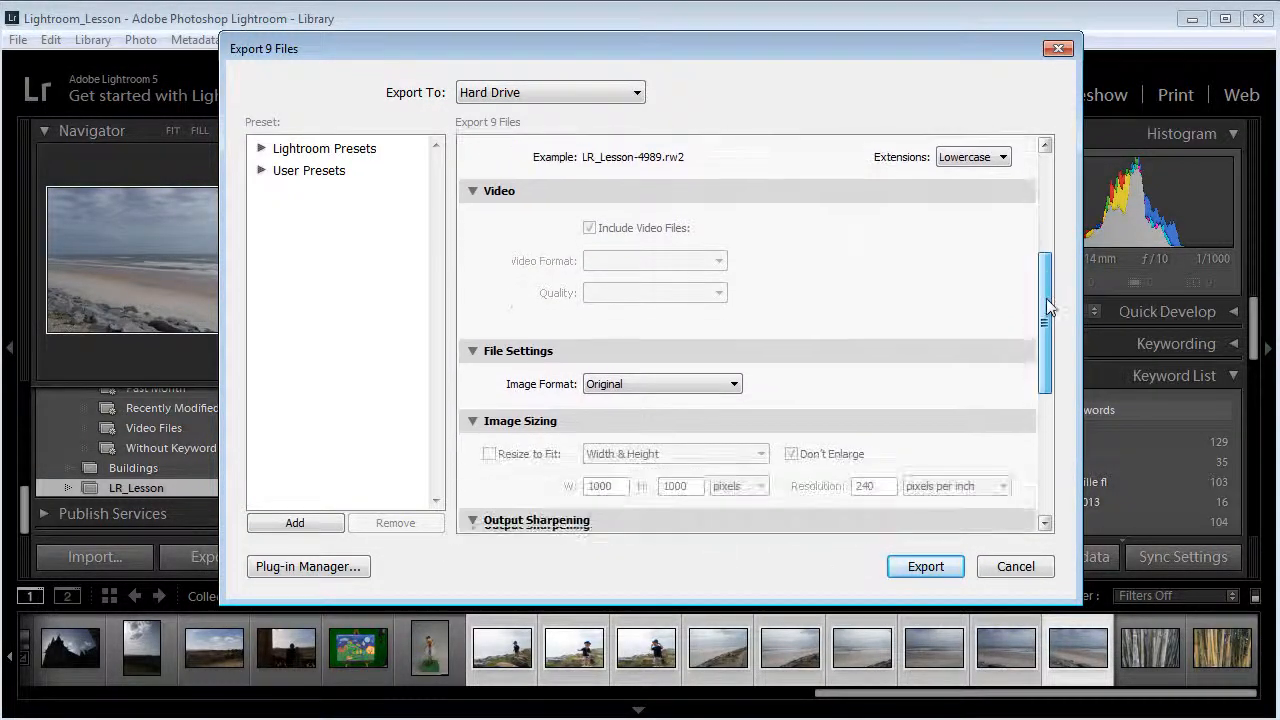
{"action": "scroll", "scroll_direction": "down", "scroll_amount": 3}
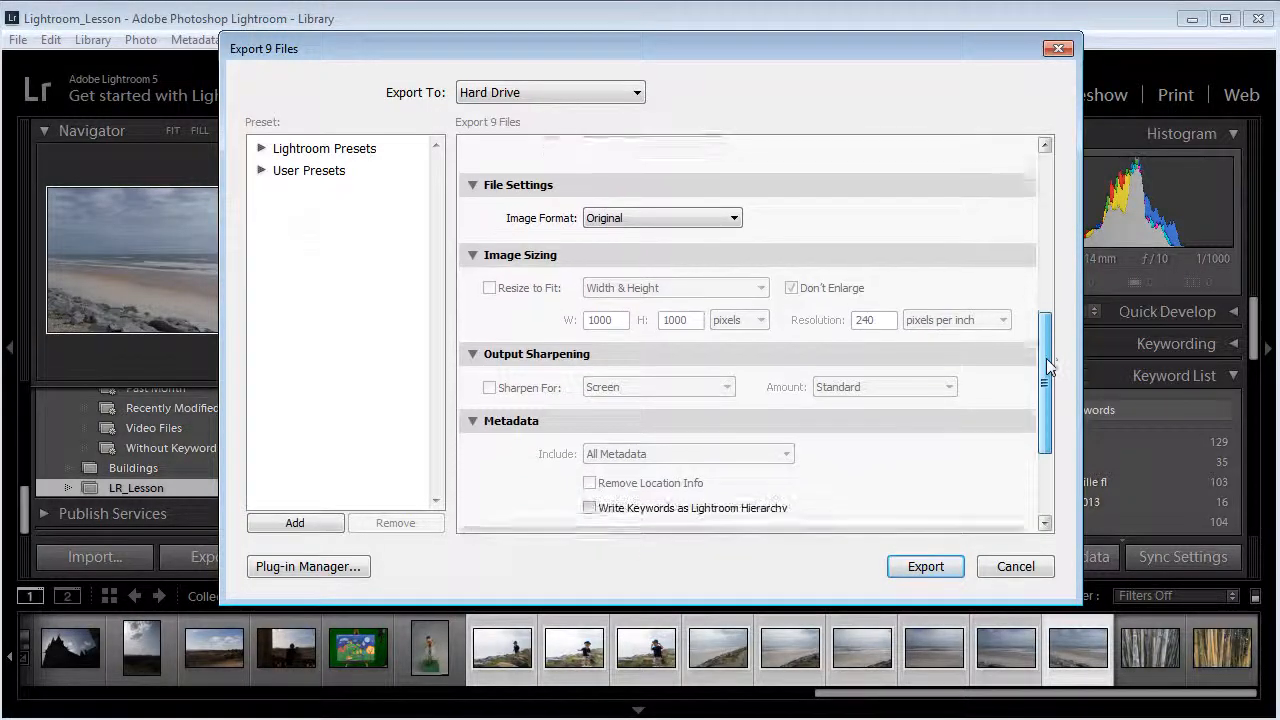
{"action": "scroll", "scroll_direction": "up", "scroll_amount": 3}
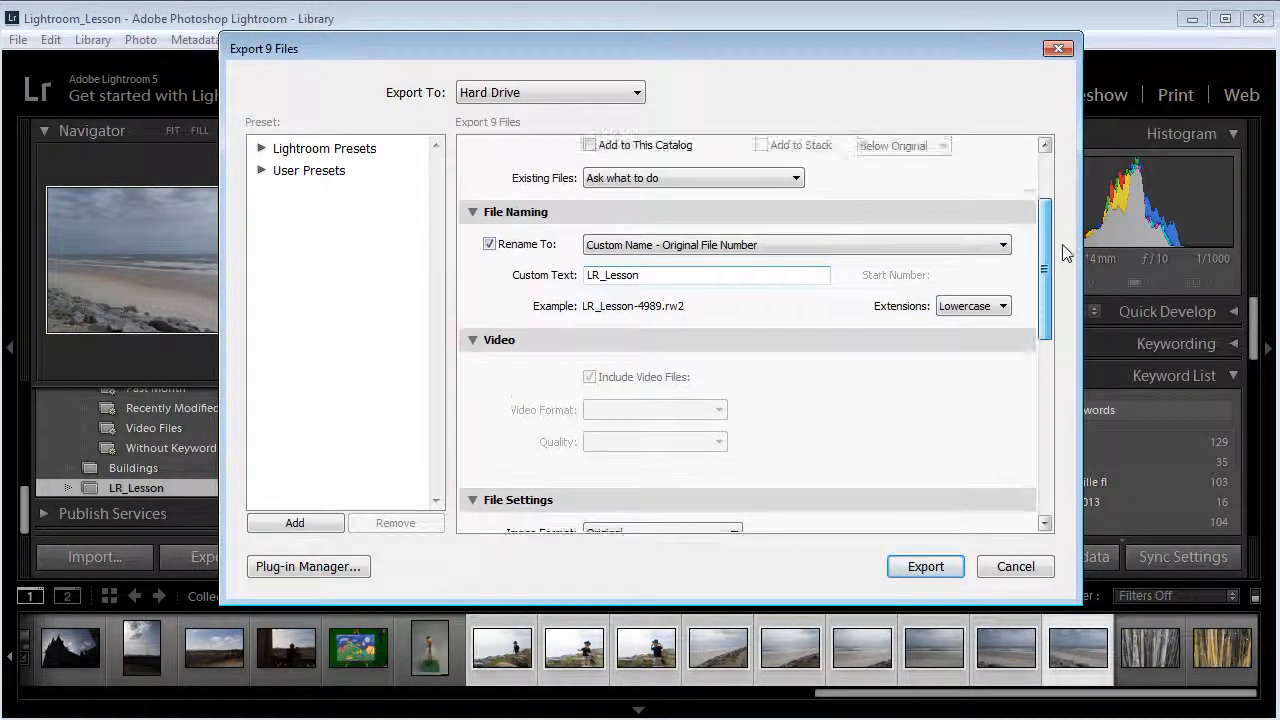
{"action": "left_click", "coordinate": [1002, 305]}
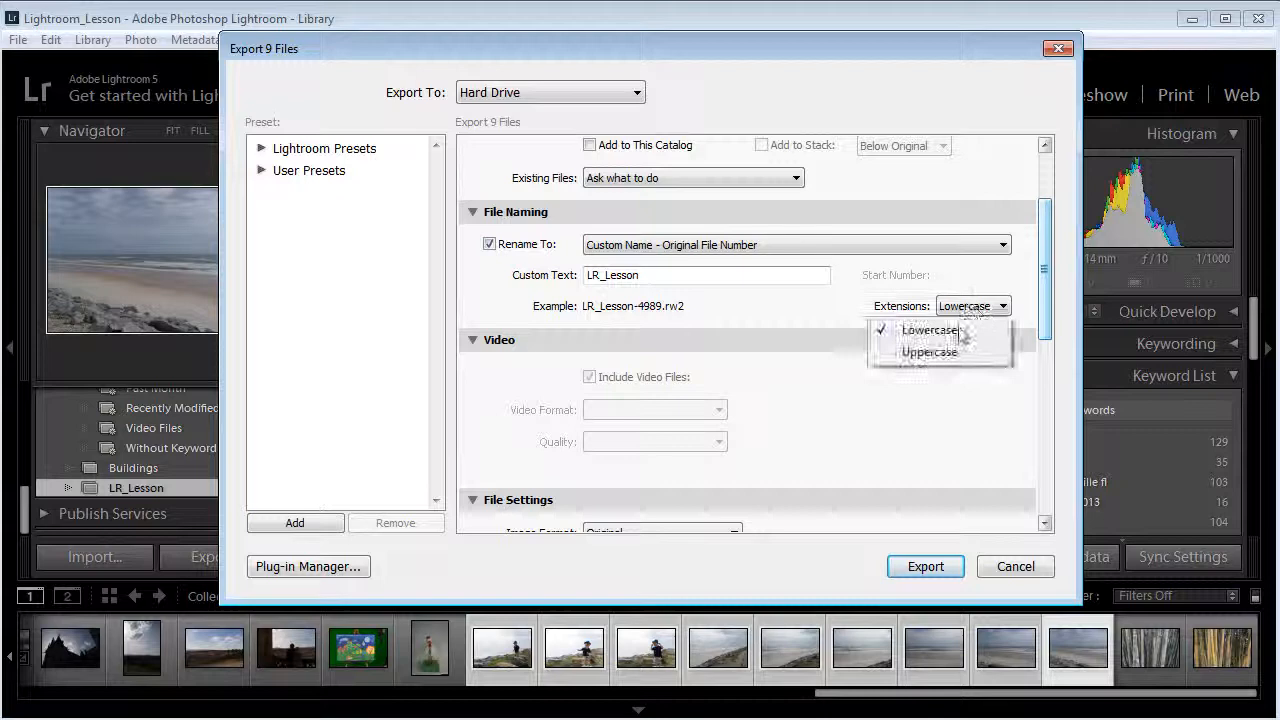
{"action": "left_click", "coordinate": [929, 351]}
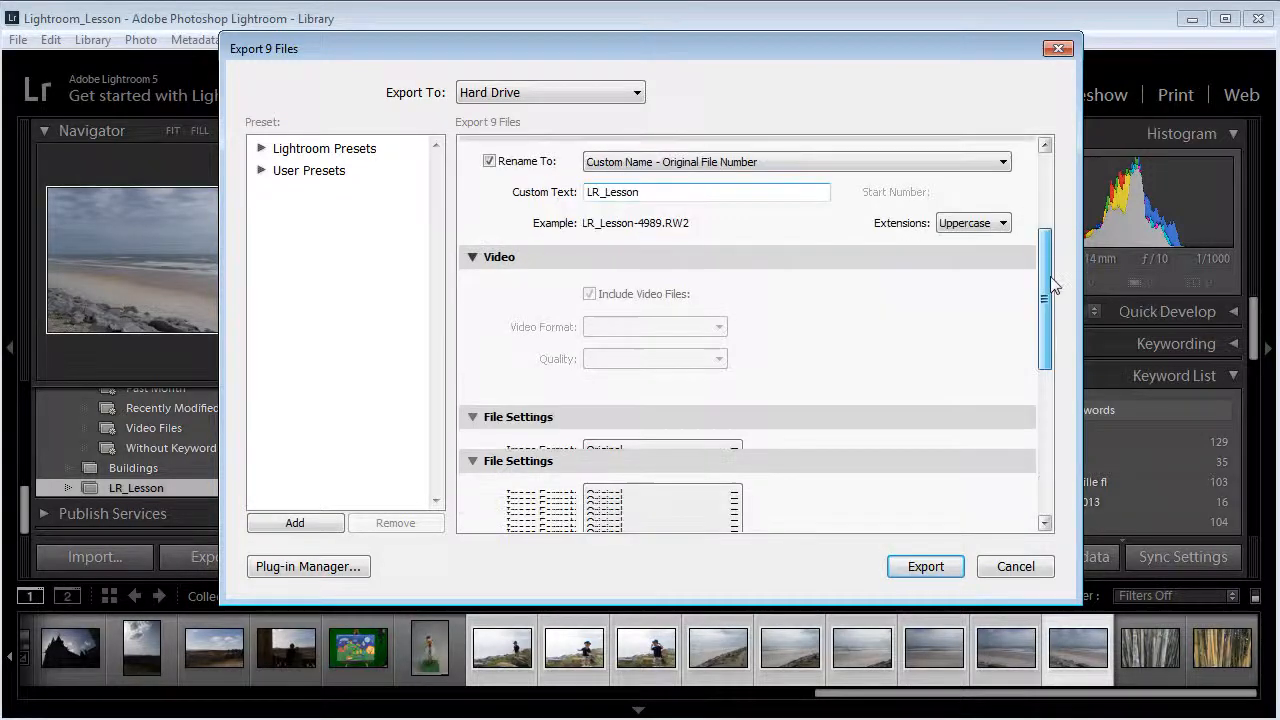
{"action": "scroll", "scroll_direction": "down", "scroll_amount": 3}
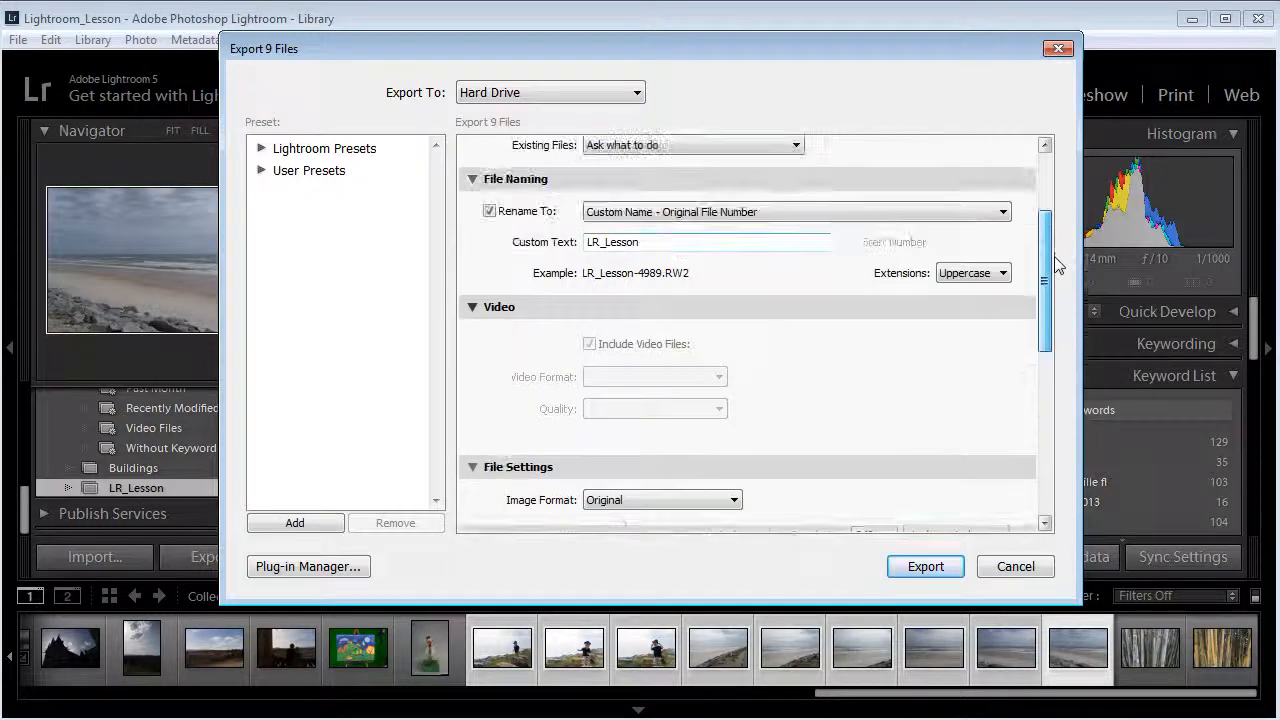
{"action": "scroll", "scroll_direction": "up", "scroll_amount": 3}
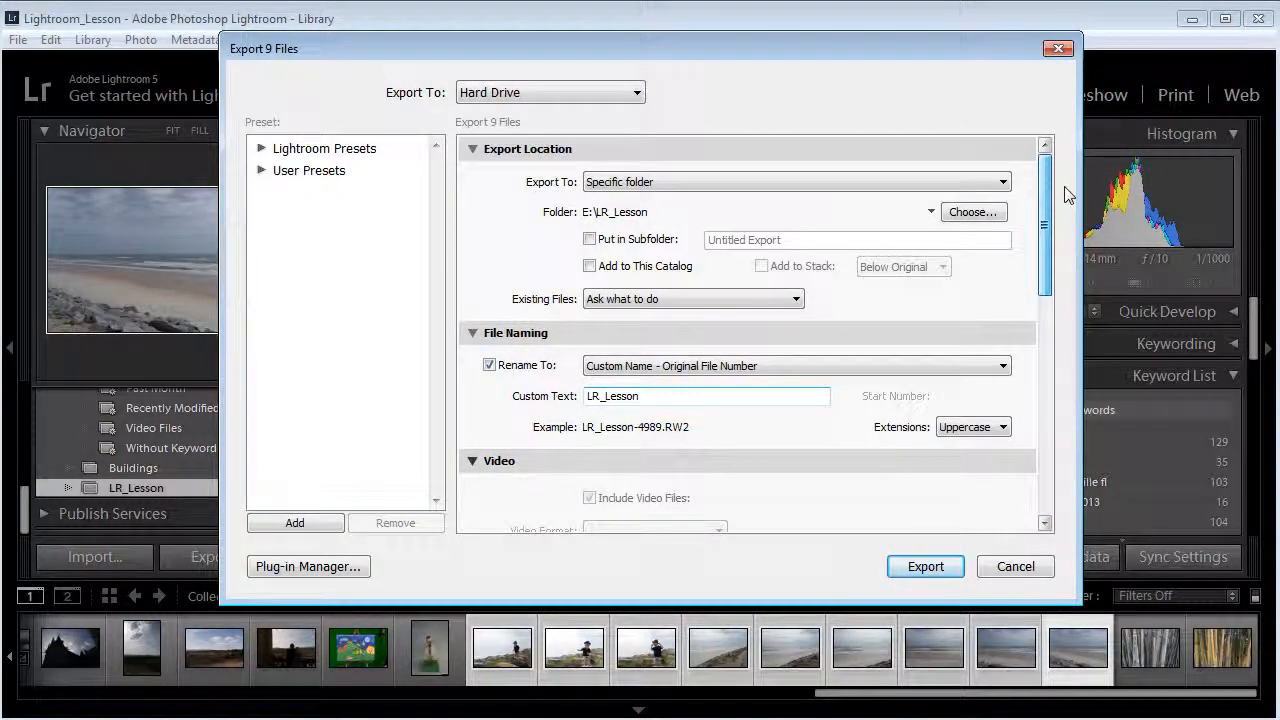
Step: Keep After Export as Show in Explorer and start exporting the nine photos
{"action": "scroll", "scroll_direction": "down", "scroll_amount": 3}
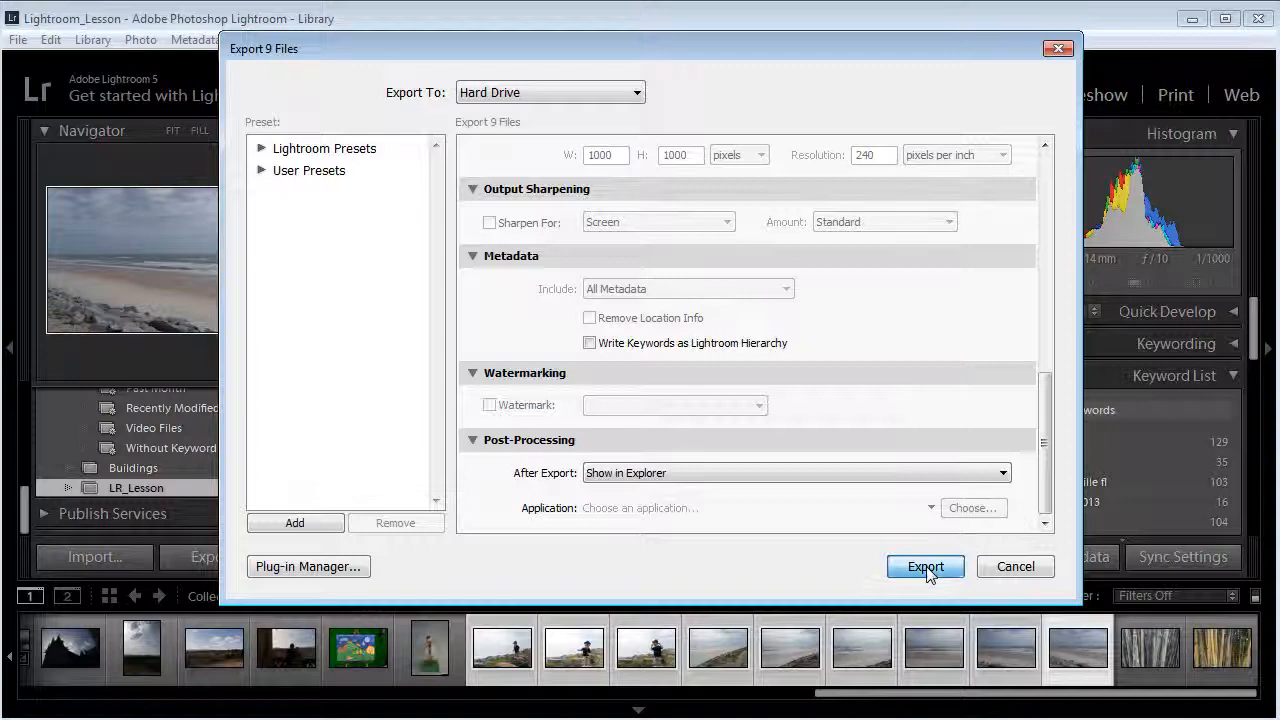
{"action": "left_click", "coordinate": [924, 566]}
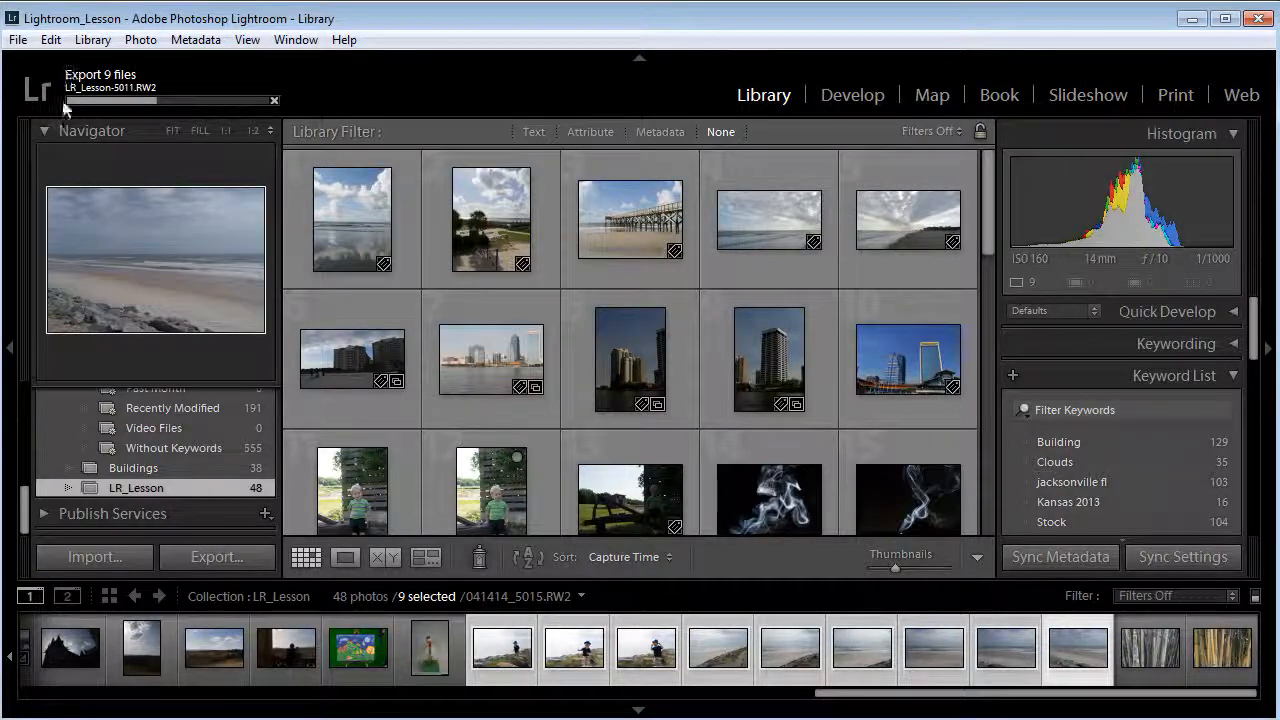
{"action": "mouse_move", "coordinate": [200, 131]}
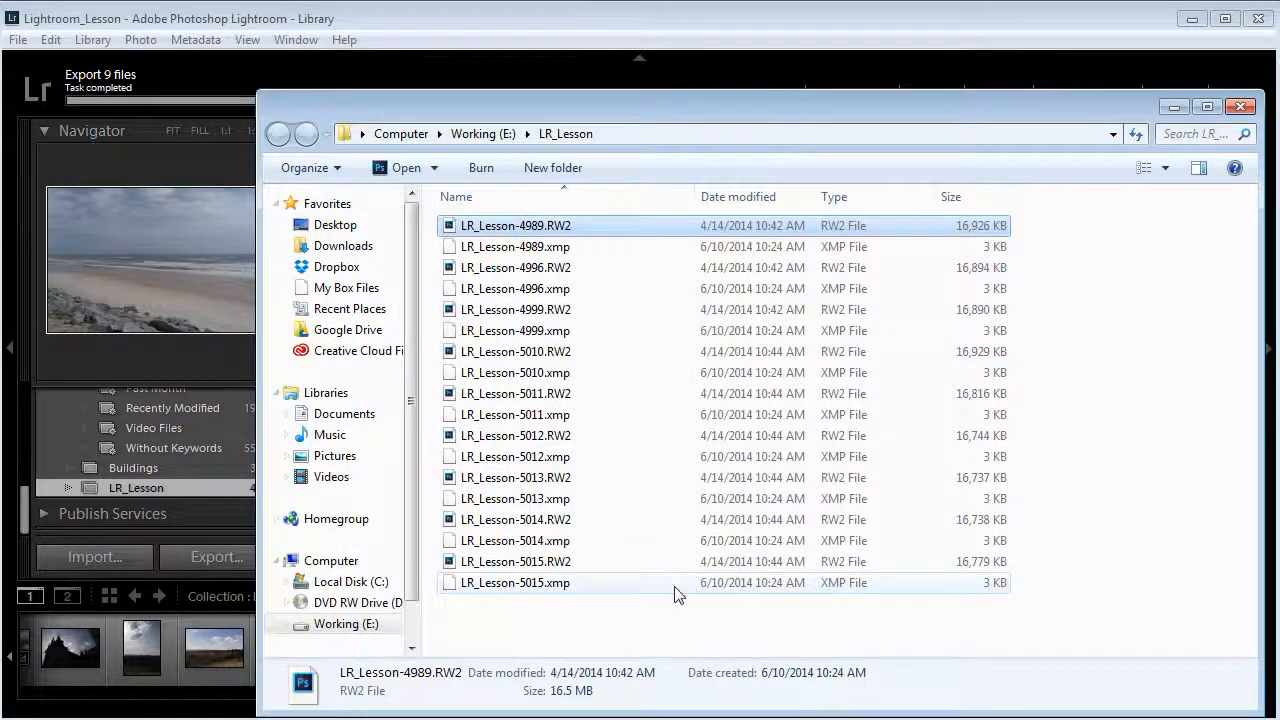
{"action": "mouse_move", "coordinate": [567, 591]}
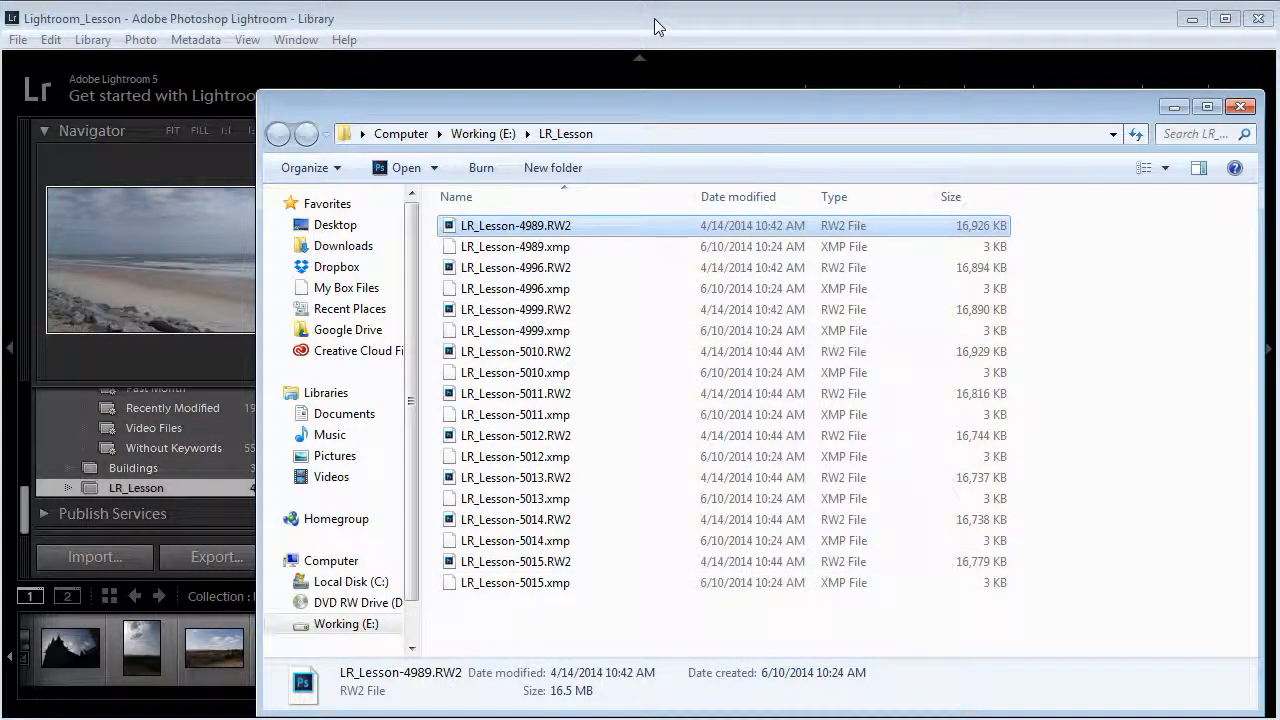
{"action": "mouse_move", "coordinate": [648, 315]}
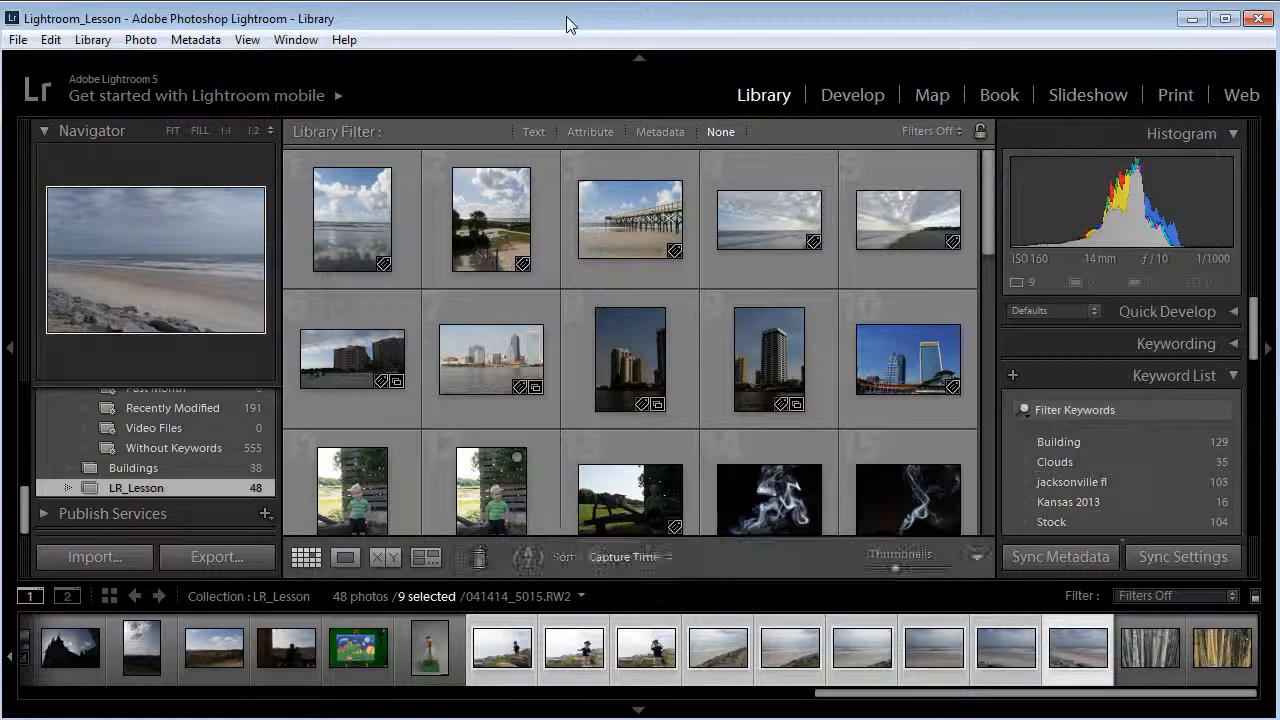
Step: Select all 48 collection photos with Ctrl+A and open the Export dialog
{"action": "left_click", "coordinate": [490, 218]}
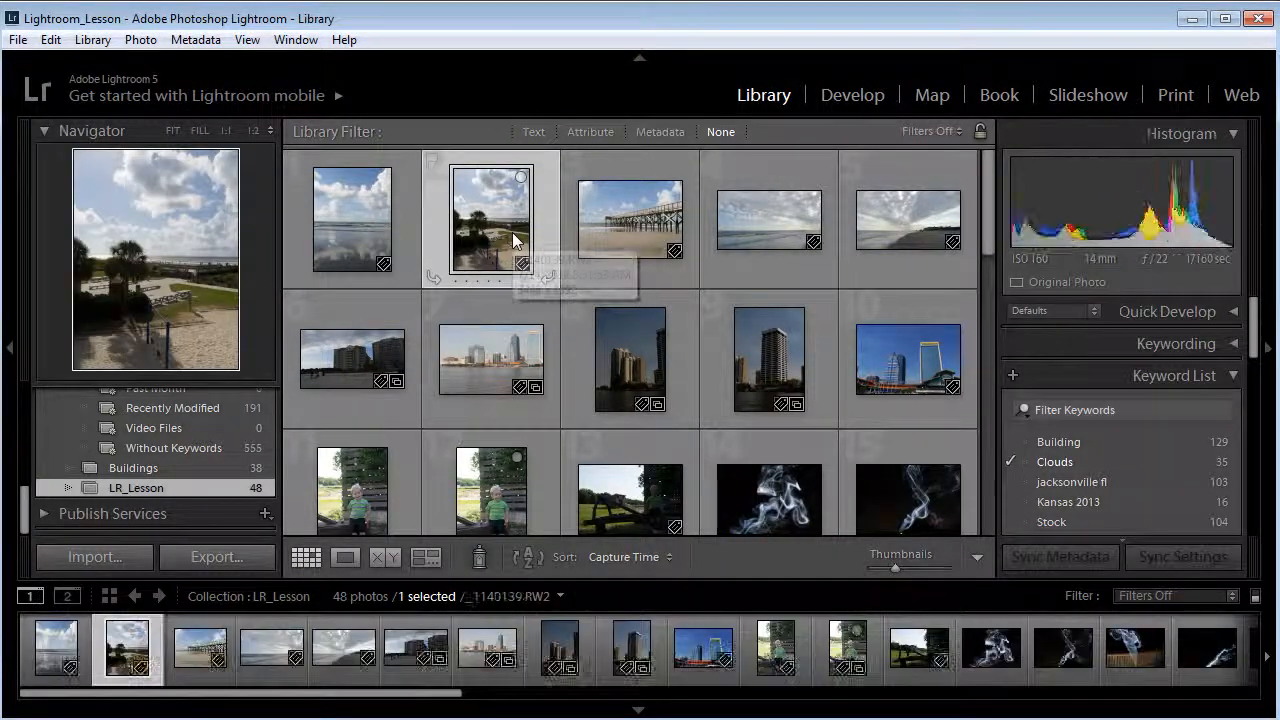
{"action": "key", "text": "ctrl+a"}
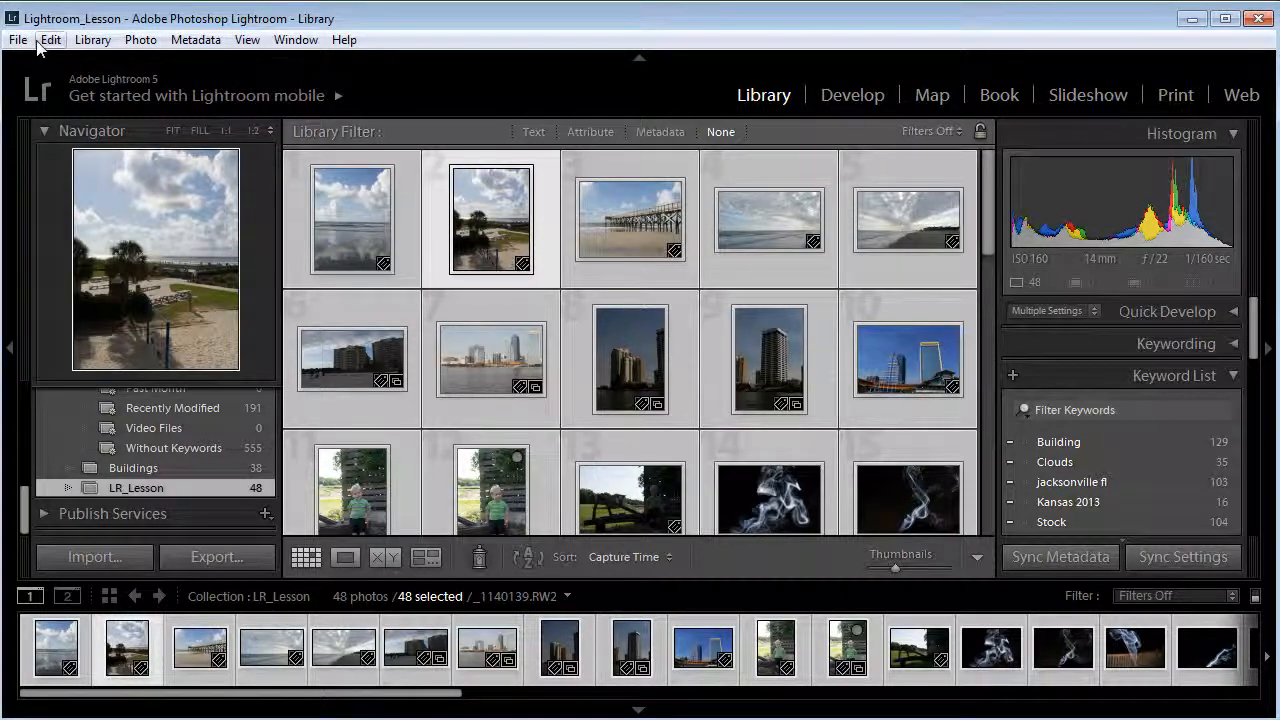
{"action": "left_click", "coordinate": [216, 556]}
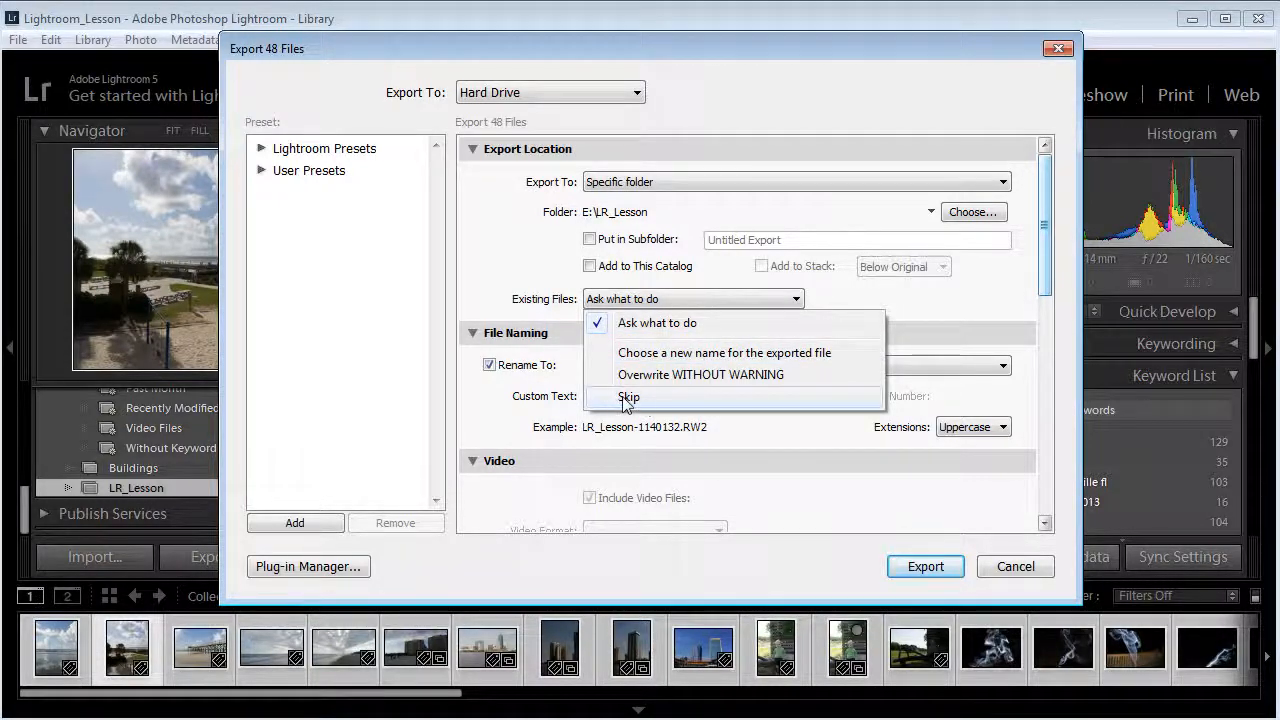
{"action": "mouse_move", "coordinate": [737, 374]}
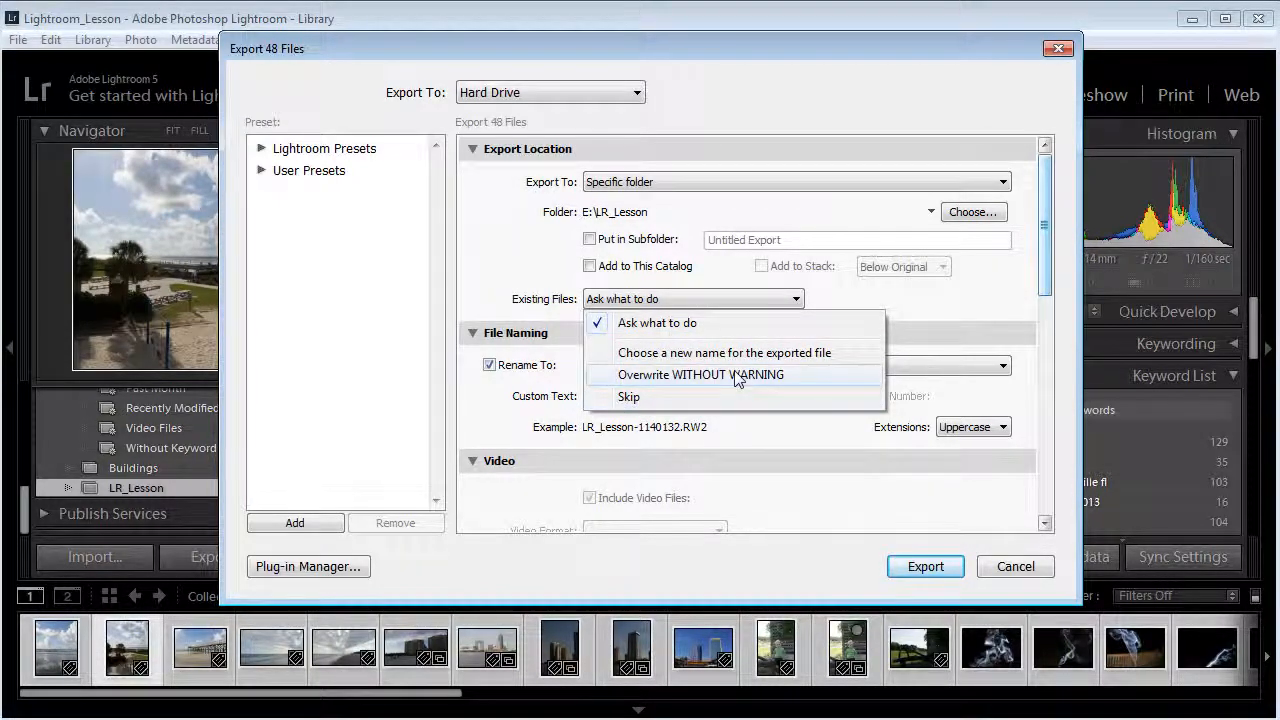
Step: Set Existing Files to Skip and start the export of all 48 photos
{"action": "left_click", "coordinate": [628, 397]}
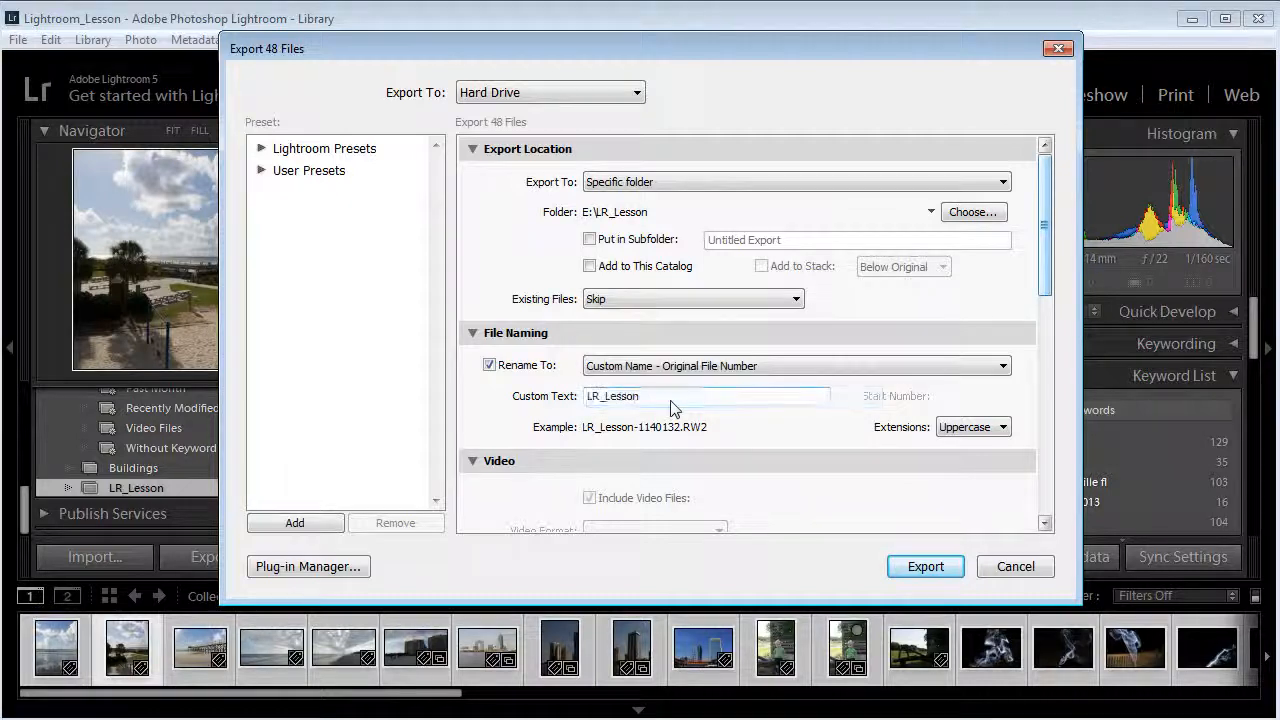
{"action": "scroll", "scroll_direction": "down", "scroll_amount": 3}
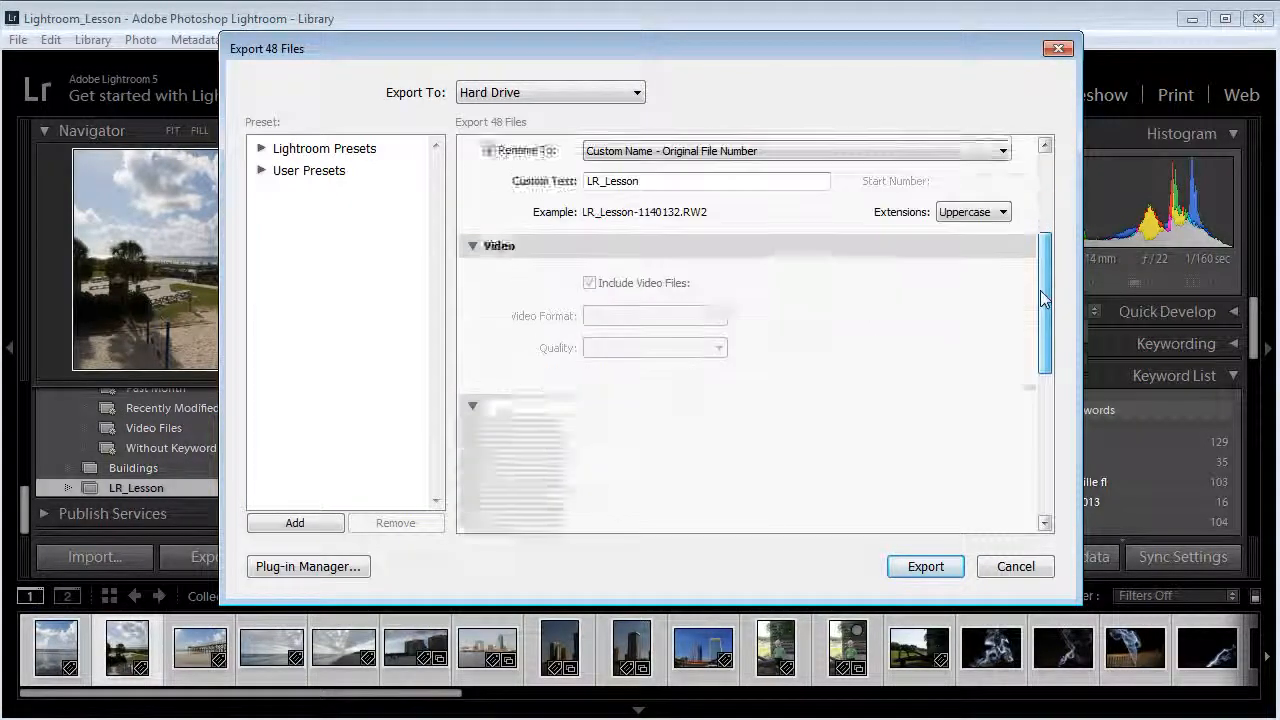
{"action": "scroll", "scroll_direction": "up", "scroll_amount": 3}
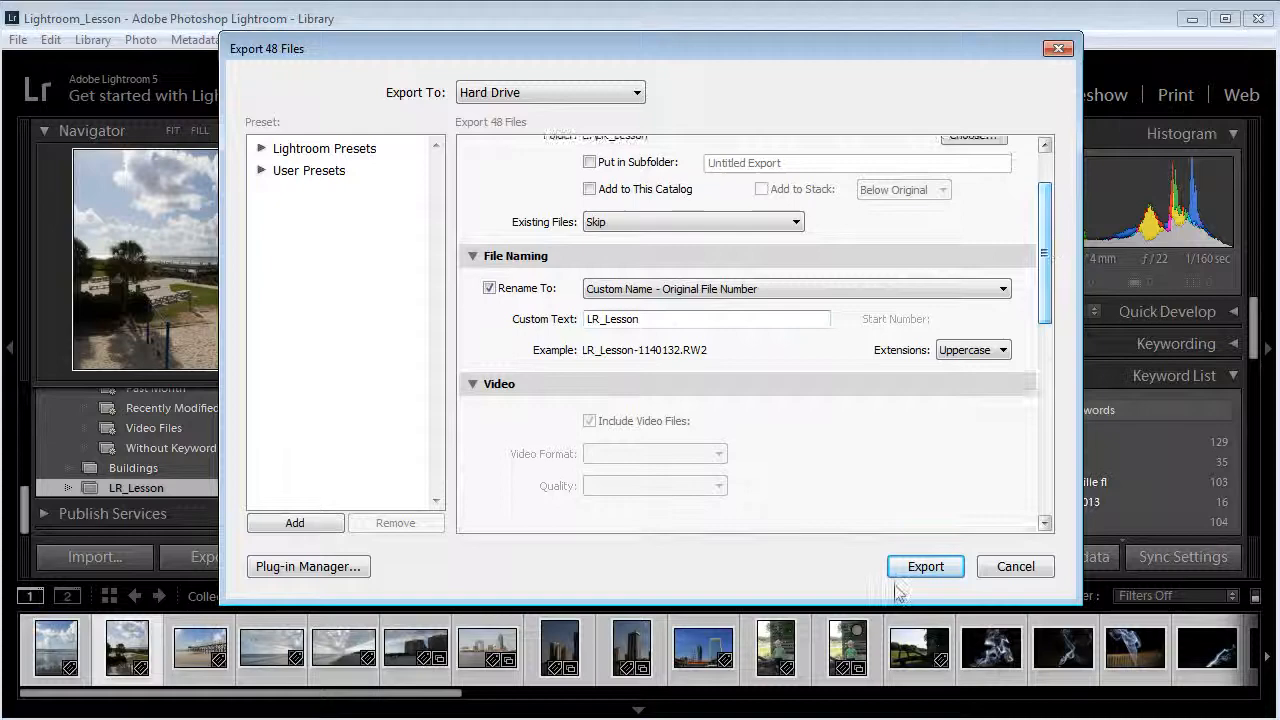
{"action": "left_click", "coordinate": [924, 566]}
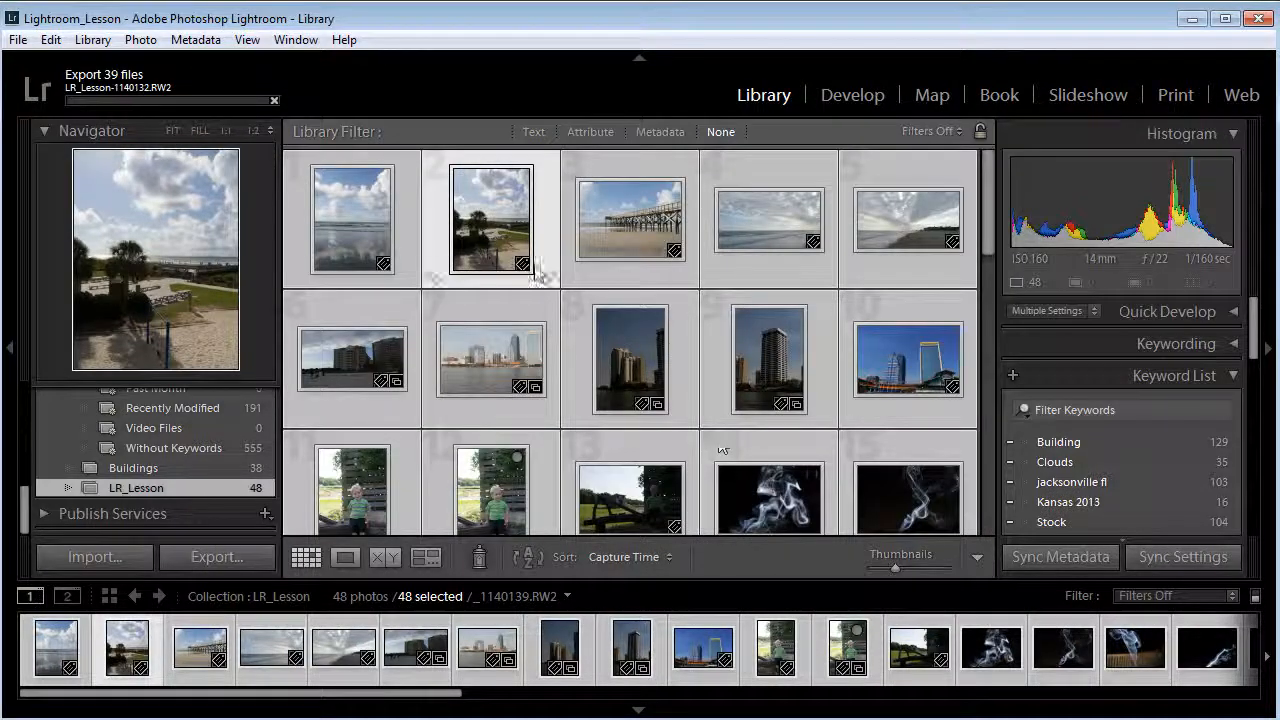